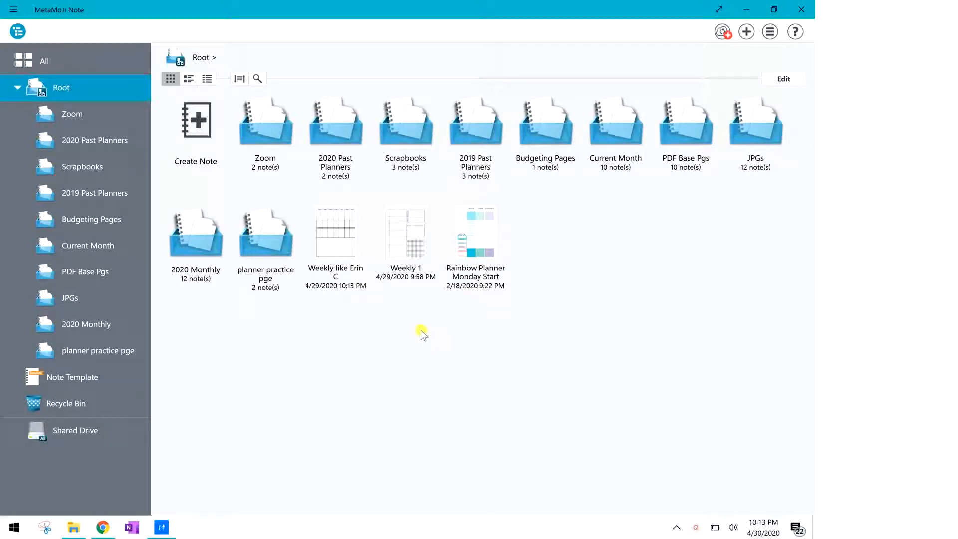
pyautogui.moveTo(510, 320)
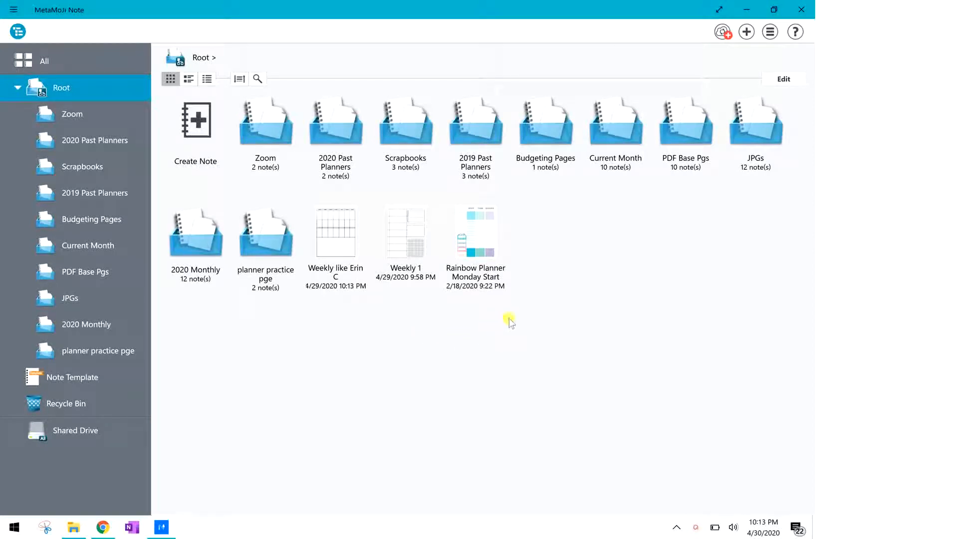
# Import 'Xodo PDF for Metamoji' from OneDrive > ActivePresenter as a new note with default settings
pyautogui.click(266, 232)
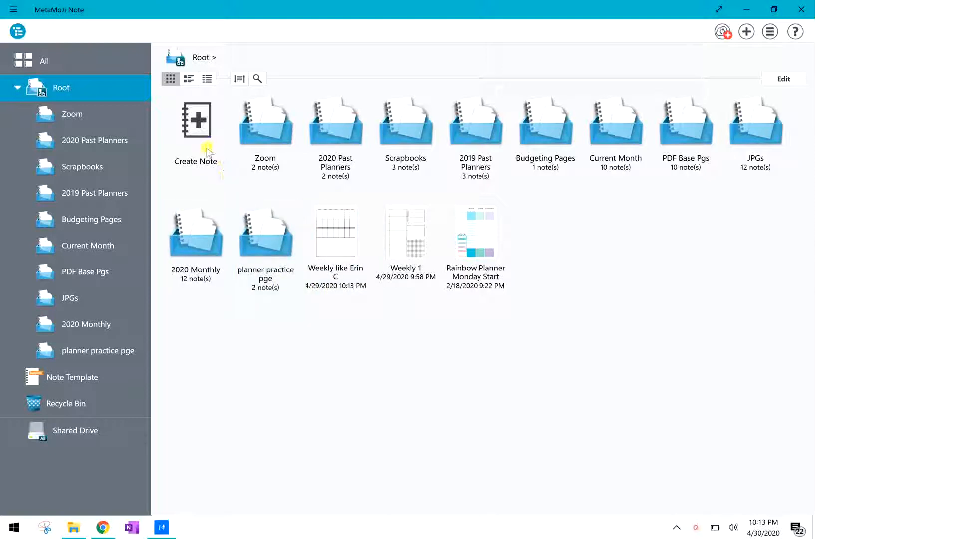
pyautogui.moveTo(148, 101)
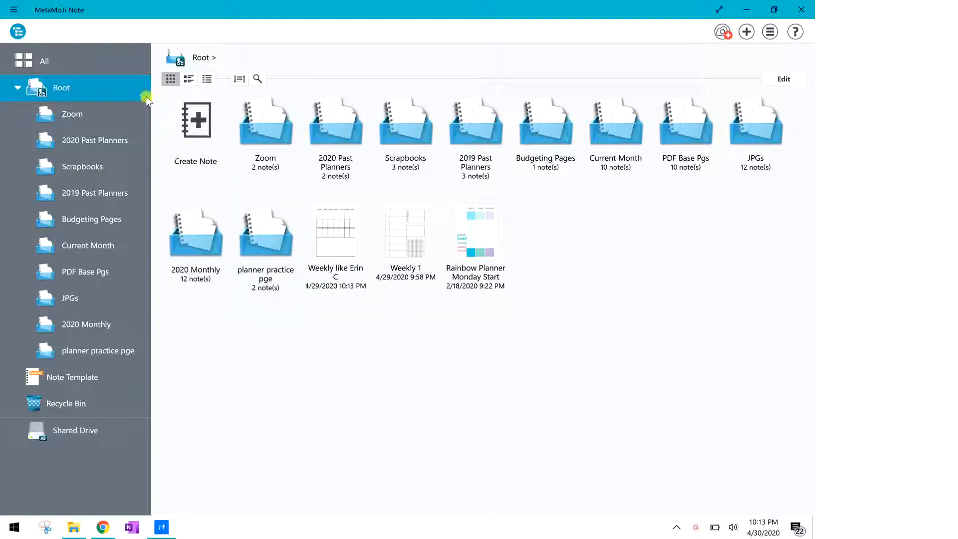
pyautogui.moveTo(111, 36)
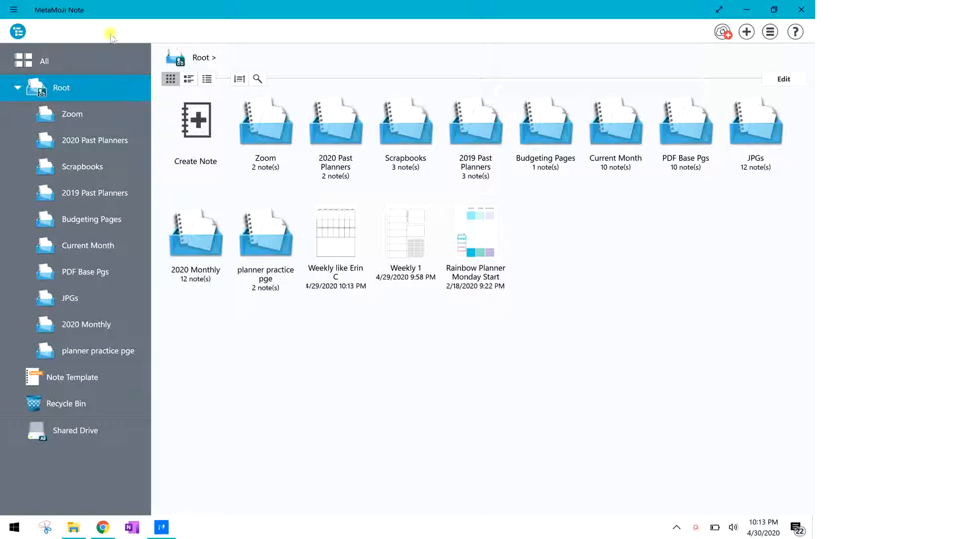
pyautogui.moveTo(80, 23)
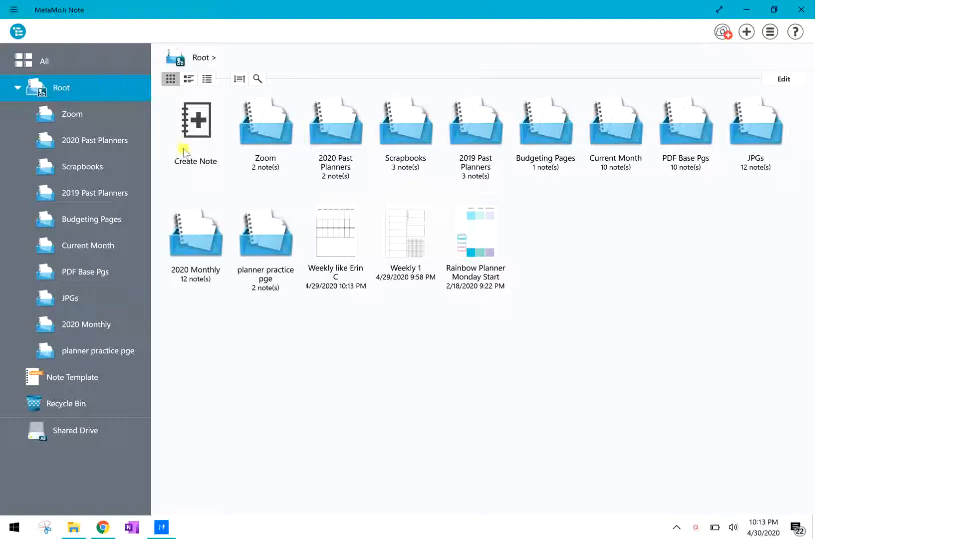
pyautogui.click(265, 125)
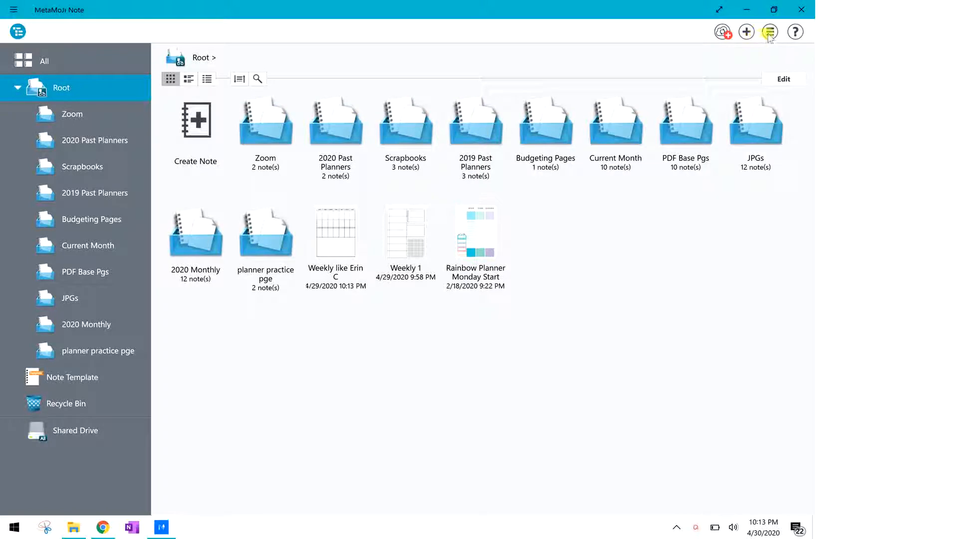
pyautogui.click(769, 32)
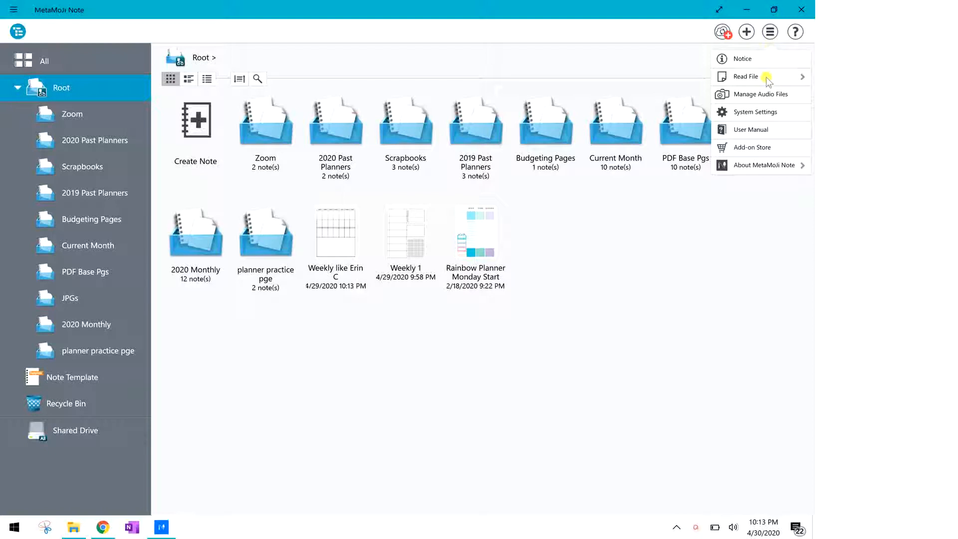
pyautogui.click(761, 77)
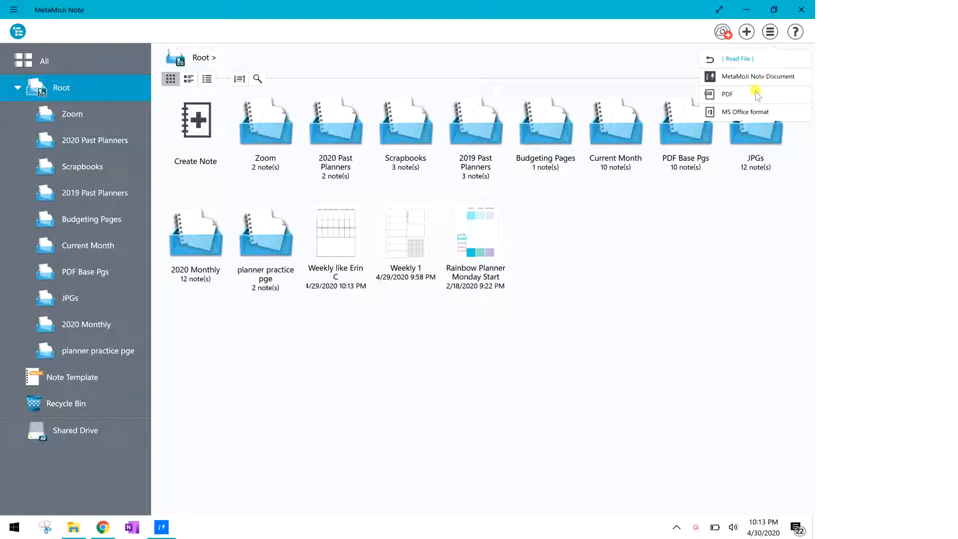
pyautogui.click(727, 94)
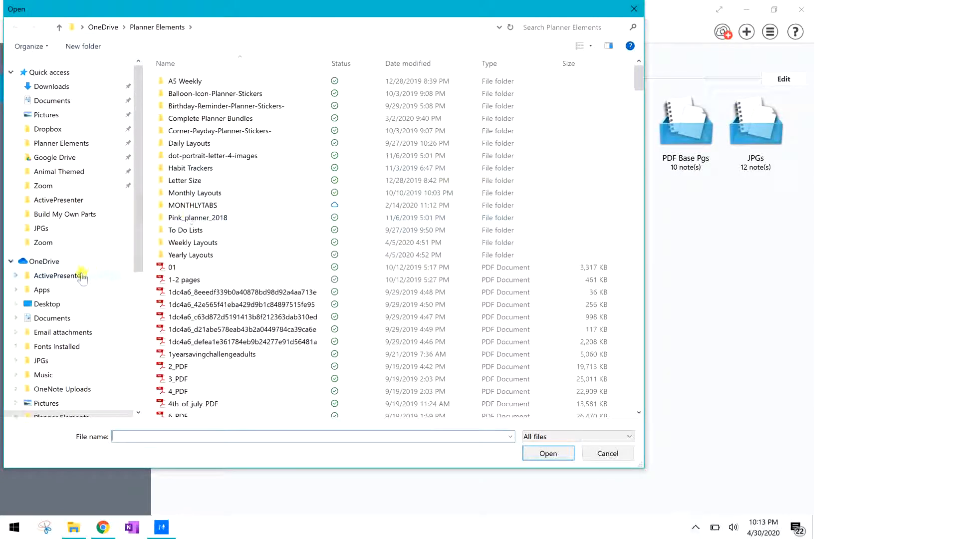
pyautogui.click(57, 275)
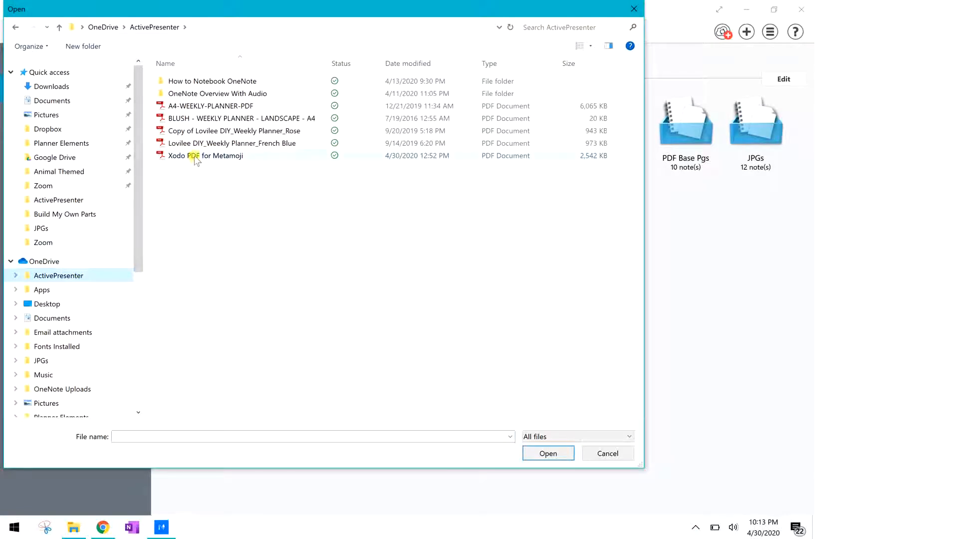
pyautogui.click(195, 156)
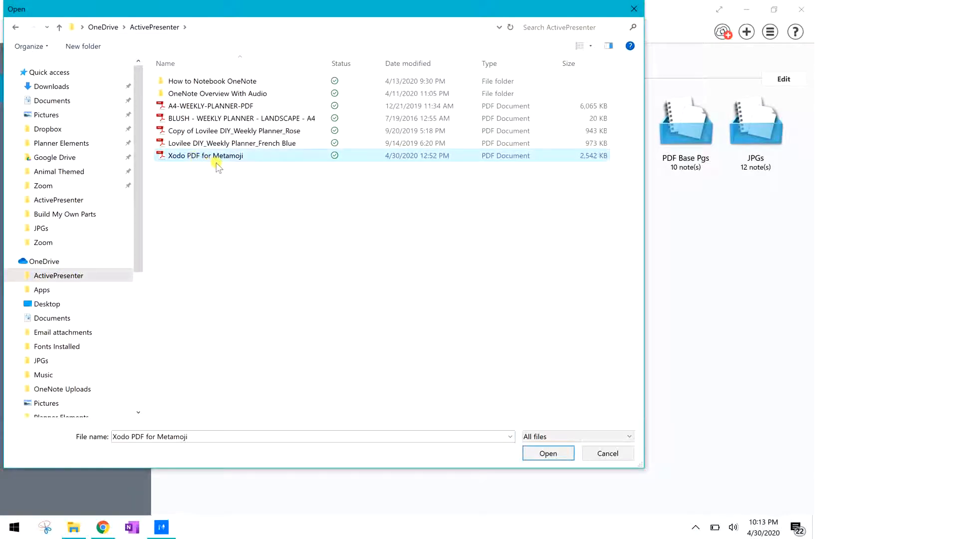
pyautogui.moveTo(349, 307)
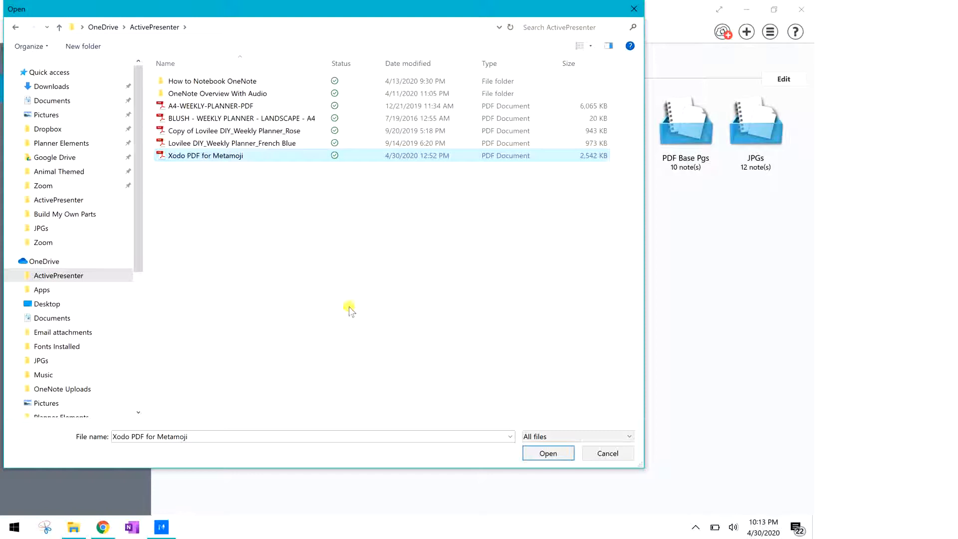
pyautogui.click(548, 453)
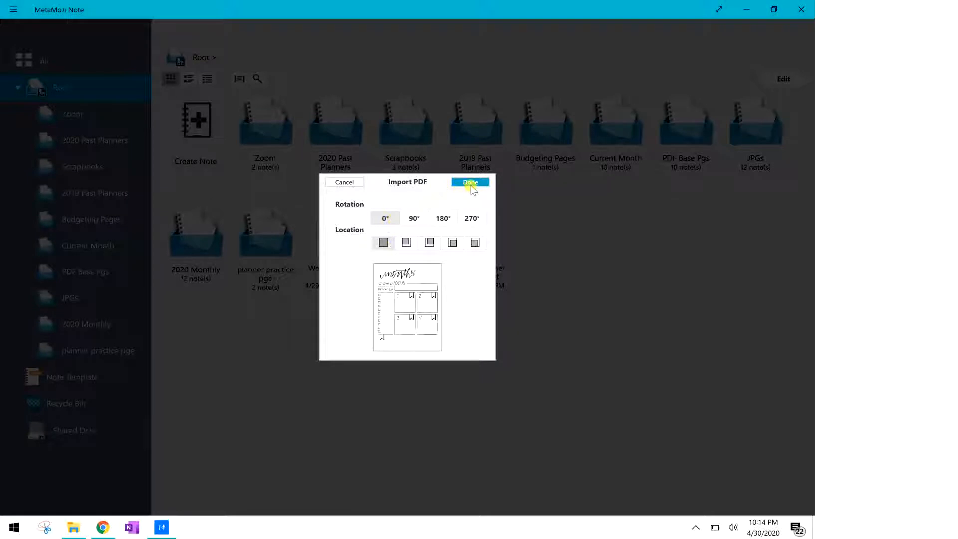
pyautogui.click(470, 182)
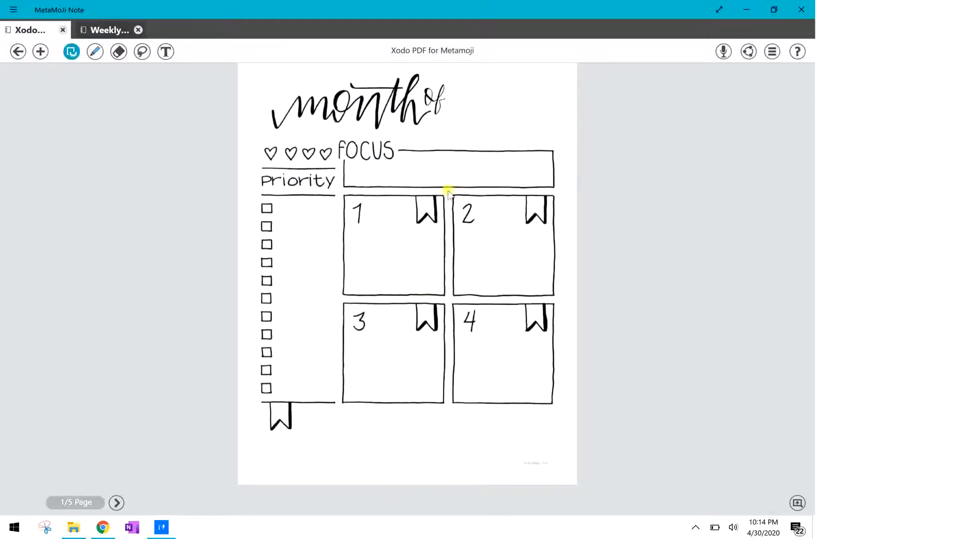
pyautogui.moveTo(344, 299)
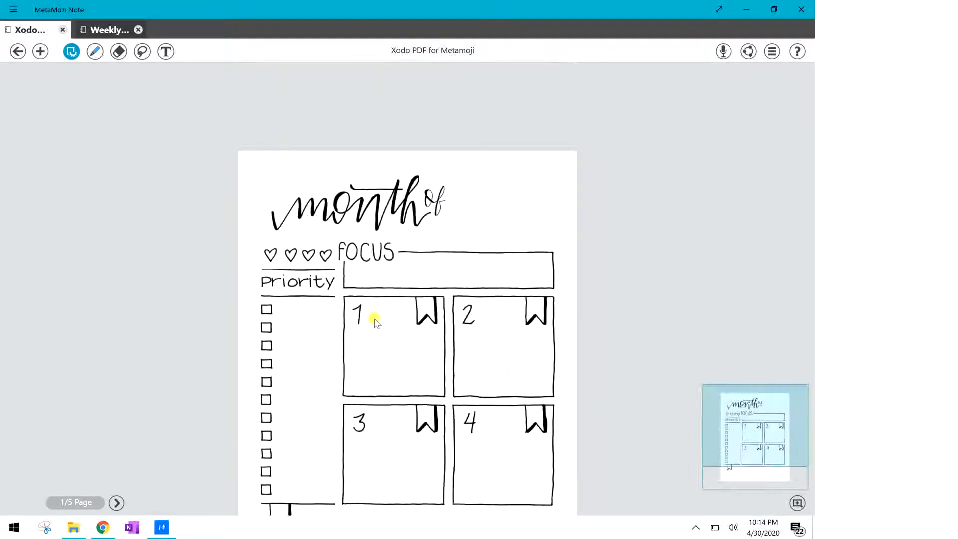
# Browse pages 2 to 5: this week, to-do, numbered boxes, then the notes page
pyautogui.scroll(-3)
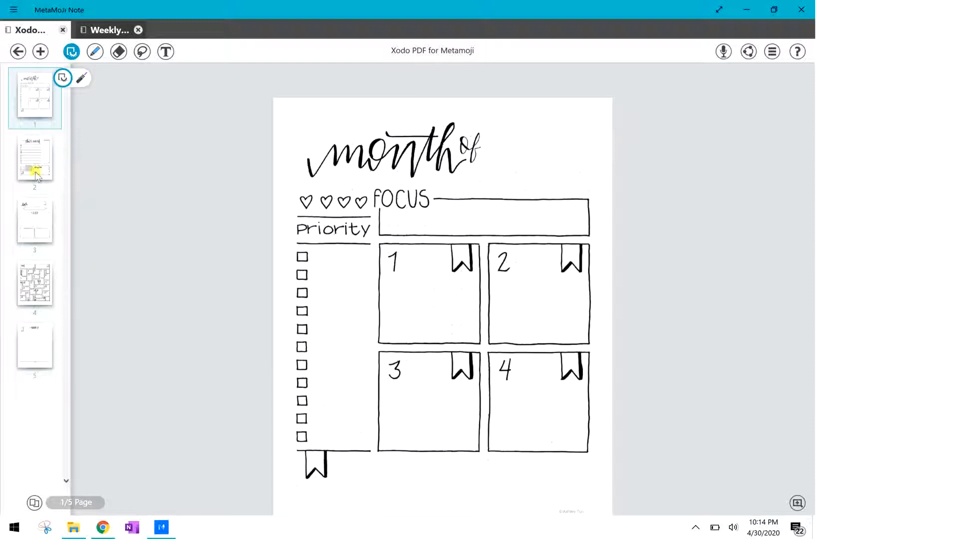
pyautogui.click(35, 160)
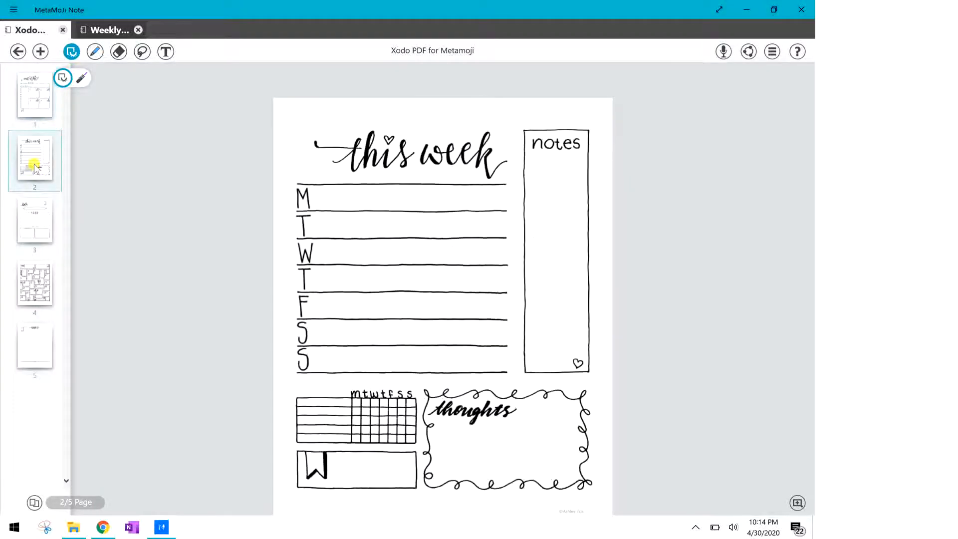
pyautogui.click(34, 221)
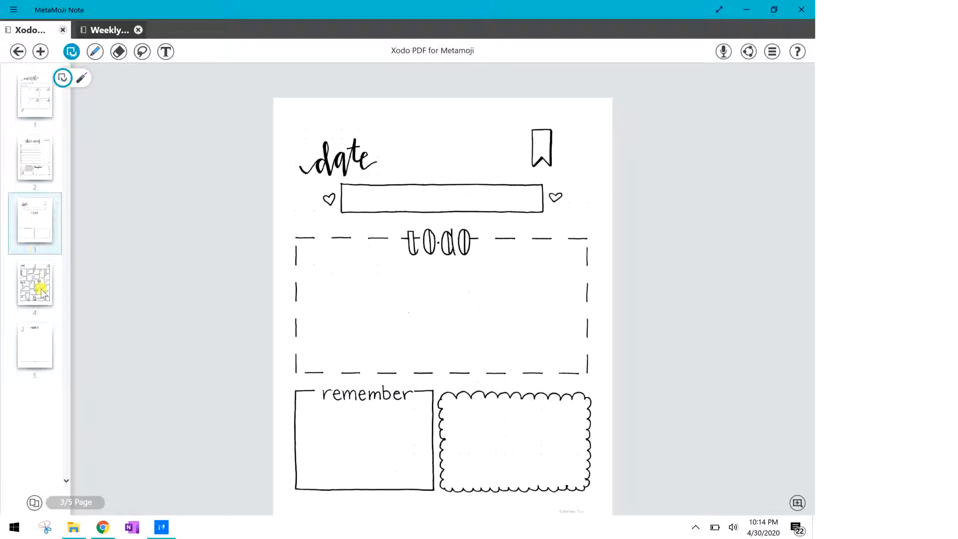
pyautogui.click(34, 286)
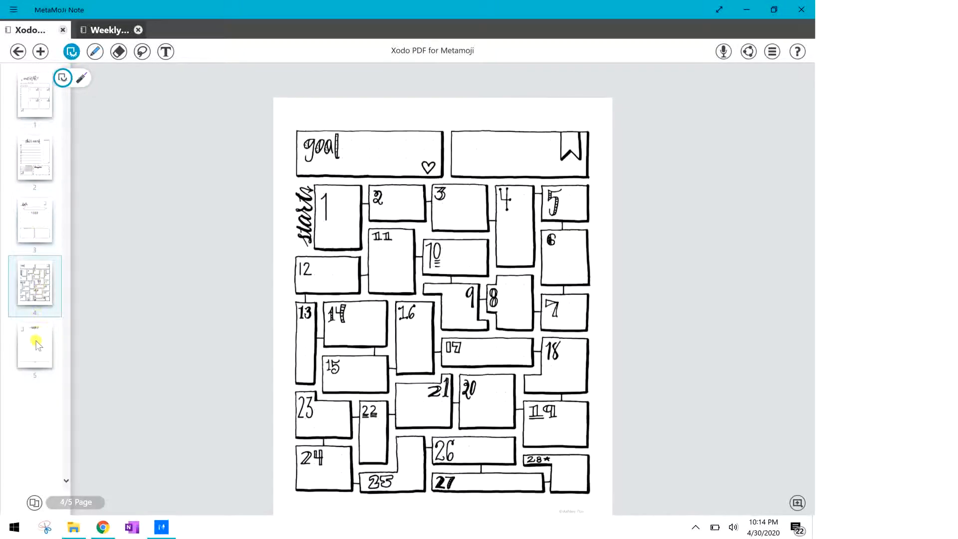
pyautogui.click(35, 346)
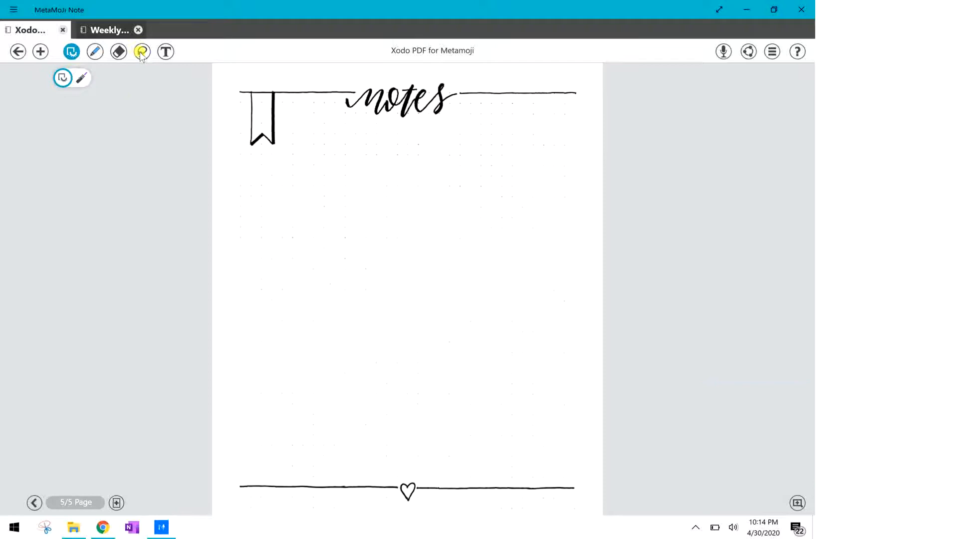
# Pick the '2020 Monthly Calenders MONDAY START Colorful' image from the Metamoji PNG JPG folder
pyautogui.click(40, 52)
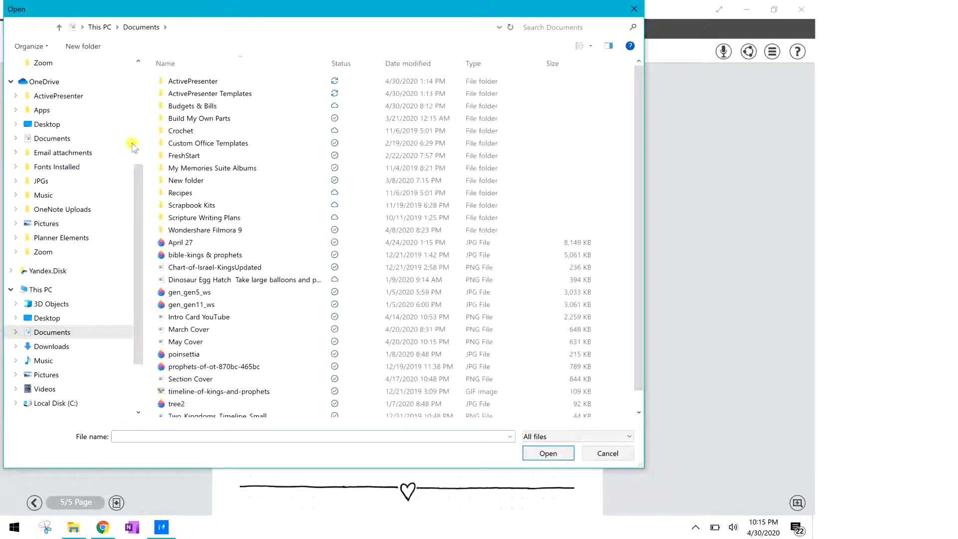
pyautogui.click(193, 81)
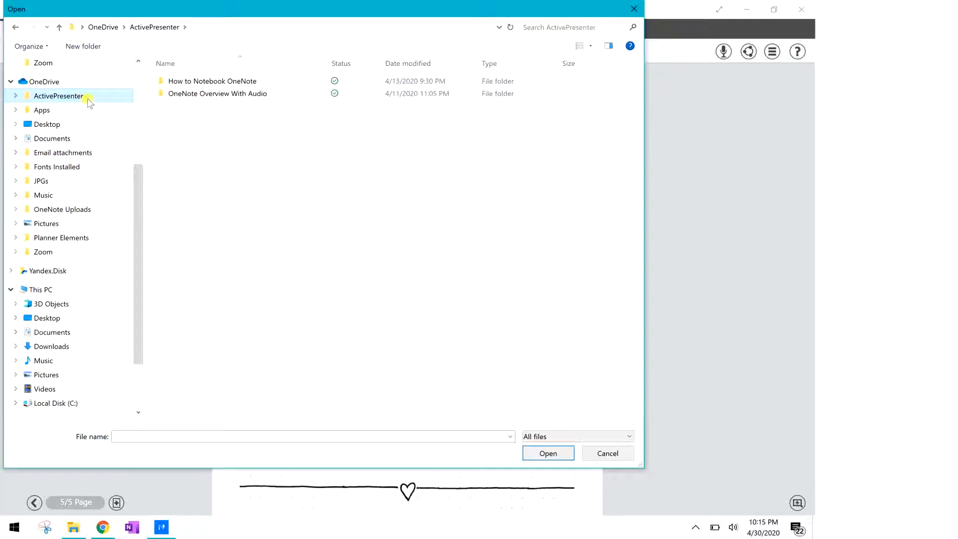
pyautogui.moveTo(72, 128)
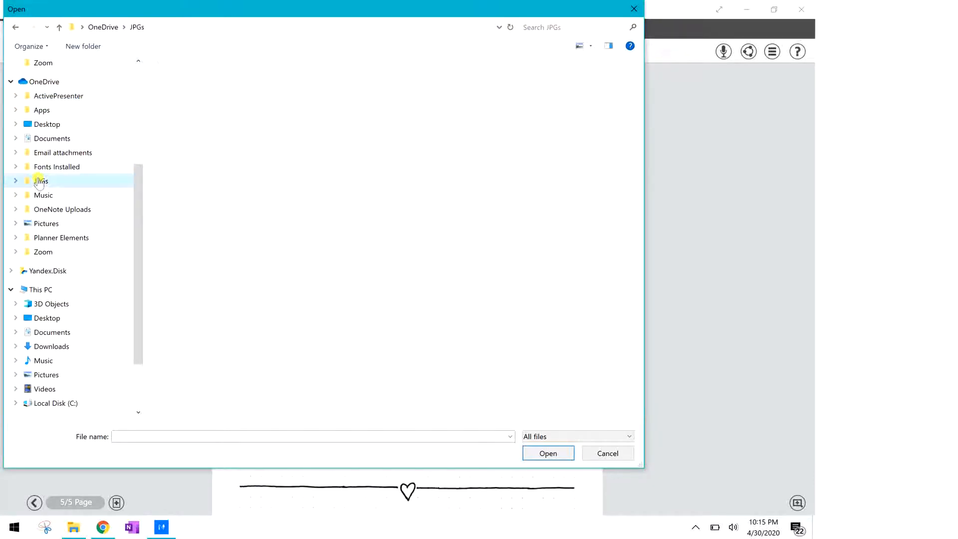
pyautogui.doubleClick(41, 181)
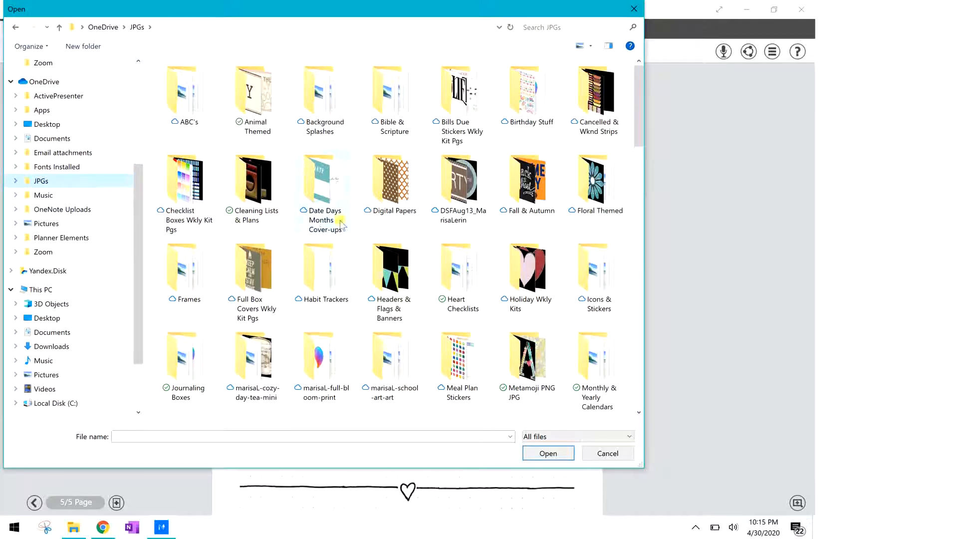
pyautogui.moveTo(387, 267)
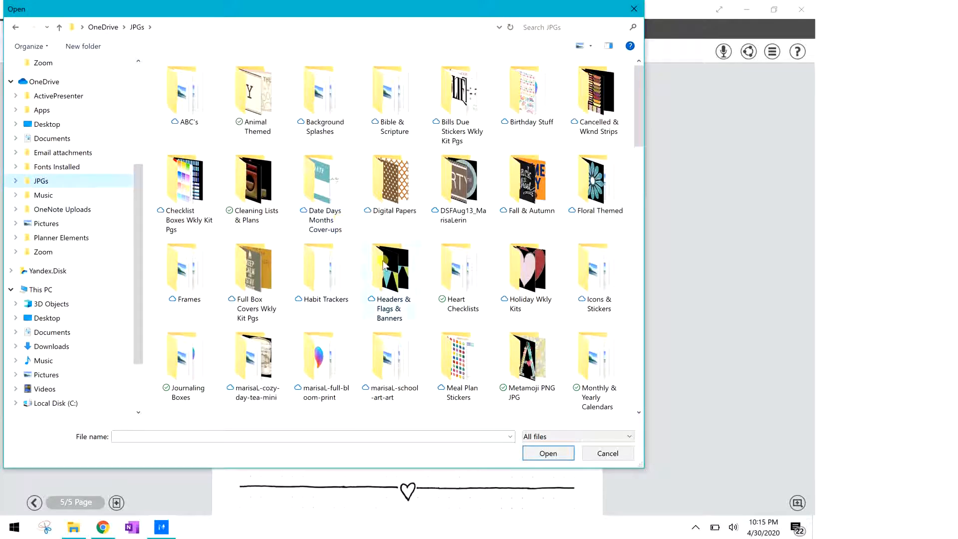
pyautogui.click(528, 357)
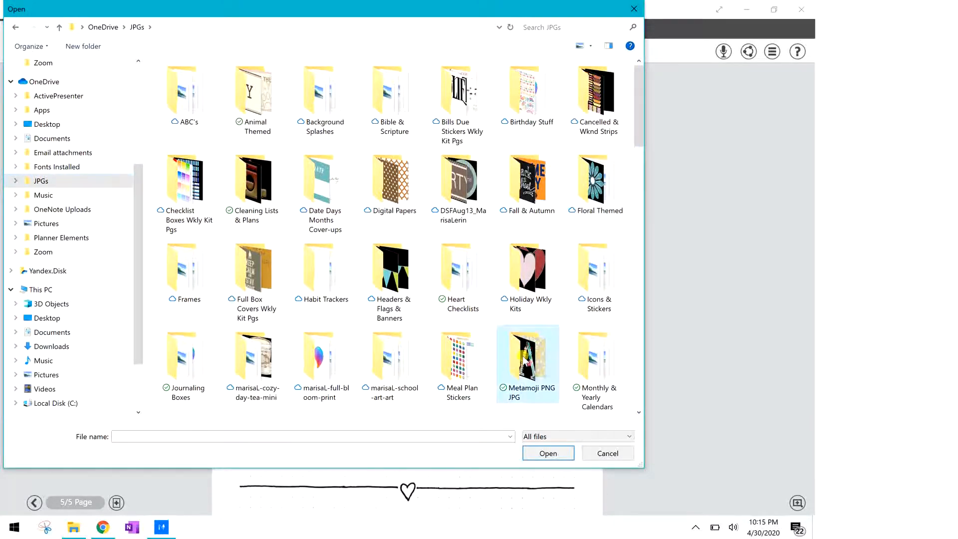
pyautogui.doubleClick(527, 356)
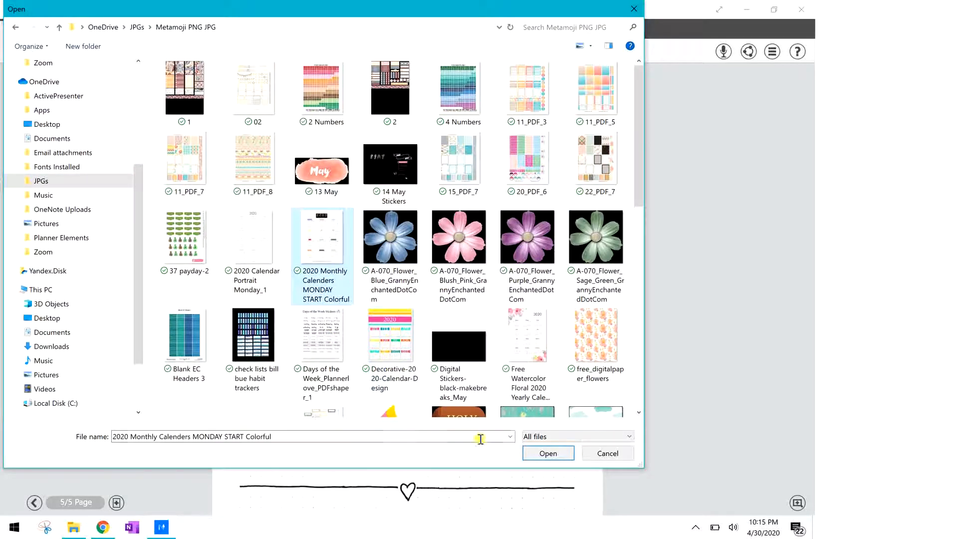
pyautogui.click(548, 453)
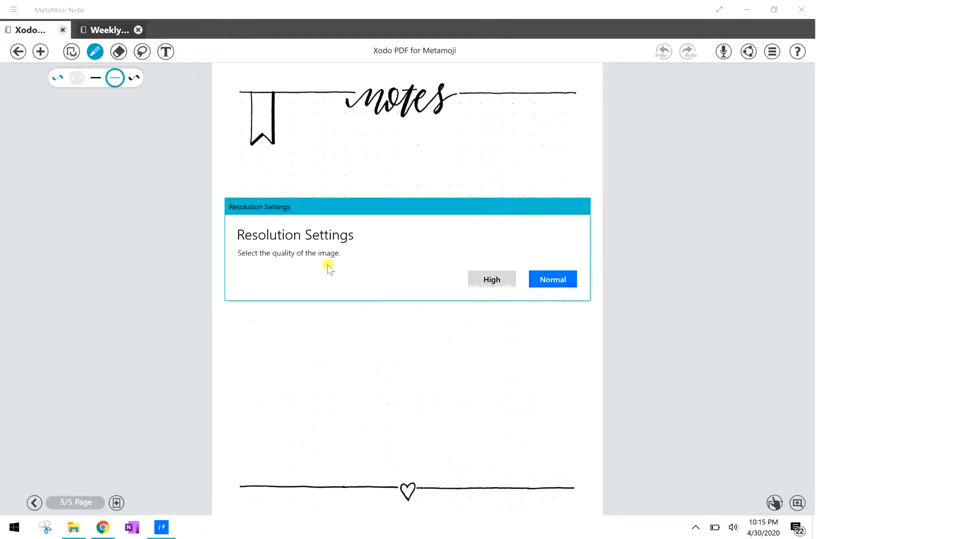
pyautogui.moveTo(422, 273)
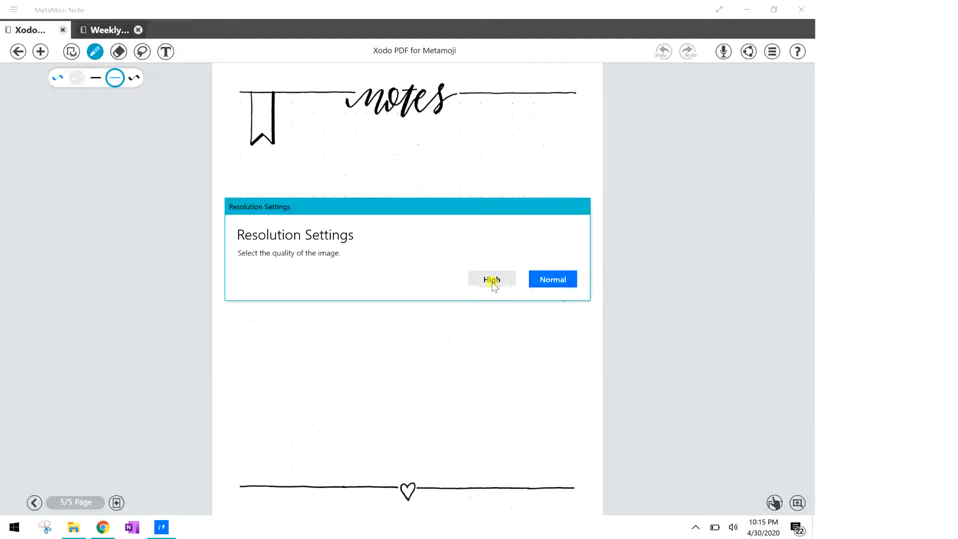
# Insert the calendar image at High resolution and switch to the lasso selection tool
pyautogui.click(491, 279)
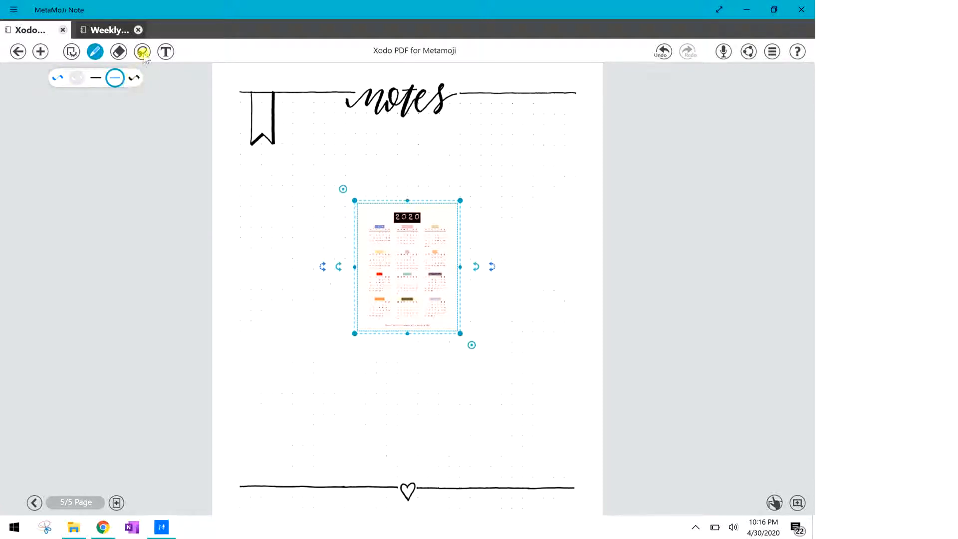
pyautogui.click(143, 51)
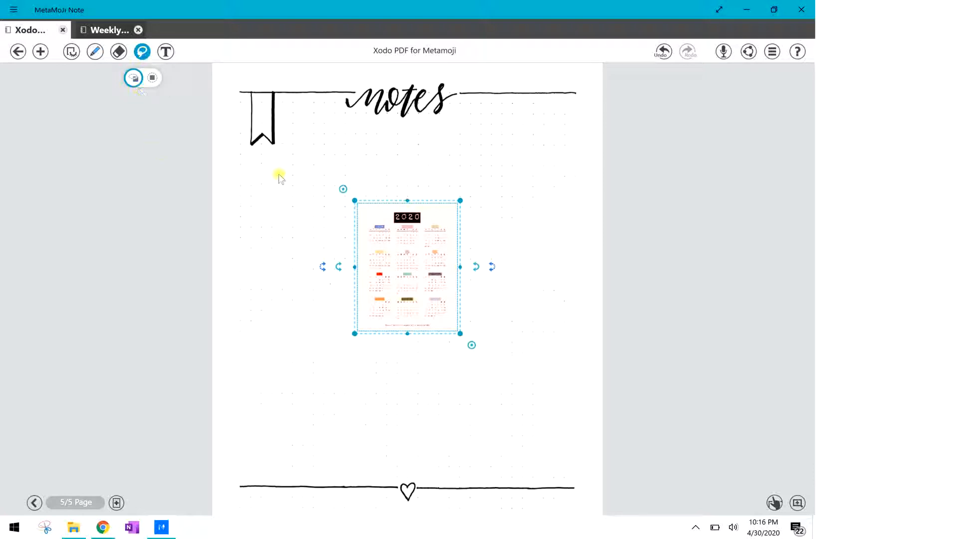
pyautogui.moveTo(413, 272)
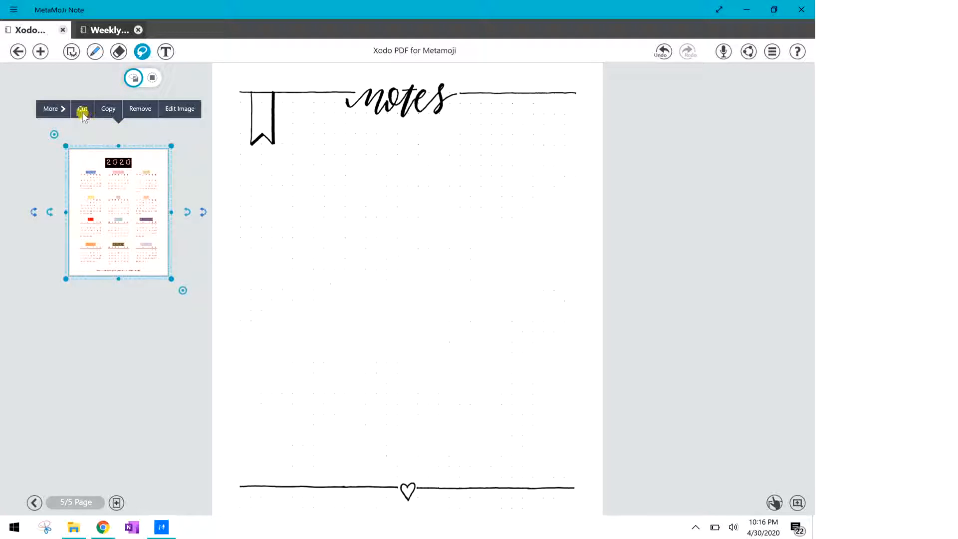
pyautogui.moveTo(140, 114)
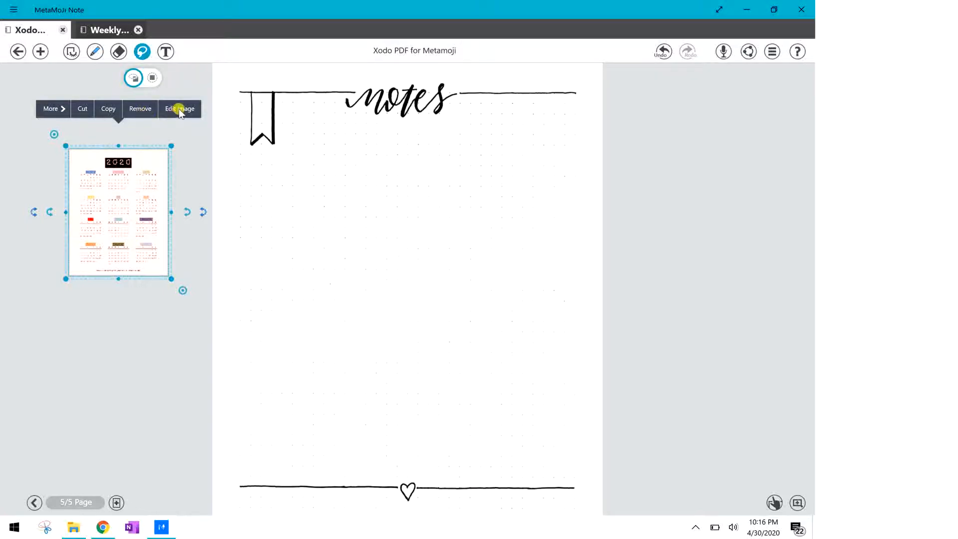
# Freehand-crop the calendar image down to its black 2020 title banner
pyautogui.click(179, 108)
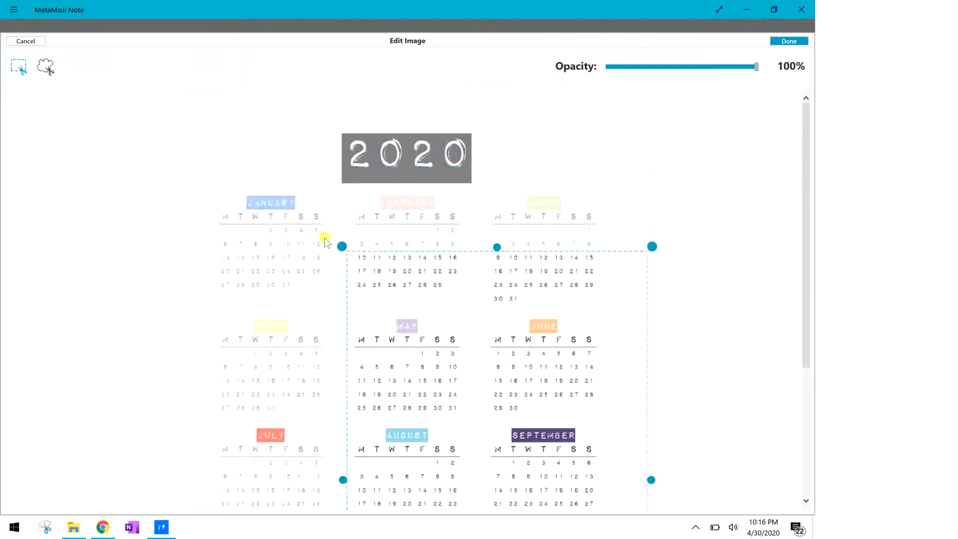
pyautogui.moveTo(341, 246); pyautogui.dragTo(341, 219)
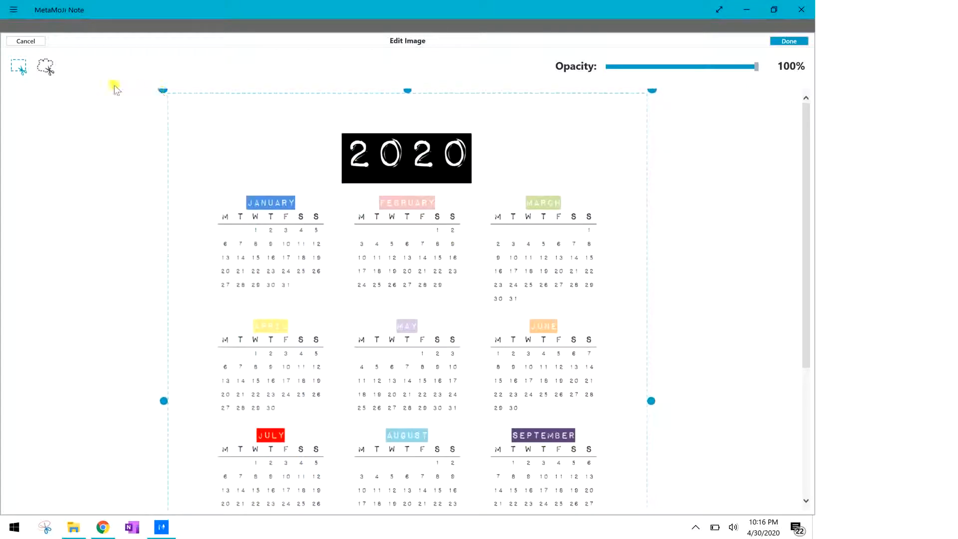
pyautogui.click(45, 67)
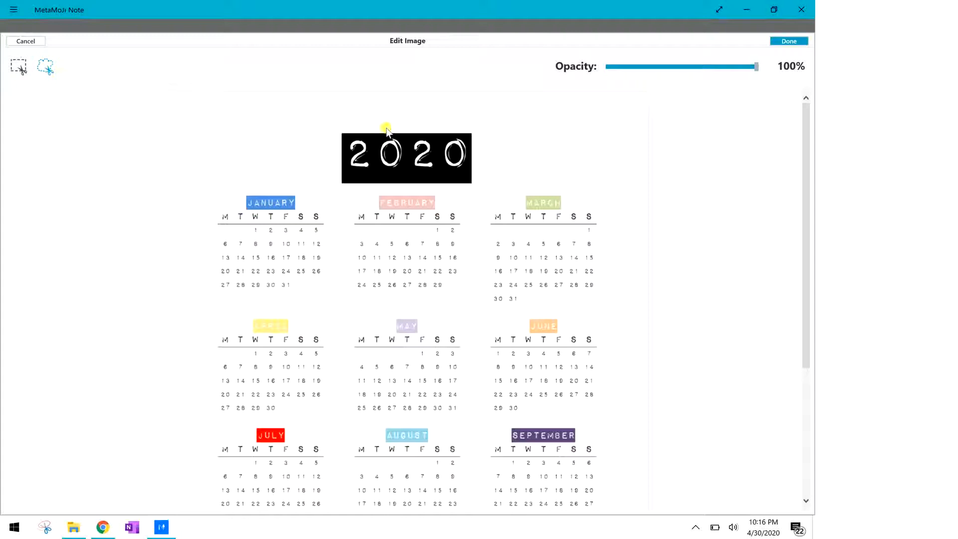
pyautogui.moveTo(385, 128); pyautogui.dragTo(428, 119)
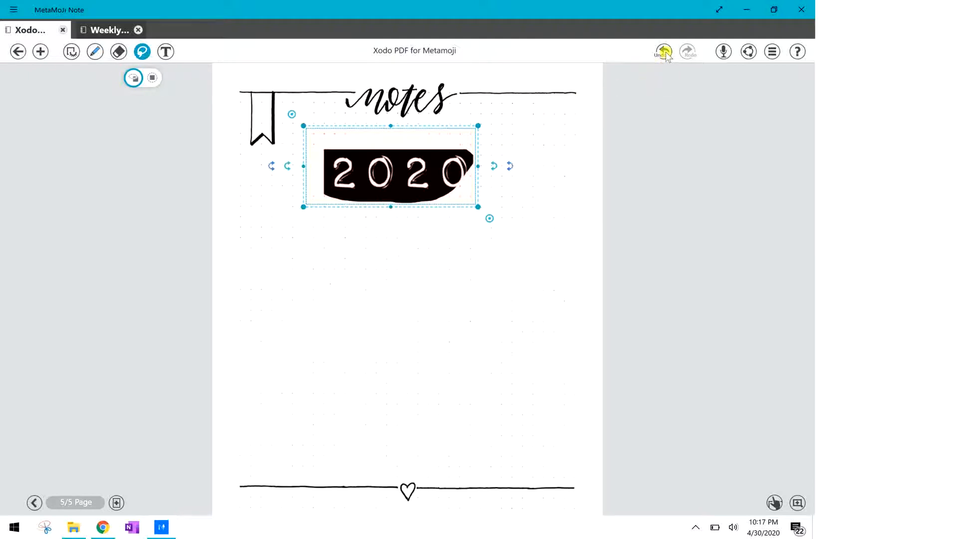
# Undo the crop twice to restore the full calendar, then copy and paste it below
pyautogui.click(663, 52)
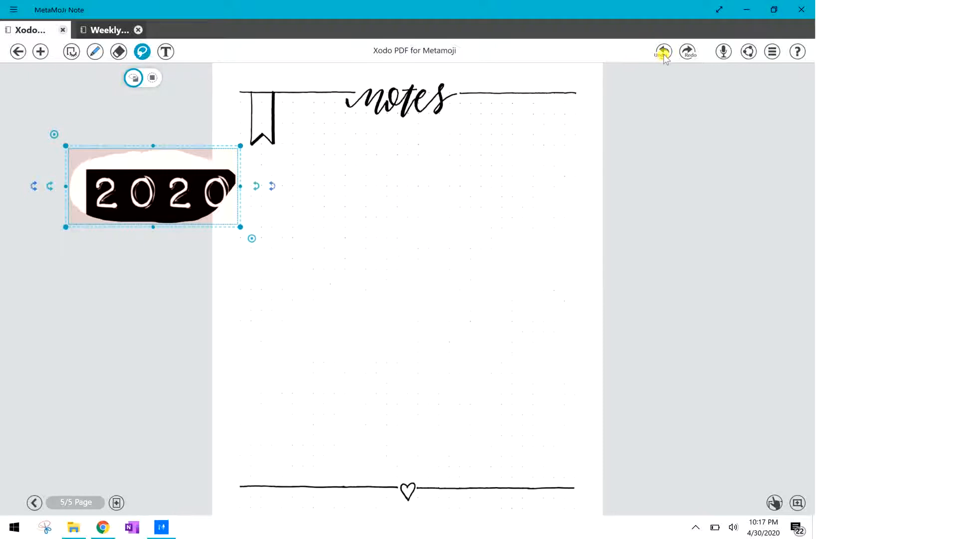
pyautogui.click(661, 51)
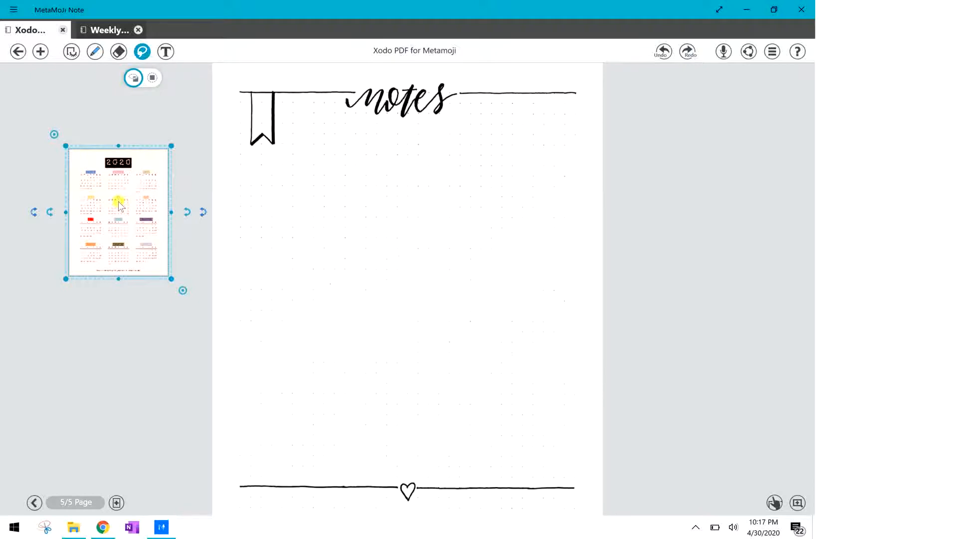
pyautogui.click(120, 203)
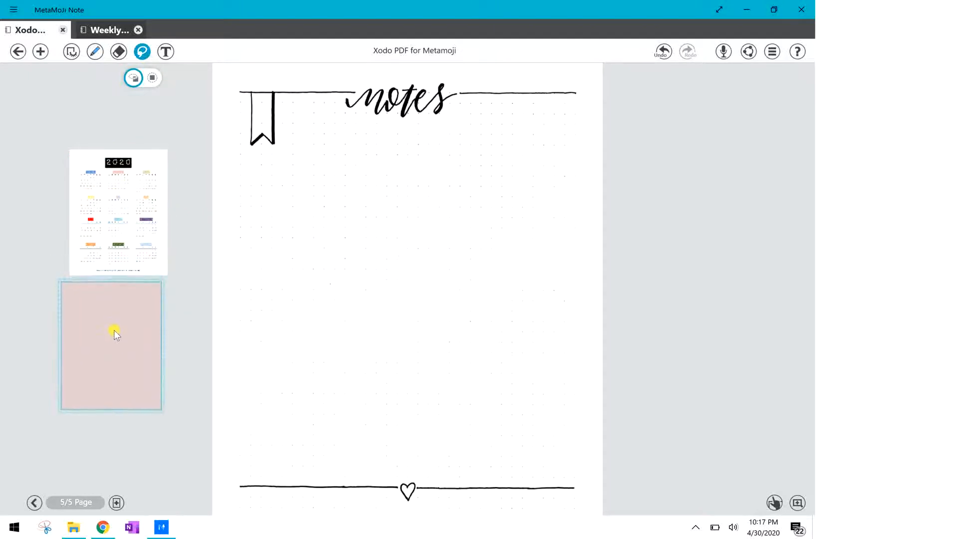
pyautogui.click(114, 334)
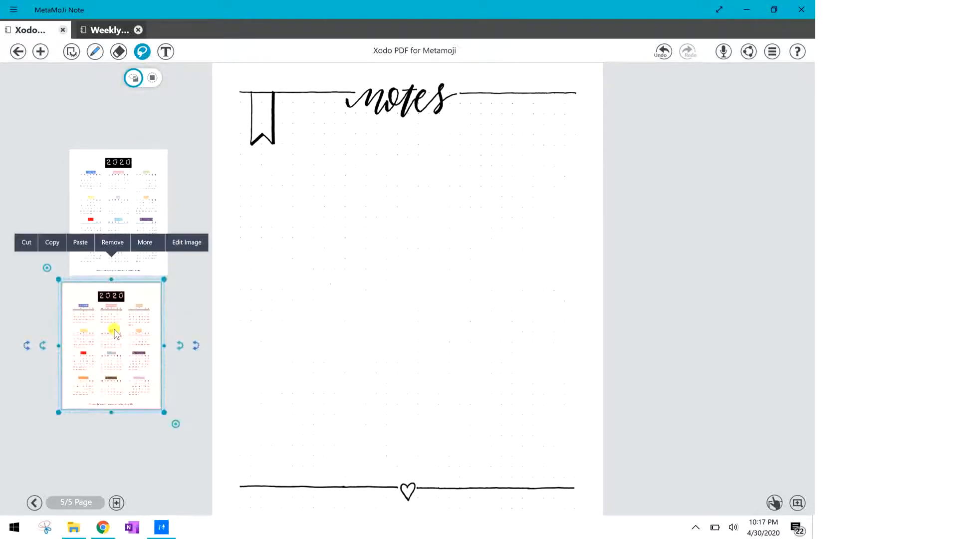
# Crop the calendar copy to the May grid, testing opacity and leaving it at 100%
pyautogui.click(186, 242)
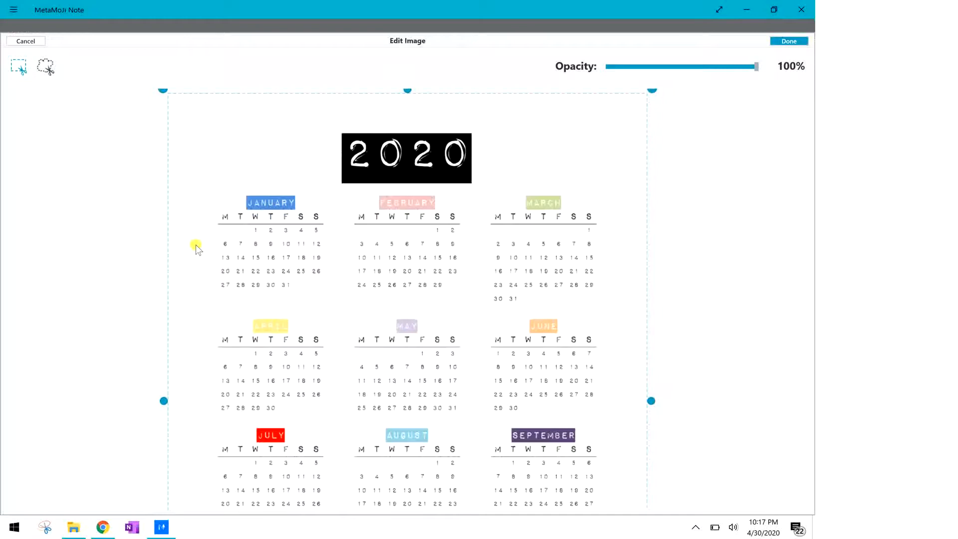
pyautogui.scroll(-3)
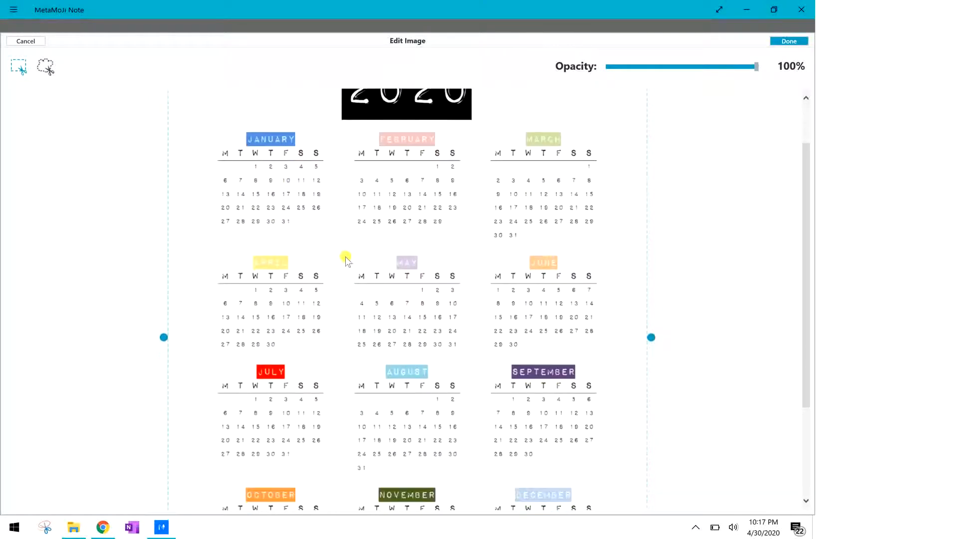
pyautogui.scroll(-3)
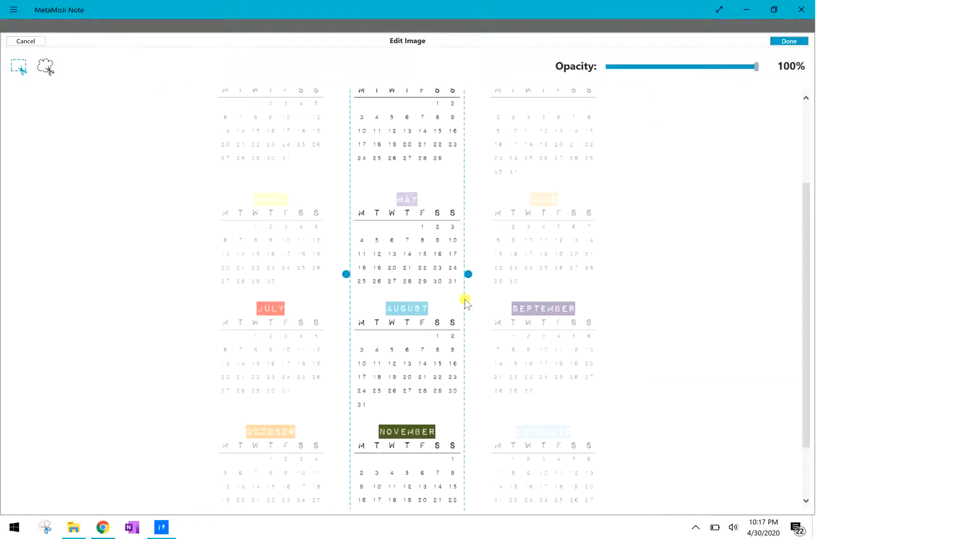
pyautogui.scroll(-3)
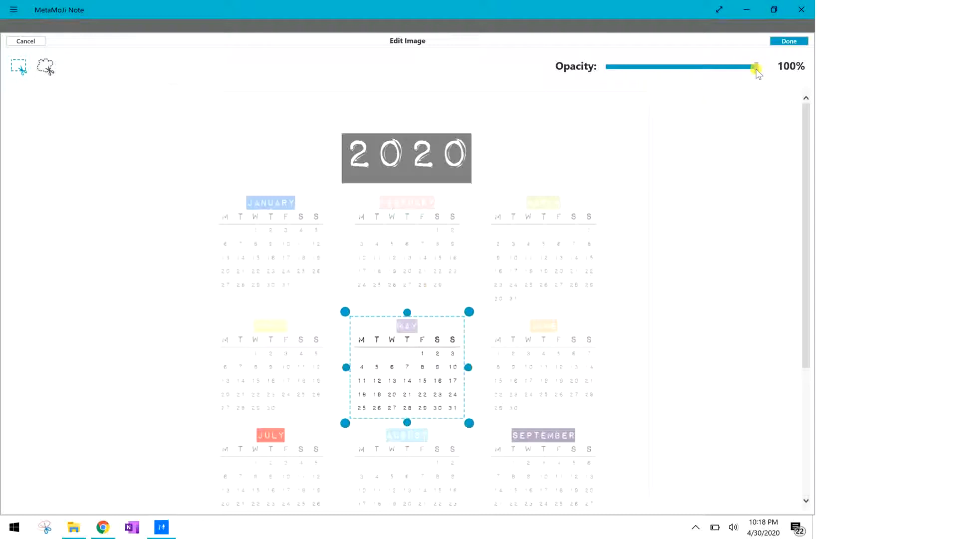
pyautogui.moveTo(756, 67); pyautogui.dragTo(704, 67)
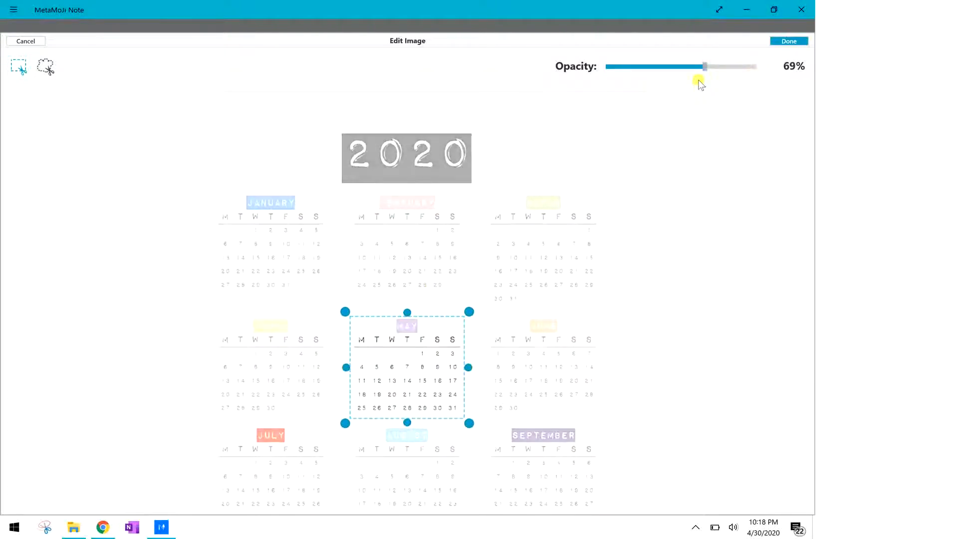
pyautogui.moveTo(704, 66); pyautogui.dragTo(677, 66)
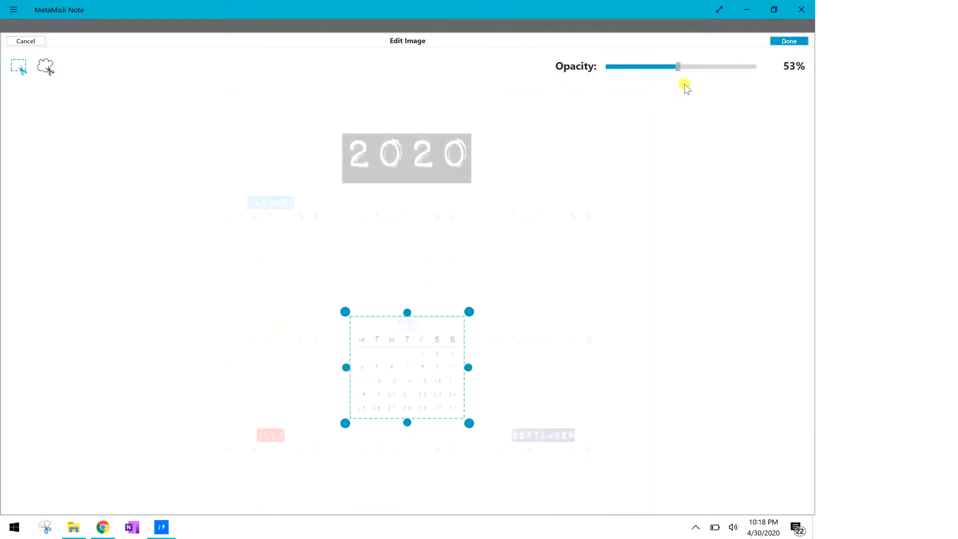
pyautogui.moveTo(677, 66); pyautogui.dragTo(756, 66)
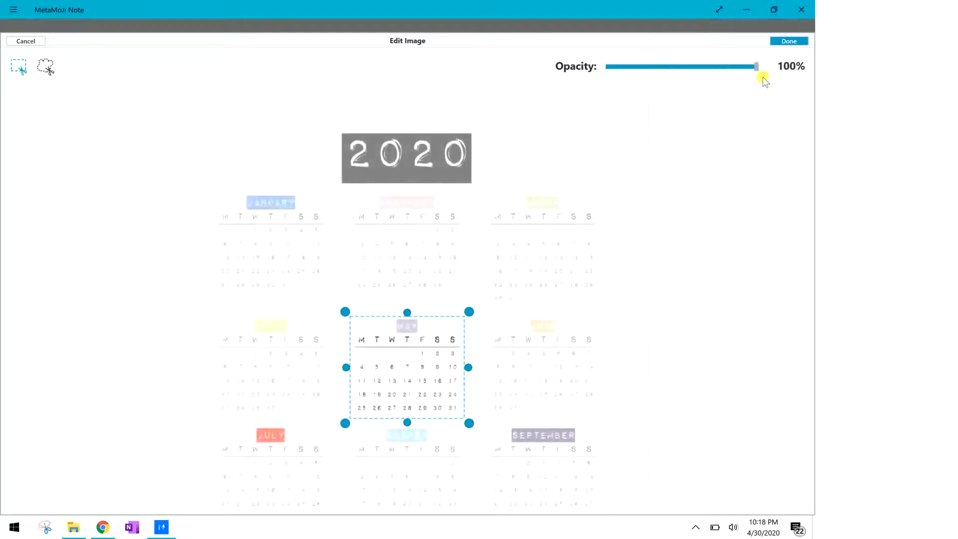
pyautogui.click(789, 41)
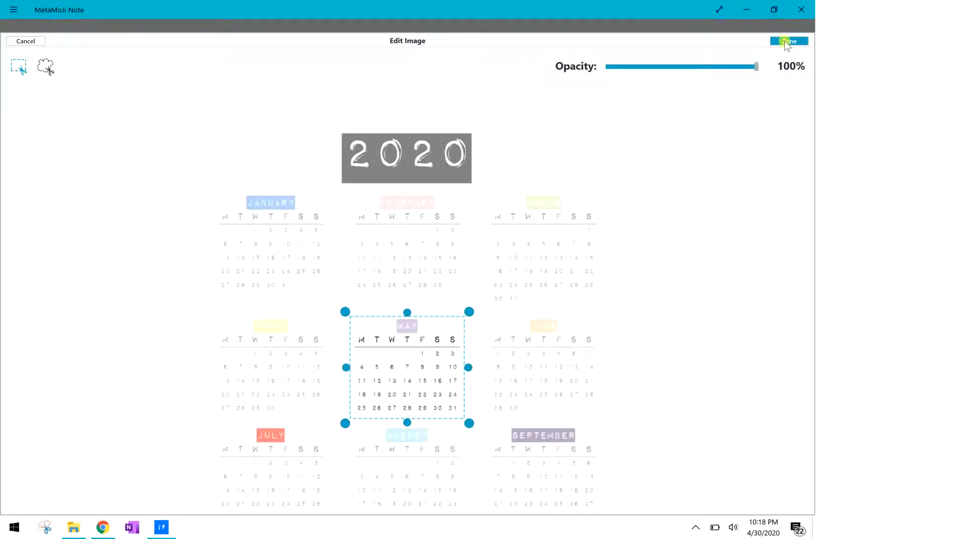
pyautogui.click(789, 40)
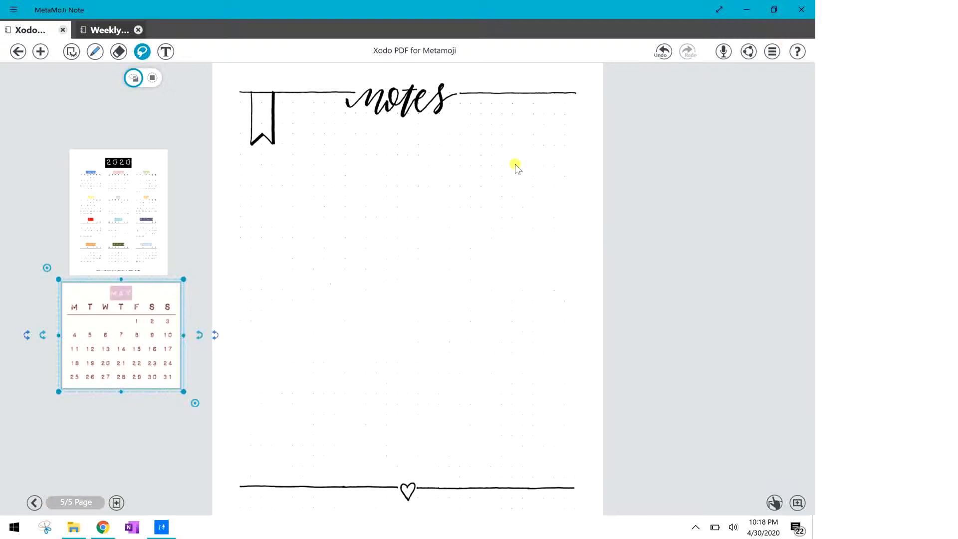
pyautogui.moveTo(134, 325)
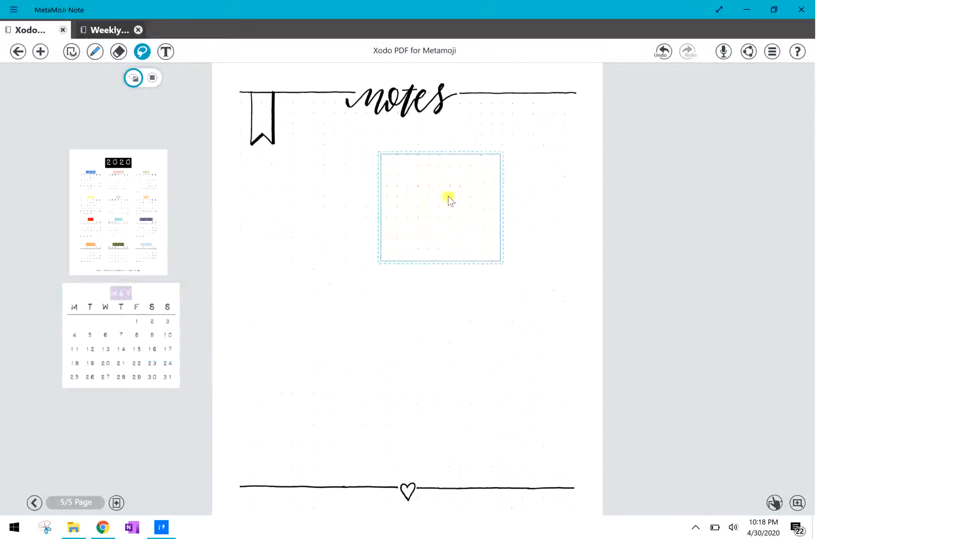
# Move the May calendar beside the notes heading, shrink it, and keep it straight
pyautogui.moveTo(449, 202); pyautogui.dragTo(530, 152)
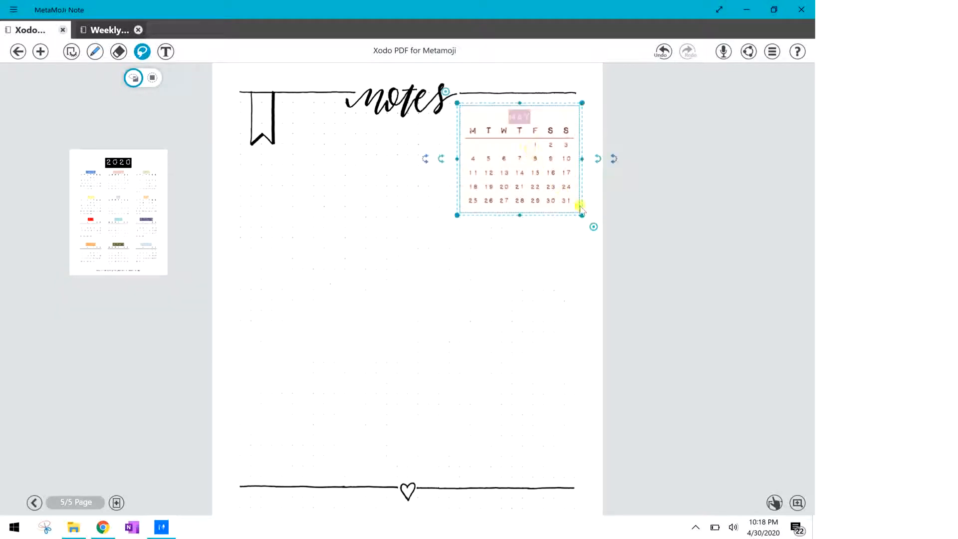
pyautogui.moveTo(581, 215); pyautogui.dragTo(568, 201)
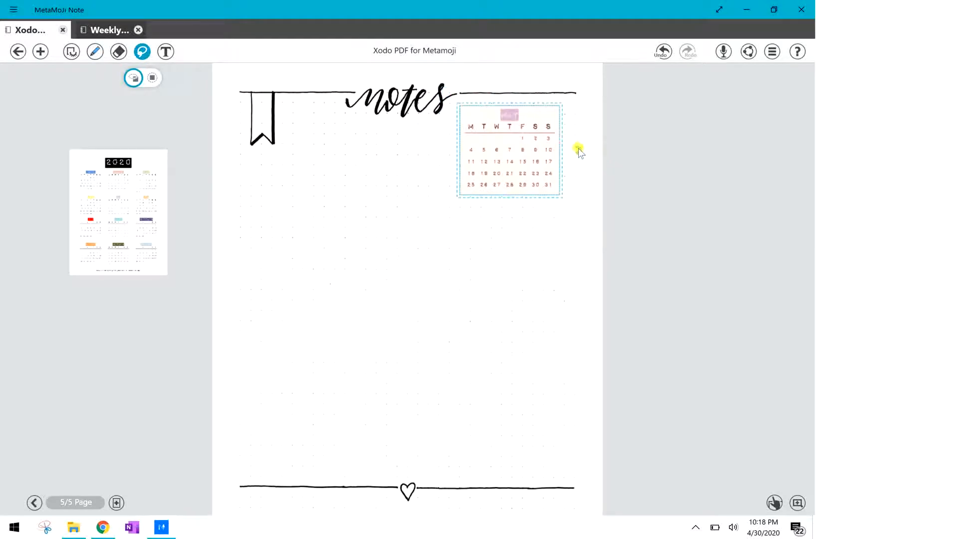
pyautogui.moveTo(578, 151); pyautogui.dragTo(567, 176)
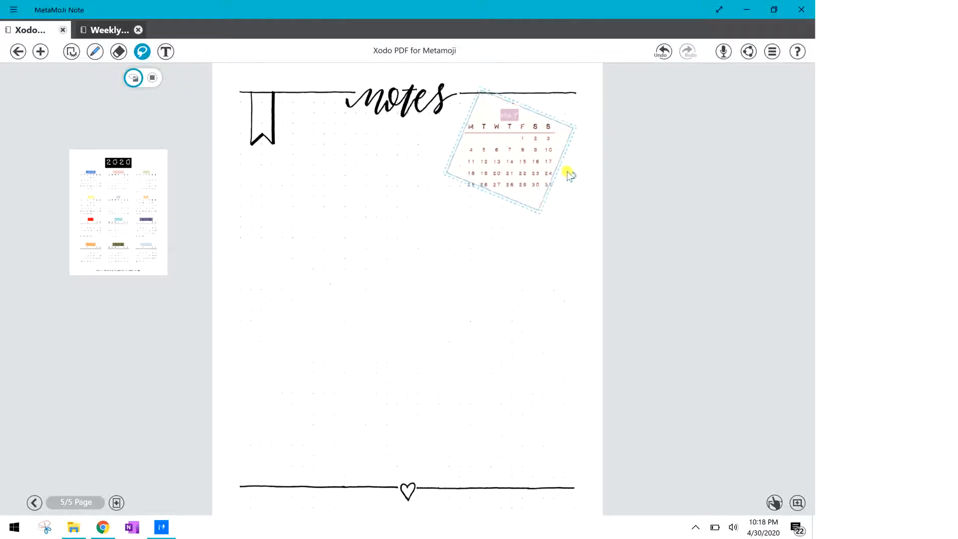
pyautogui.moveTo(566, 173); pyautogui.dragTo(573, 153)
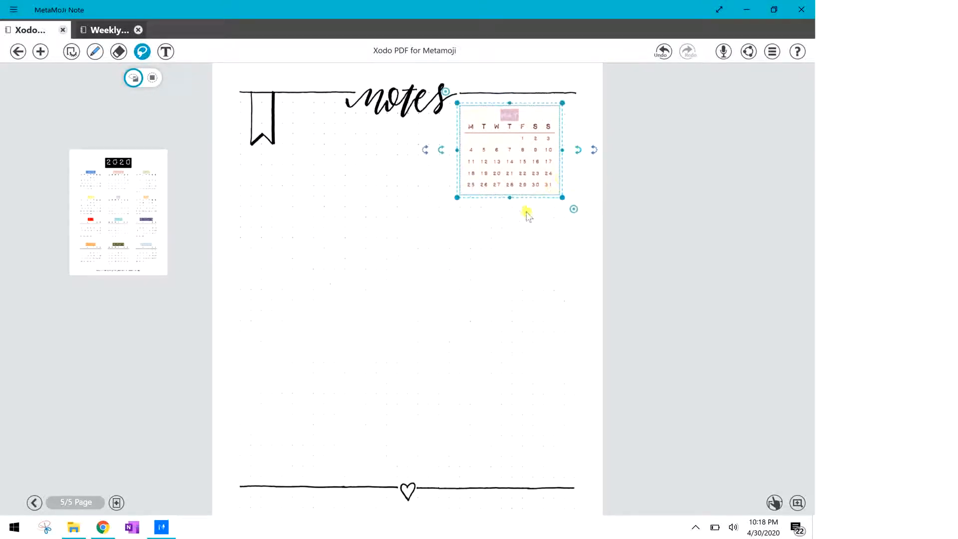
pyautogui.click(311, 207)
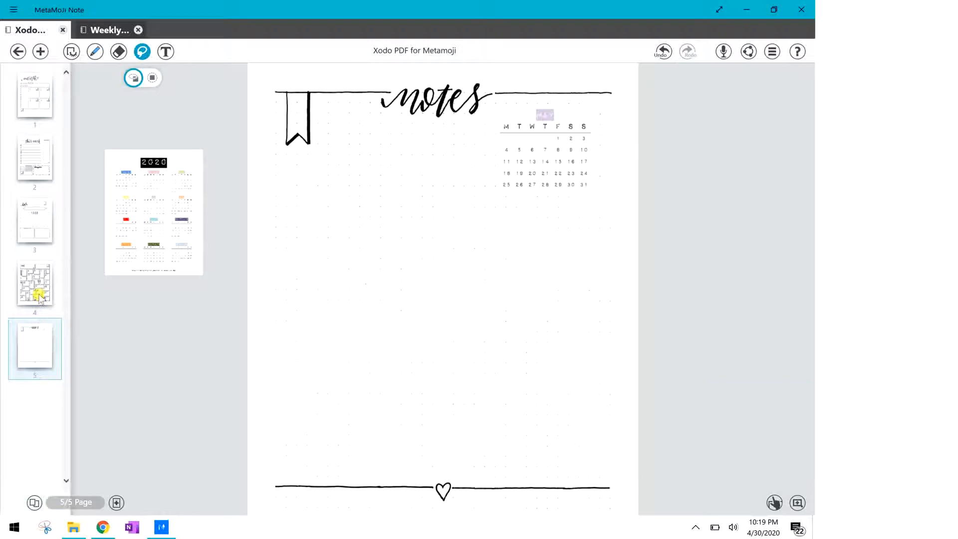
# Flip back through pages 4 and 3 to the weekly page 2
pyautogui.click(35, 285)
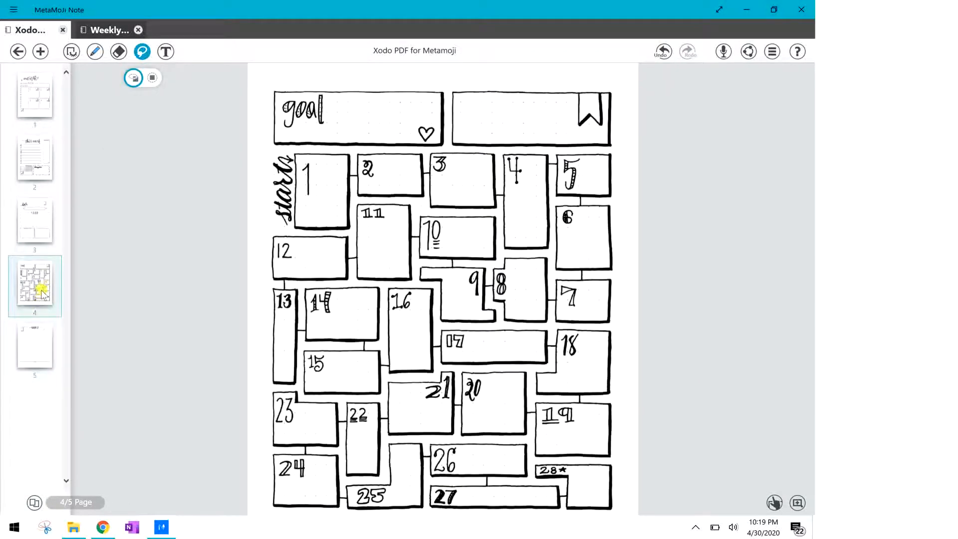
pyautogui.click(35, 224)
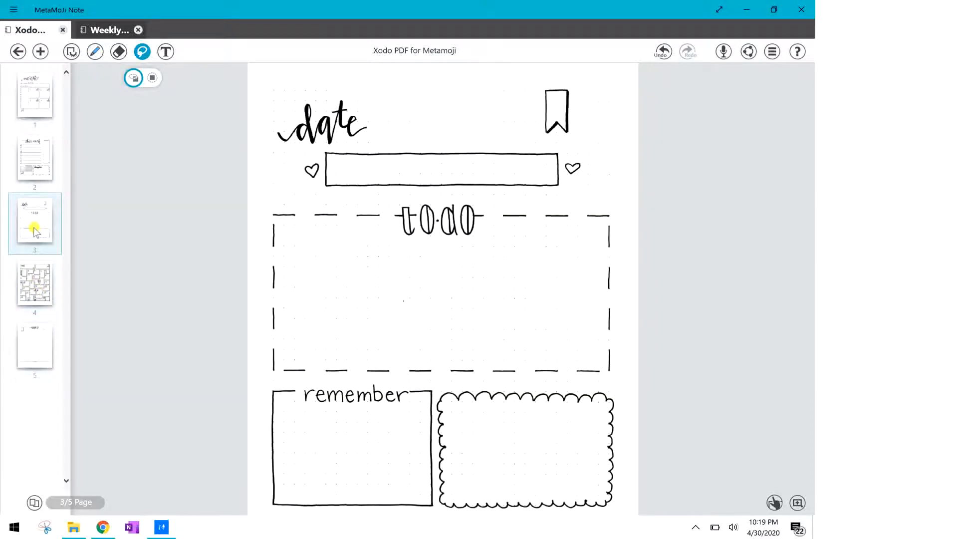
pyautogui.click(33, 160)
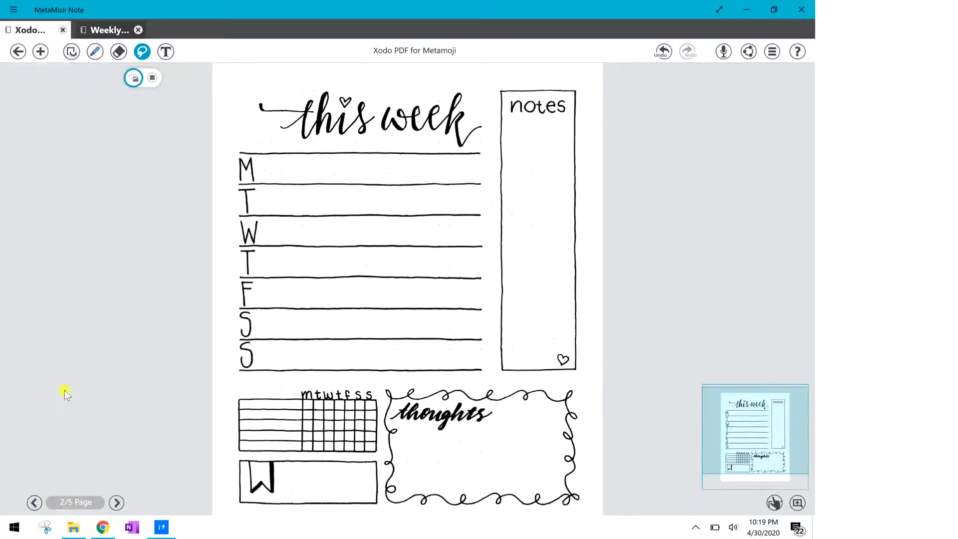
# Add the taco-tuesday word-art photo from files to the weekly page at High resolution
pyautogui.click(40, 51)
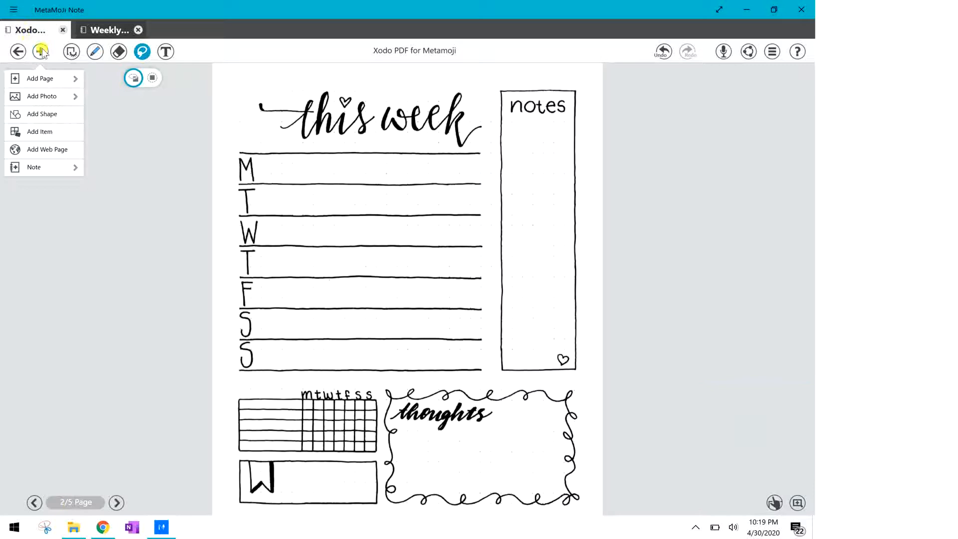
pyautogui.moveTo(42, 96)
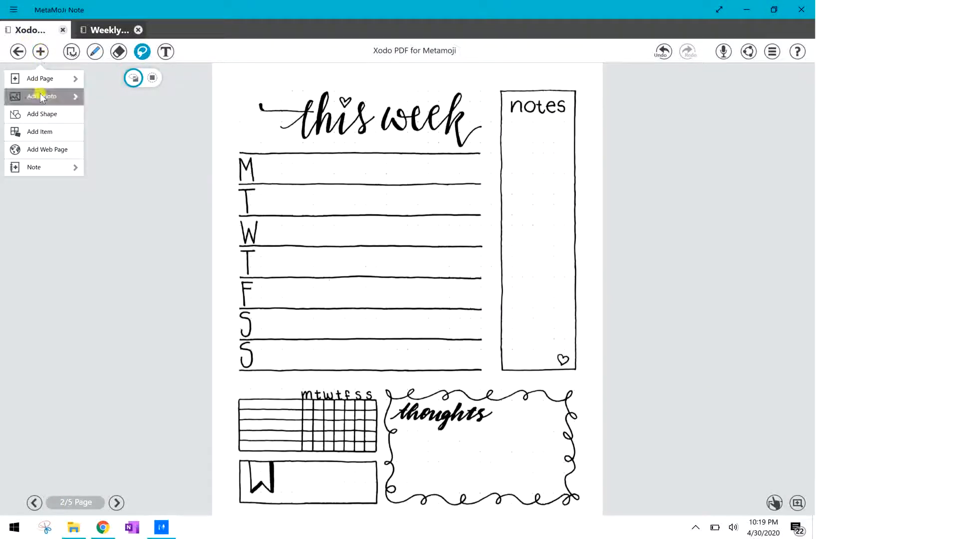
pyautogui.click(43, 96)
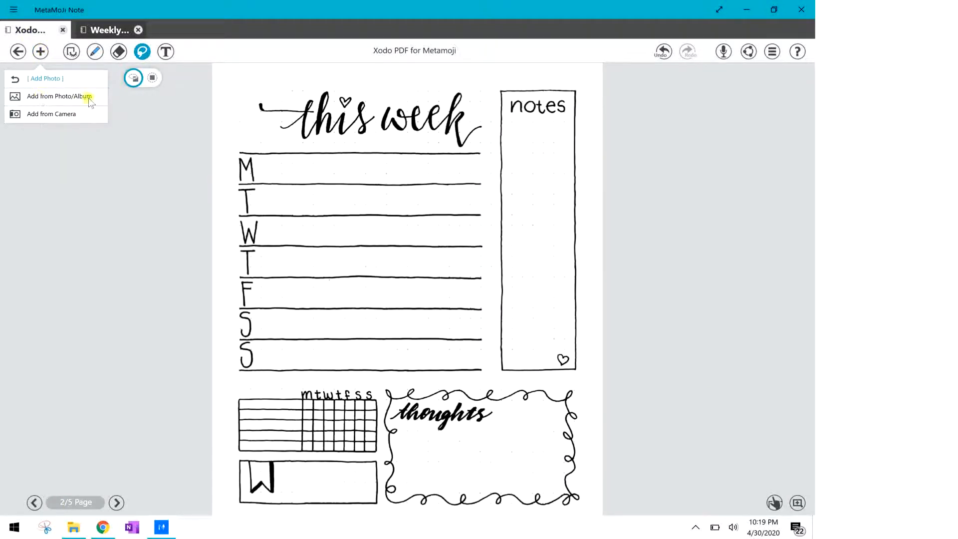
pyautogui.click(55, 96)
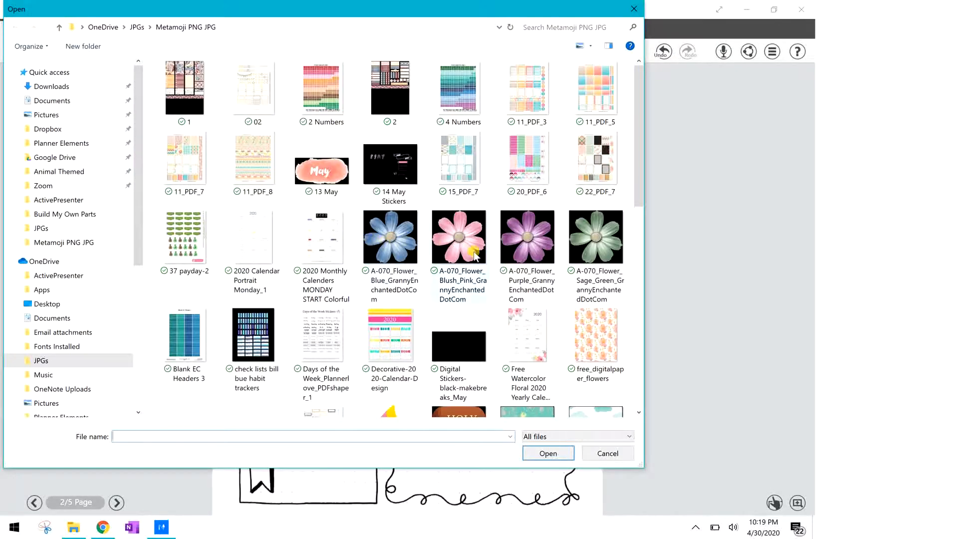
pyautogui.scroll(-3)
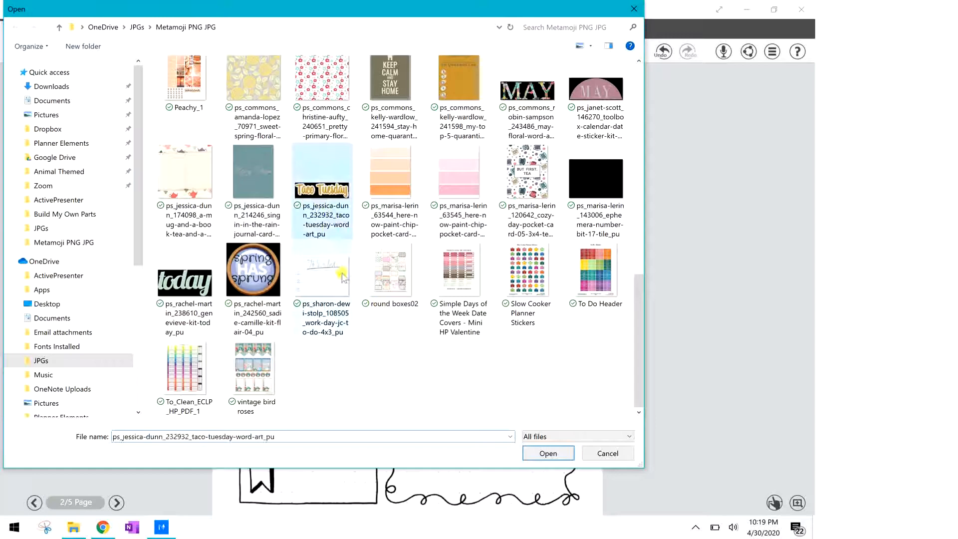
pyautogui.click(548, 453)
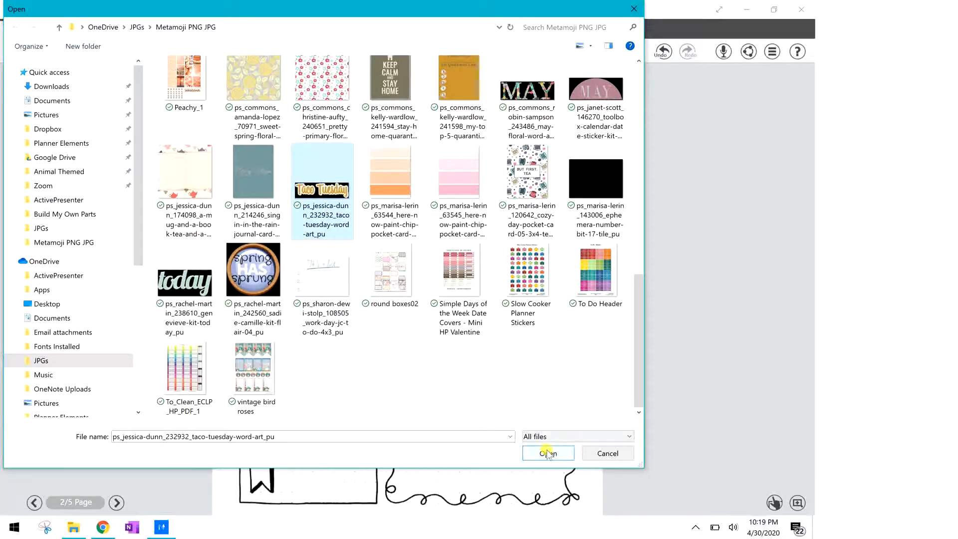
pyautogui.click(548, 453)
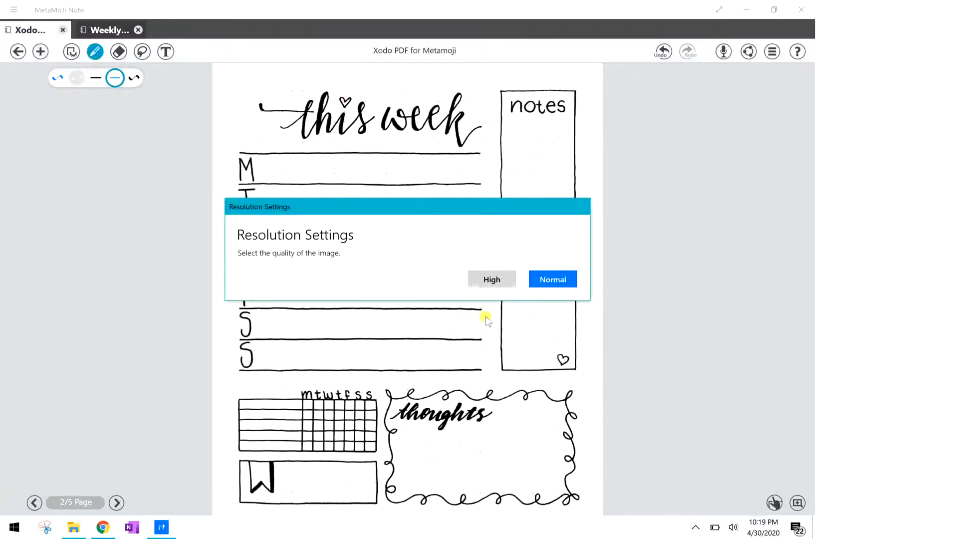
pyautogui.moveTo(492, 279)
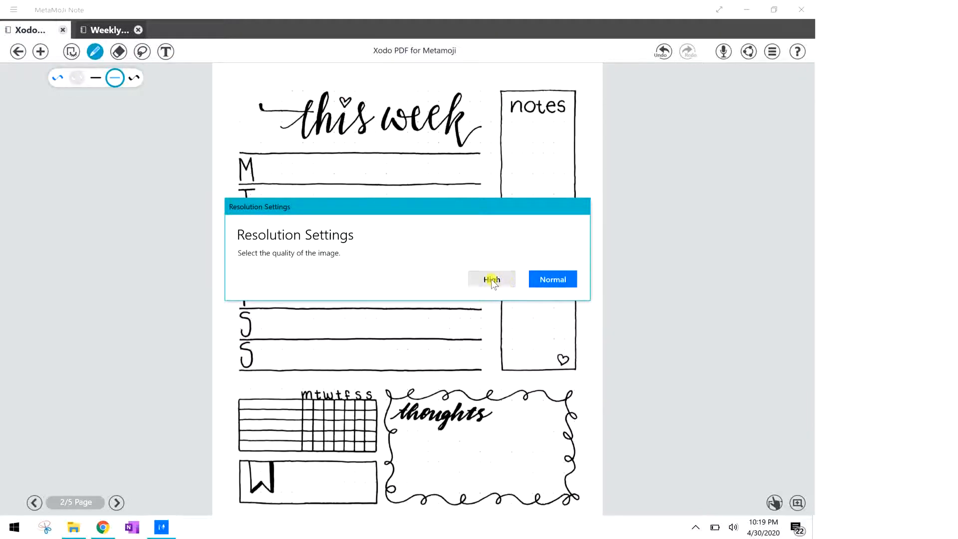
pyautogui.click(492, 279)
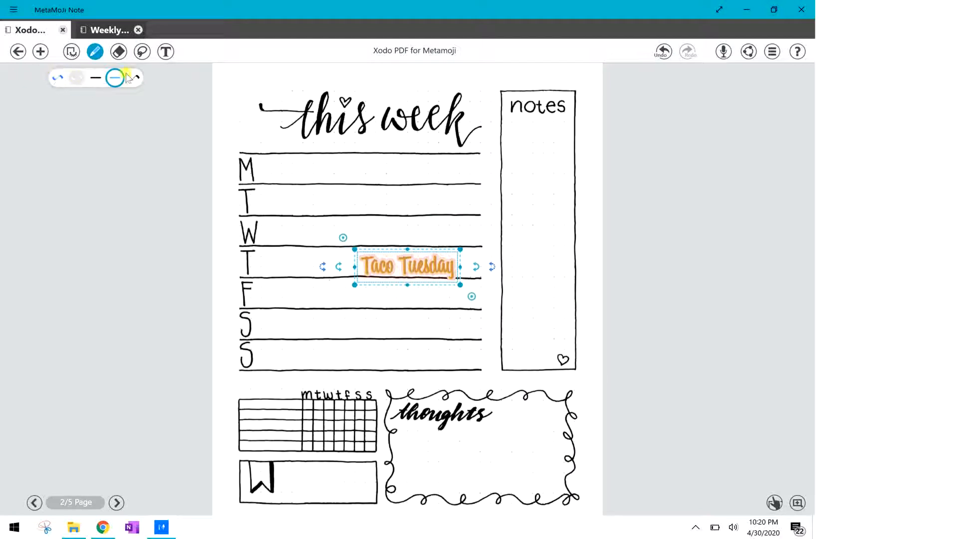
# Drag the Taco Tuesday sticker onto the Tuesday row and slide it to the row's end
pyautogui.click(142, 52)
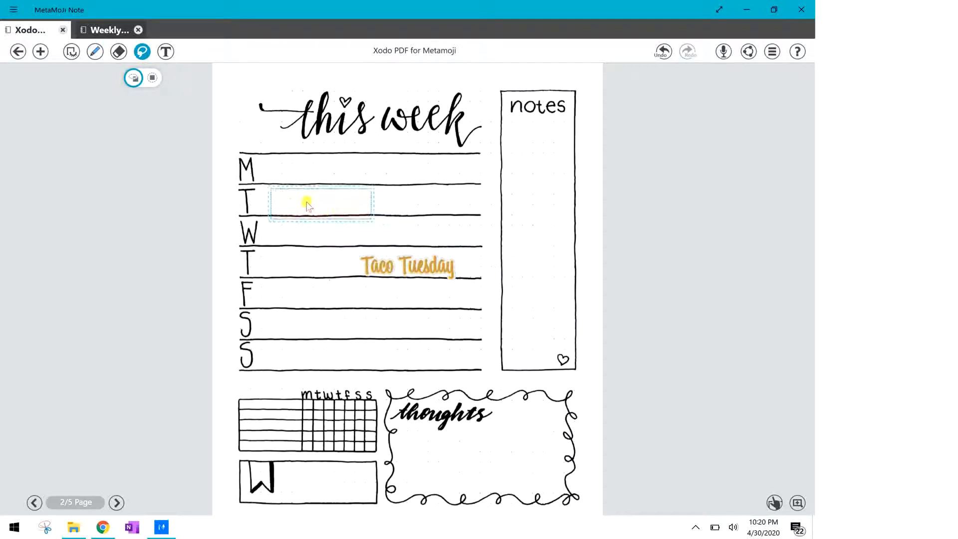
pyautogui.moveTo(406, 266); pyautogui.dragTo(306, 200)
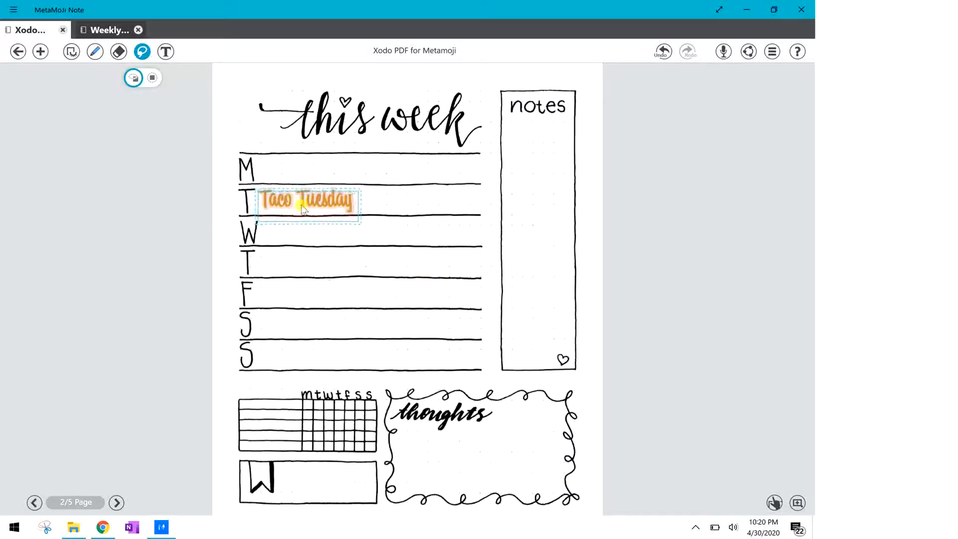
pyautogui.click(306, 205)
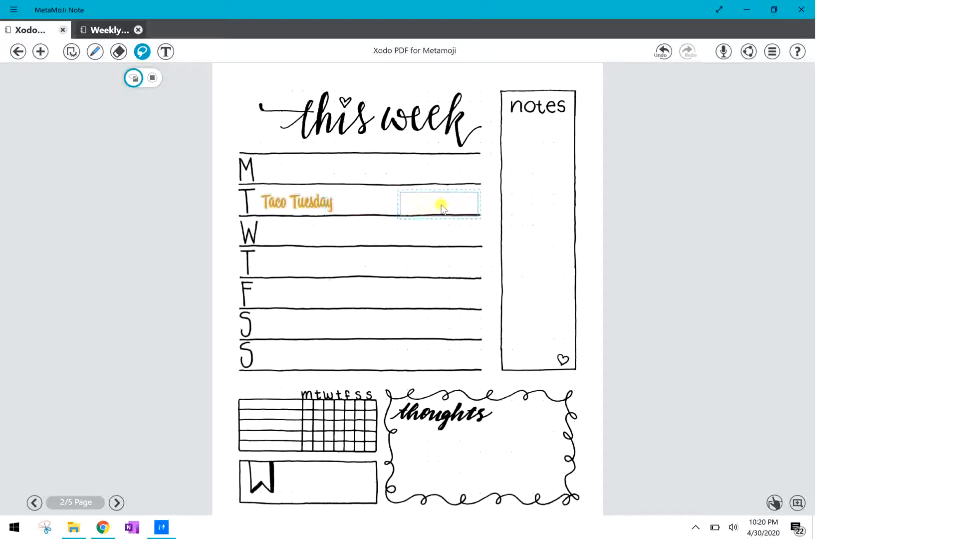
pyautogui.click(438, 208)
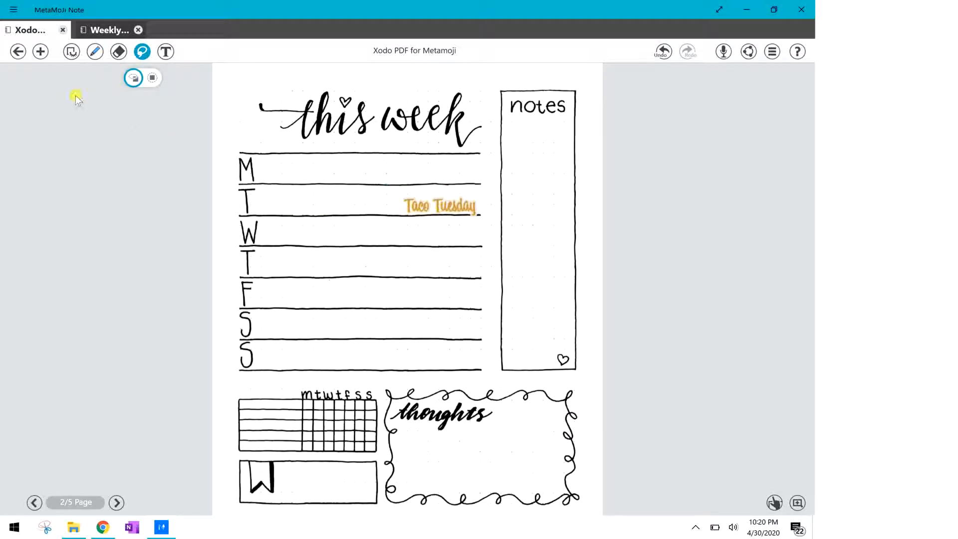
pyautogui.click(40, 51)
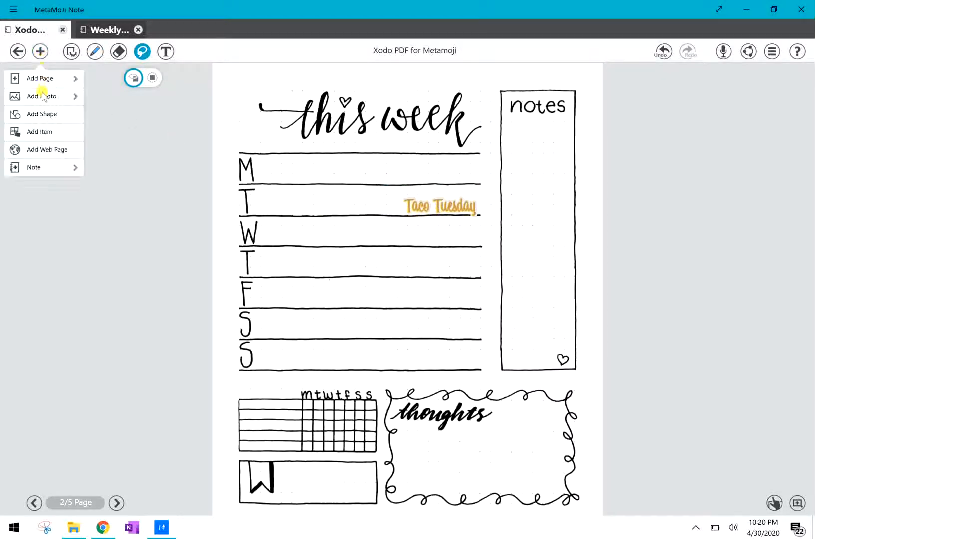
# Insert the date covers photo, drag it into the margin, and open Edit Image
pyautogui.click(42, 96)
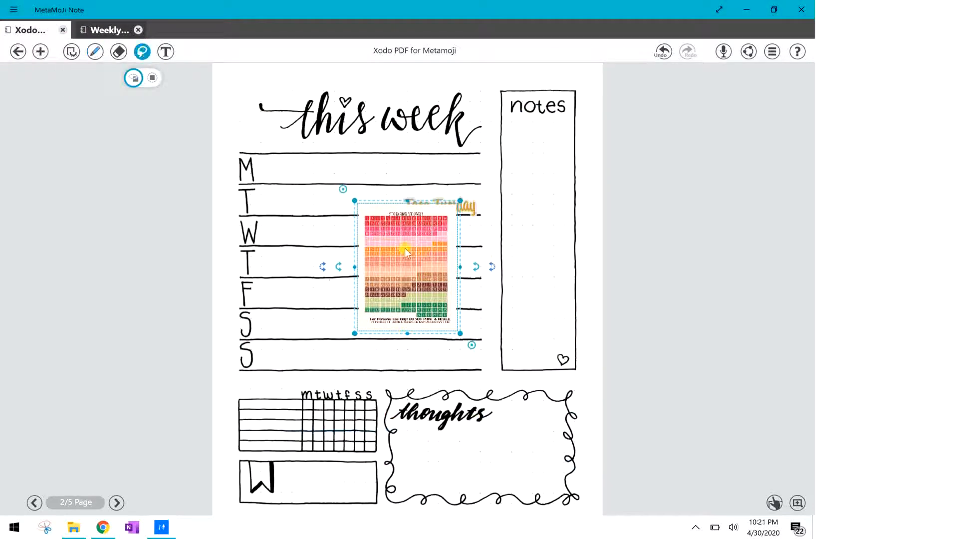
pyautogui.moveTo(406, 266); pyautogui.dragTo(142, 218)
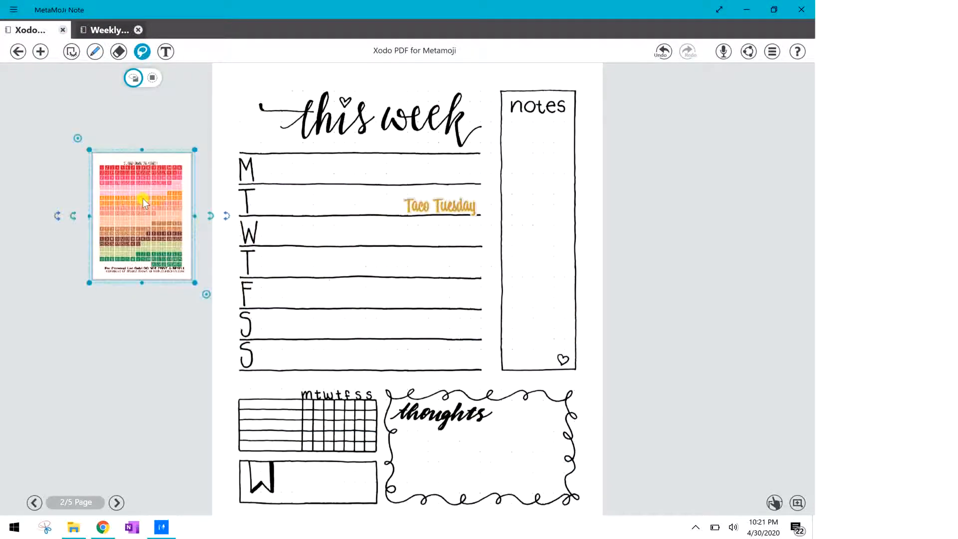
pyautogui.click(142, 202)
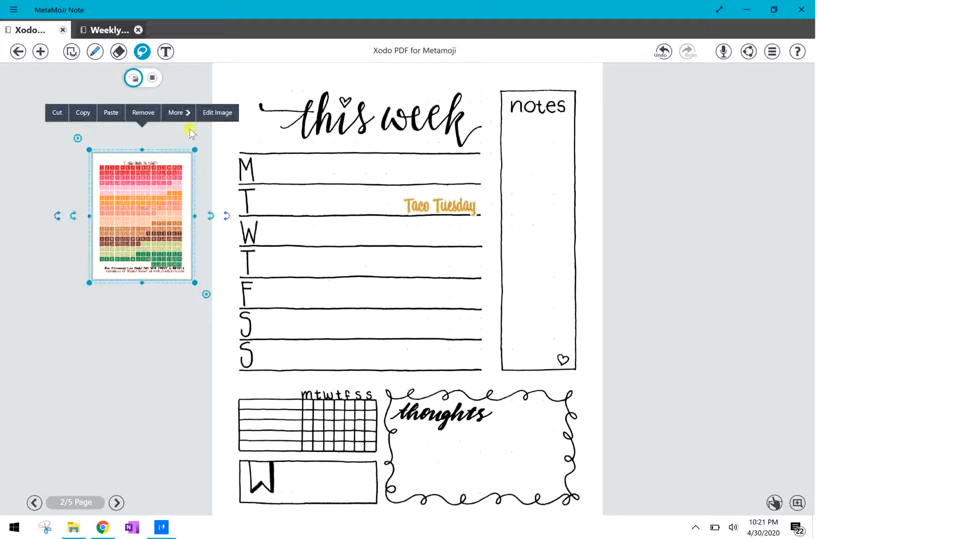
pyautogui.click(217, 112)
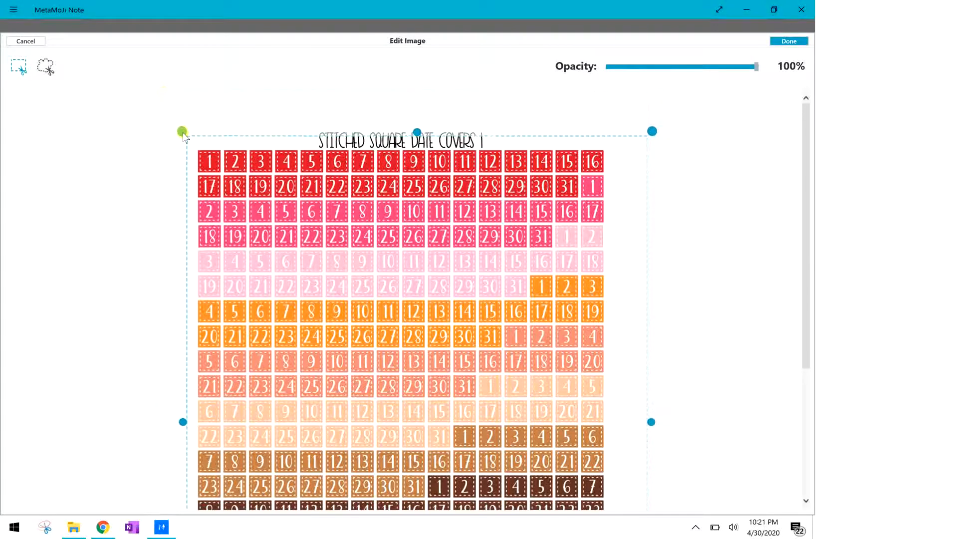
# Crop the date covers sheet to the red '1' square and adjust its opacity
pyautogui.moveTo(183, 132); pyautogui.dragTo(191, 142)
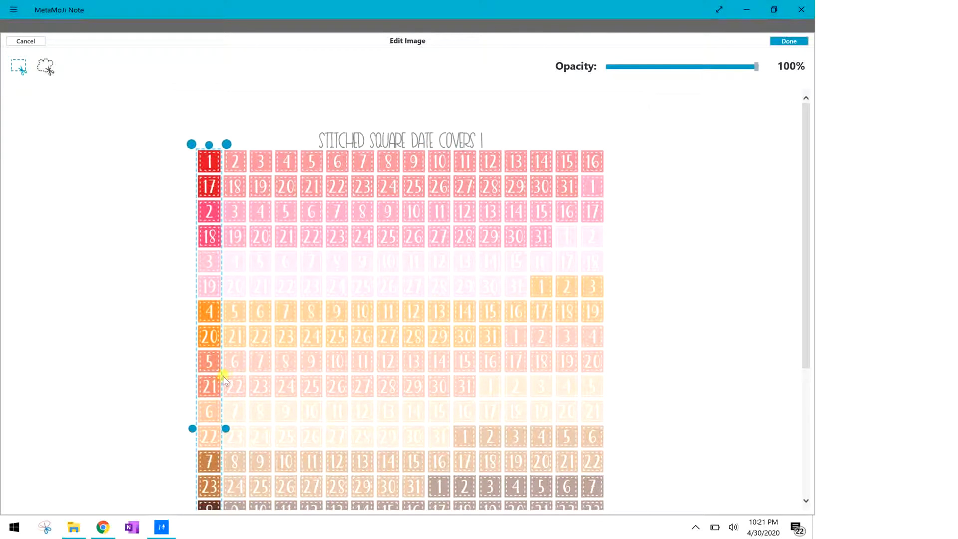
pyautogui.scroll(-3)
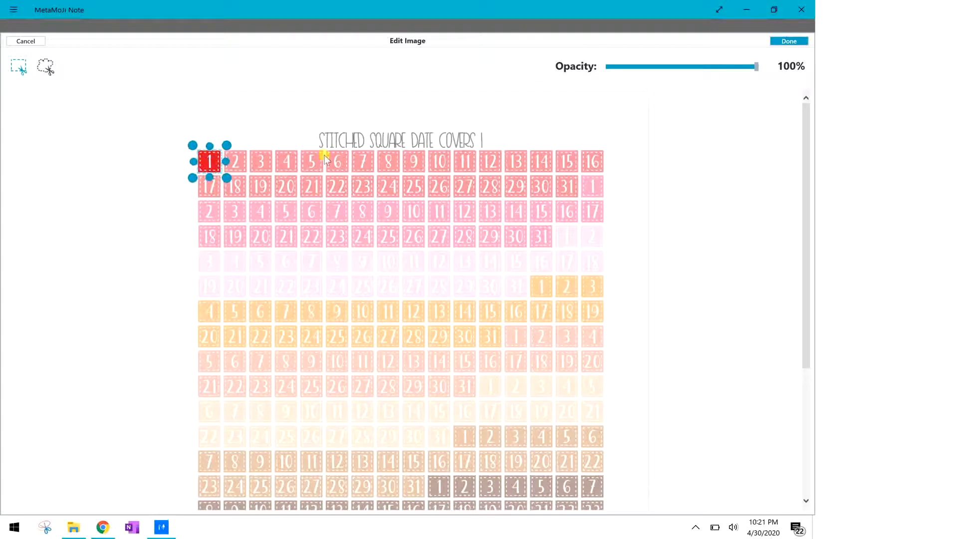
pyautogui.moveTo(229, 164)
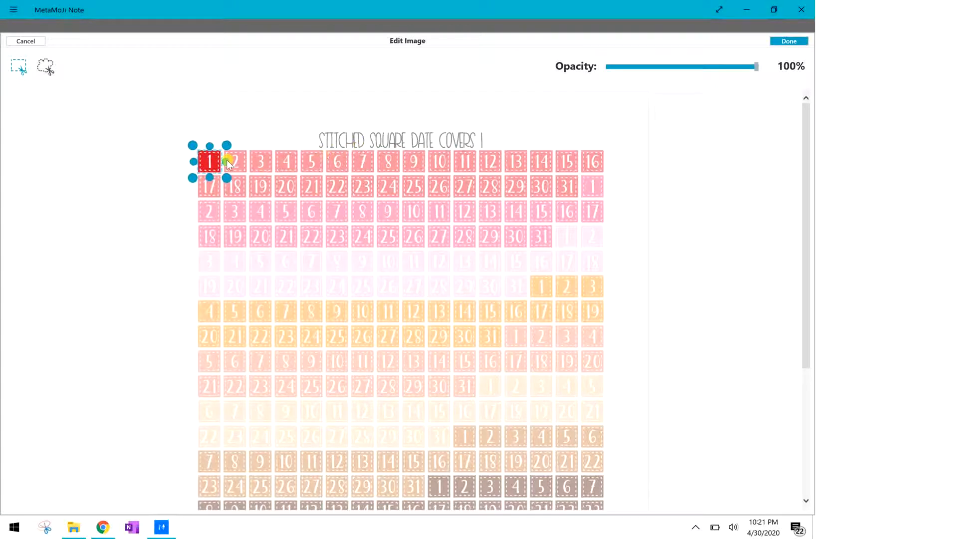
pyautogui.moveTo(507, 107)
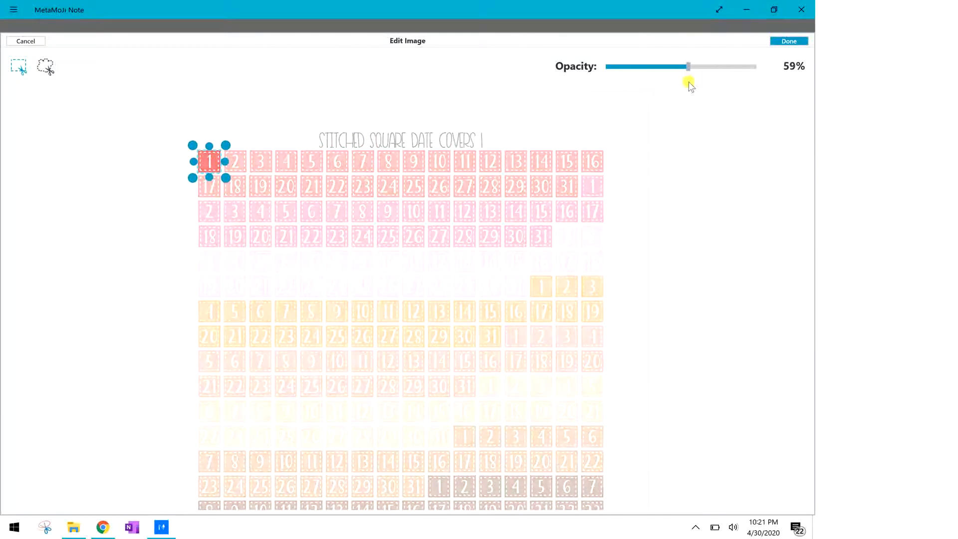
pyautogui.moveTo(689, 66); pyautogui.dragTo(740, 65)
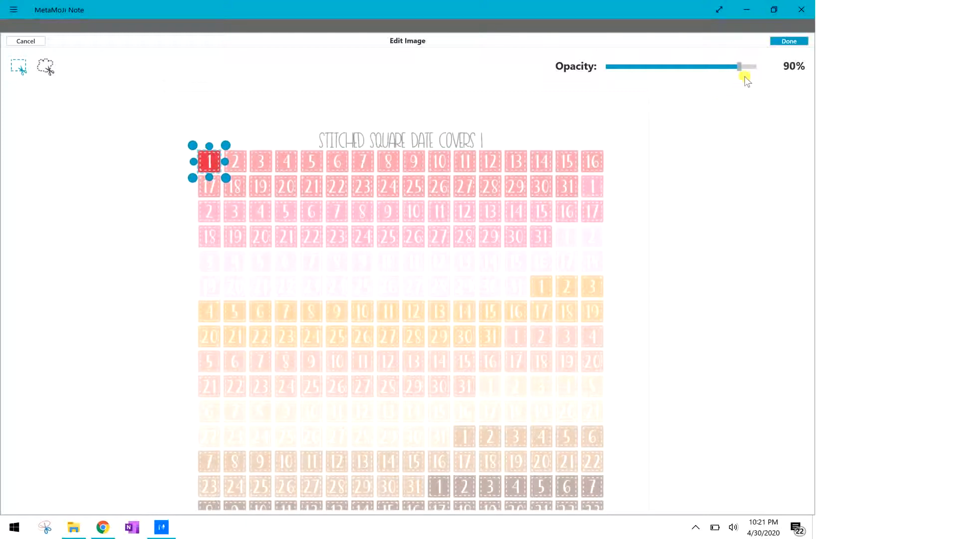
pyautogui.click(789, 41)
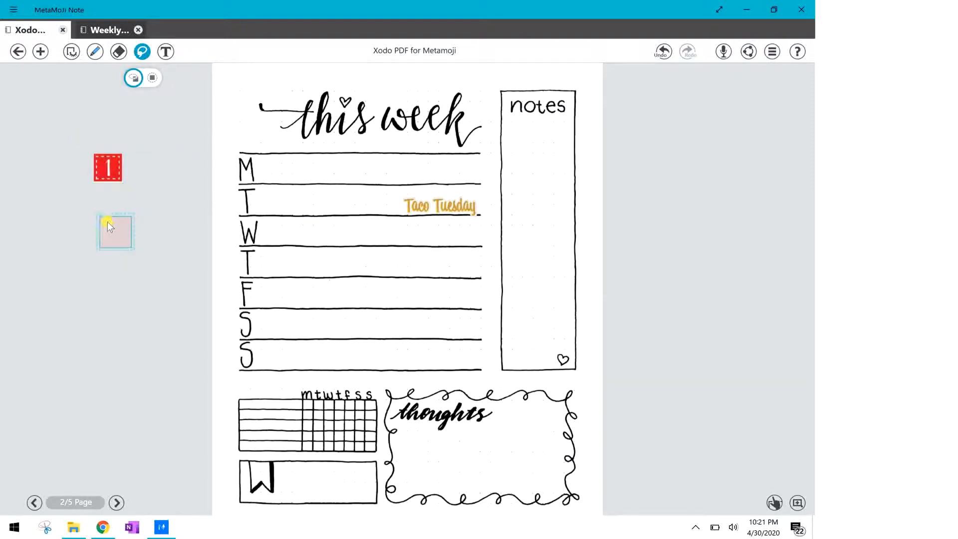
# Drag the red '1' sticker beside Friday's row and deselect it
pyautogui.moveTo(114, 231); pyautogui.dragTo(221, 296)
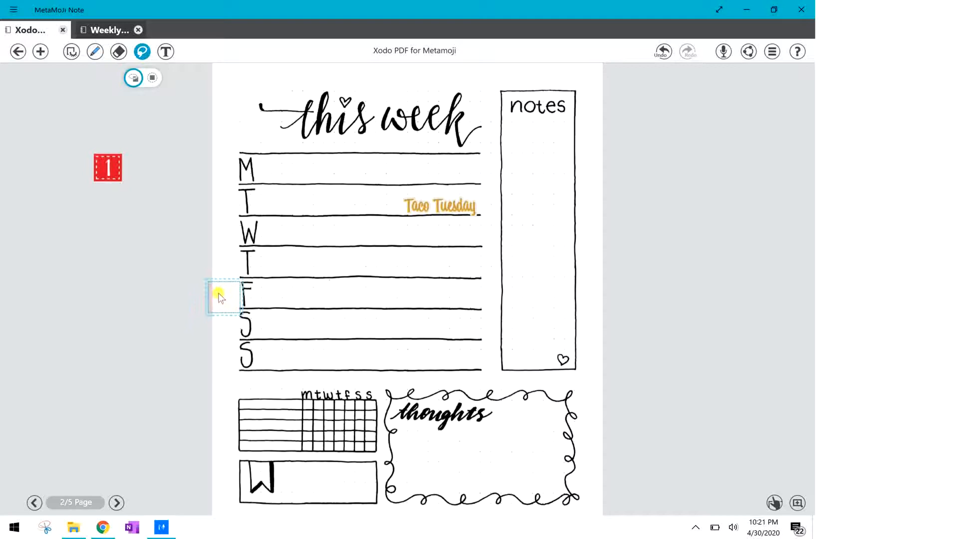
pyautogui.moveTo(108, 168); pyautogui.dragTo(224, 296)
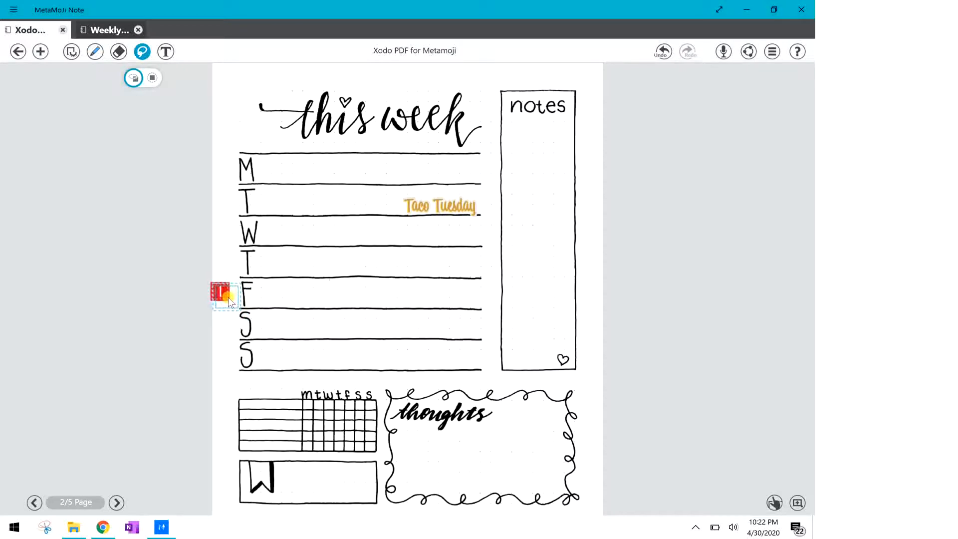
pyautogui.click(156, 285)
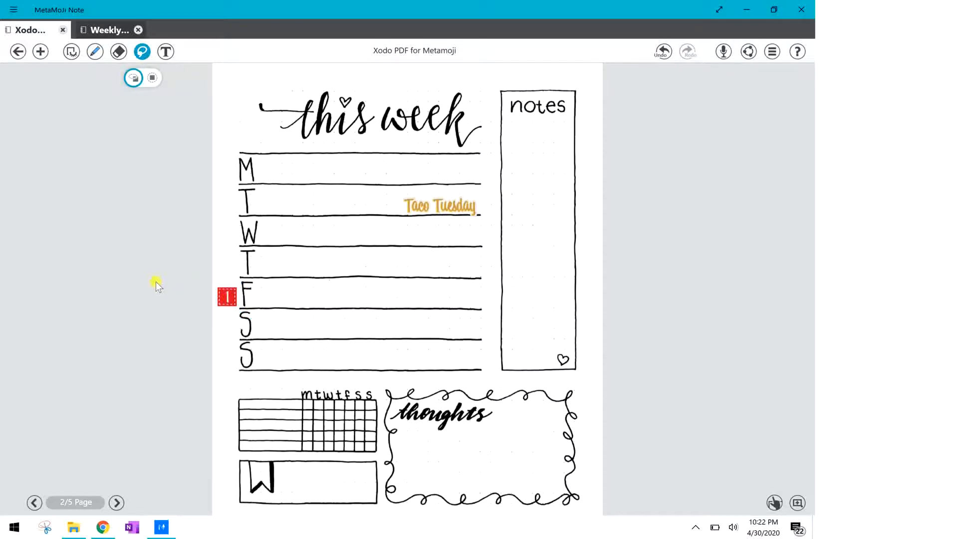
pyautogui.moveTo(166, 289)
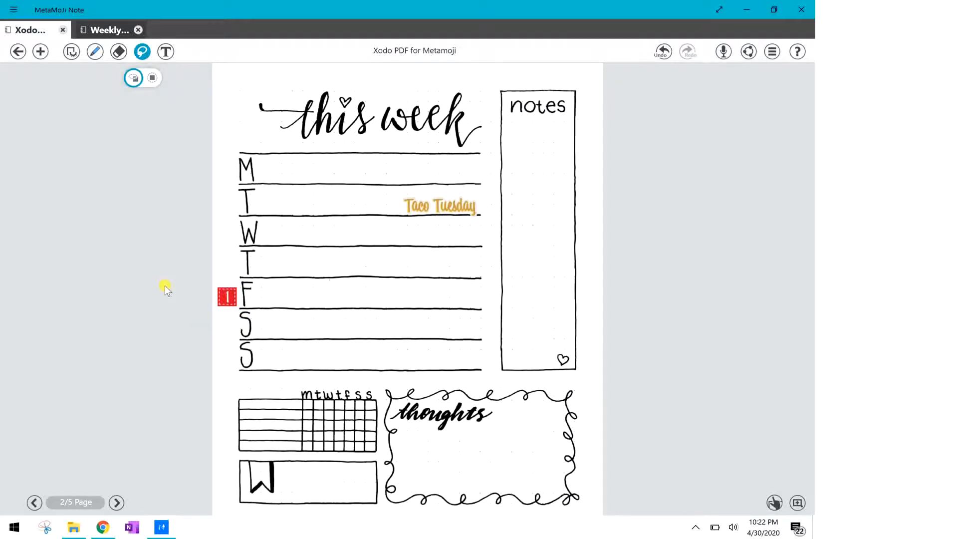
pyautogui.click(94, 51)
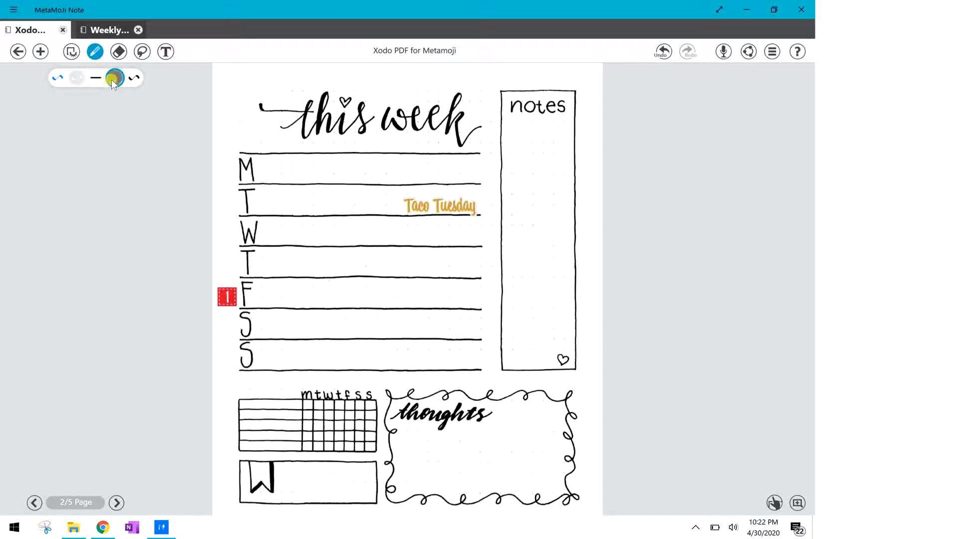
# Set the pen to solid blue ink from recent colours after trying pink and dashed
pyautogui.click(112, 78)
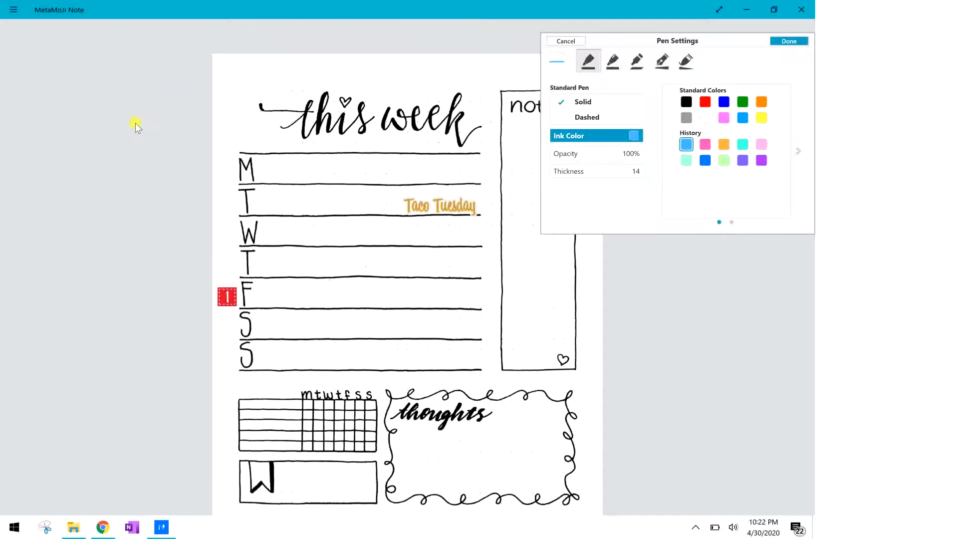
pyautogui.moveTo(610, 106)
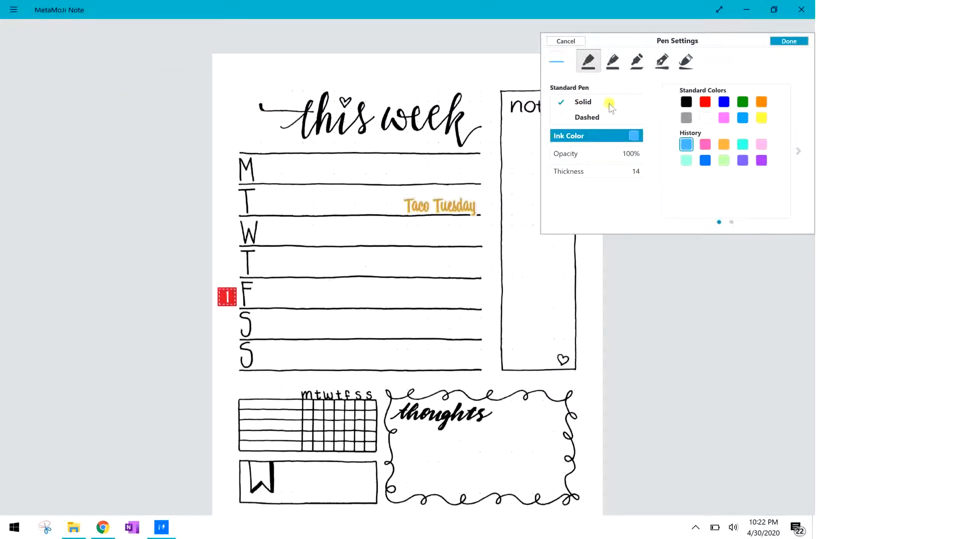
pyautogui.click(686, 118)
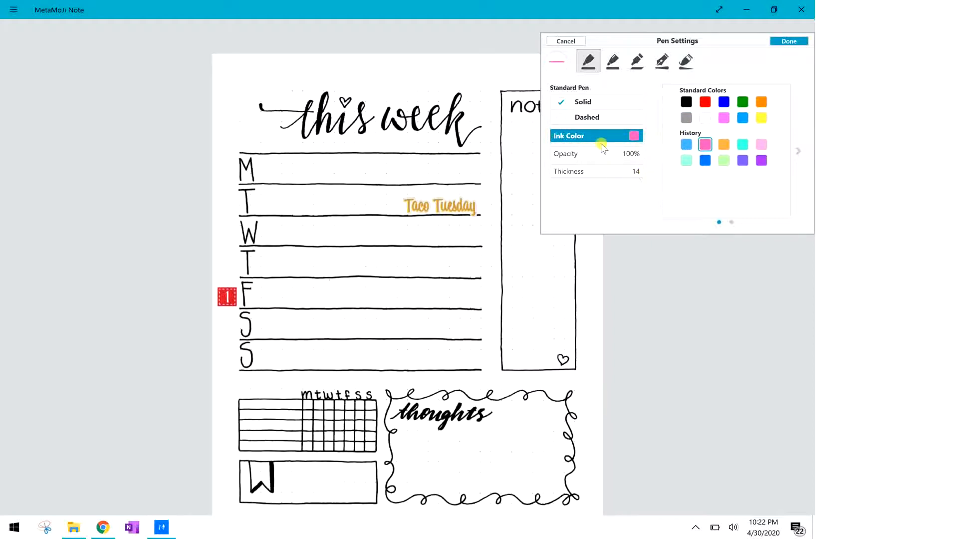
pyautogui.click(587, 118)
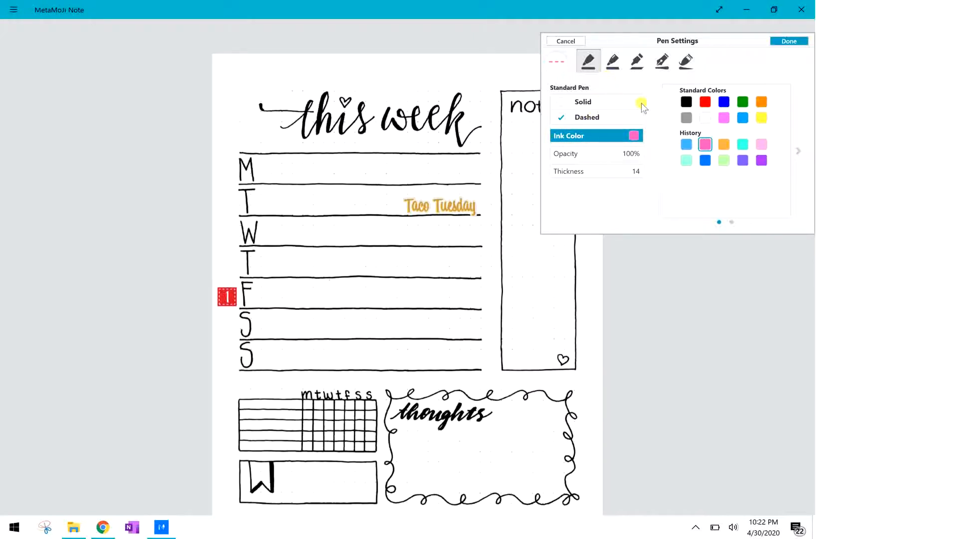
pyautogui.click(582, 102)
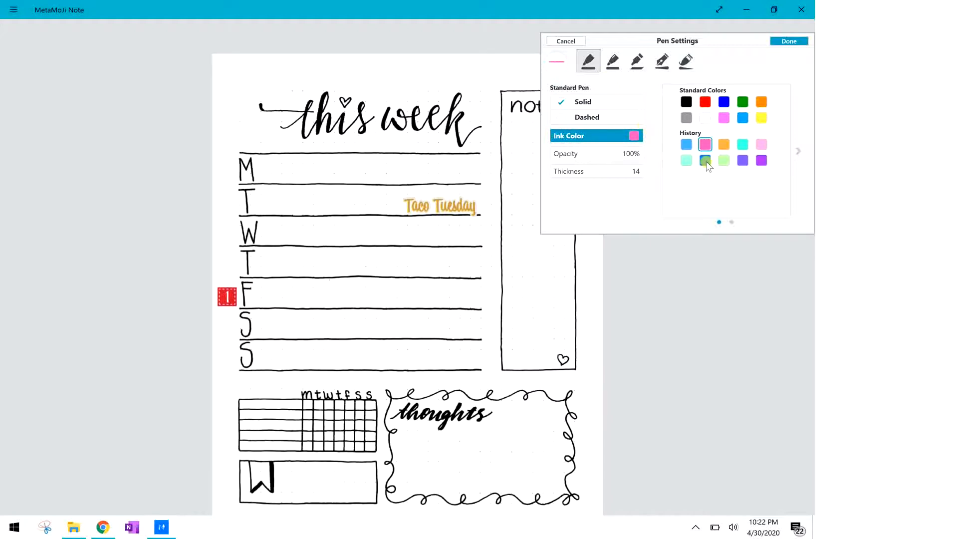
pyautogui.click(705, 159)
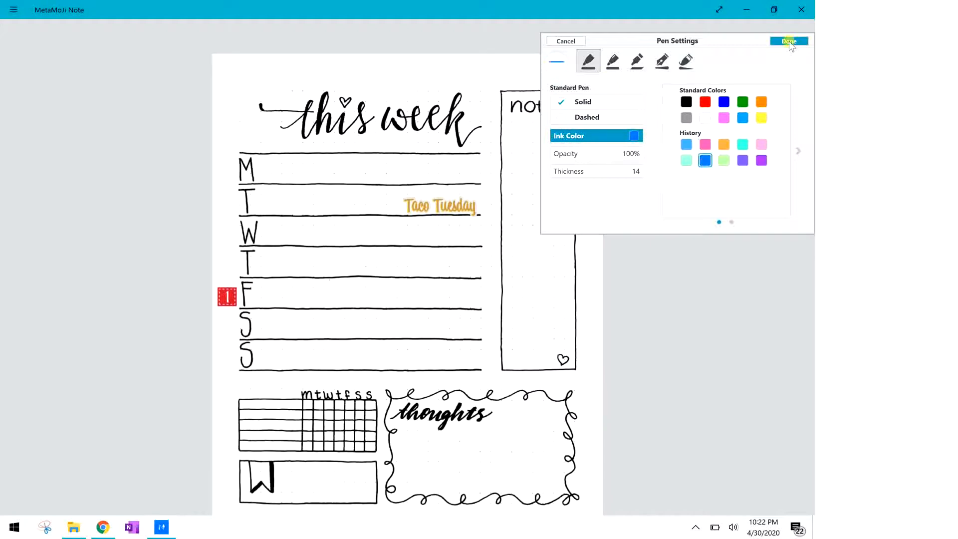
pyautogui.click(789, 41)
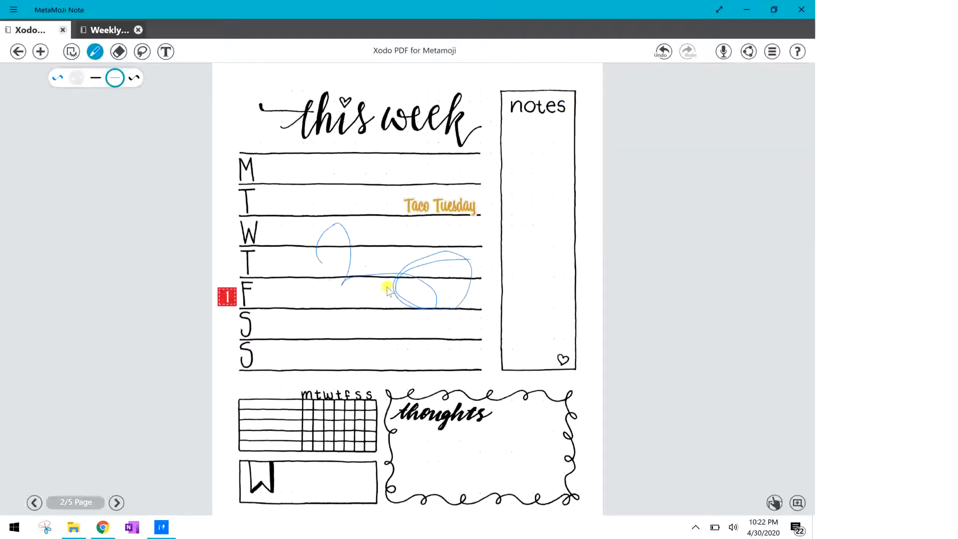
# Undo the test scribbles and handwrite 'Bible Study' in blue in the tracker's first row
pyautogui.click(662, 51)
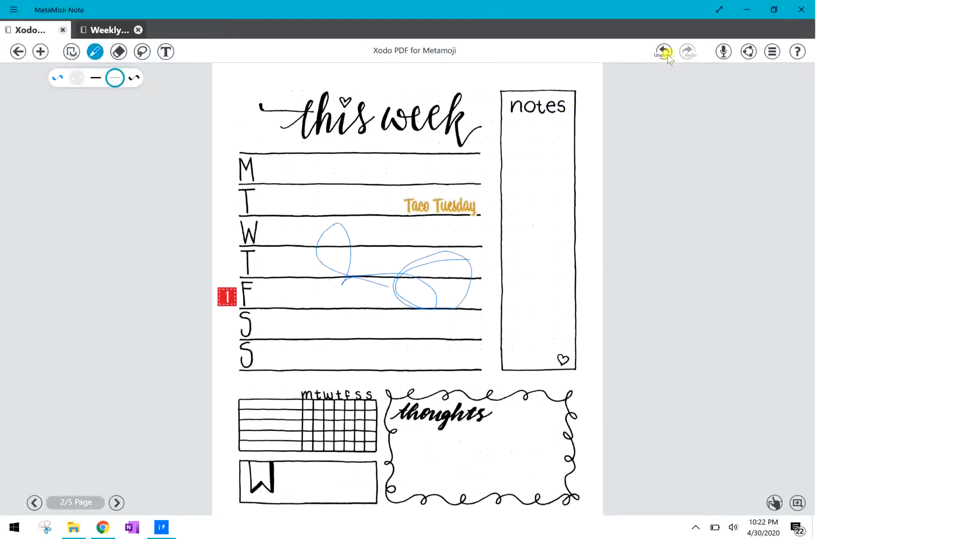
pyautogui.click(662, 51)
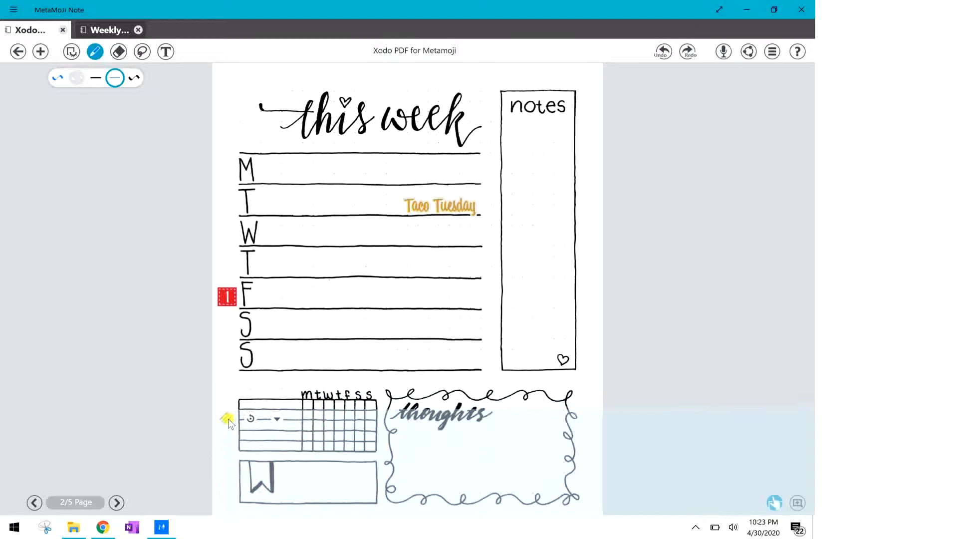
pyautogui.moveTo(449, 453)
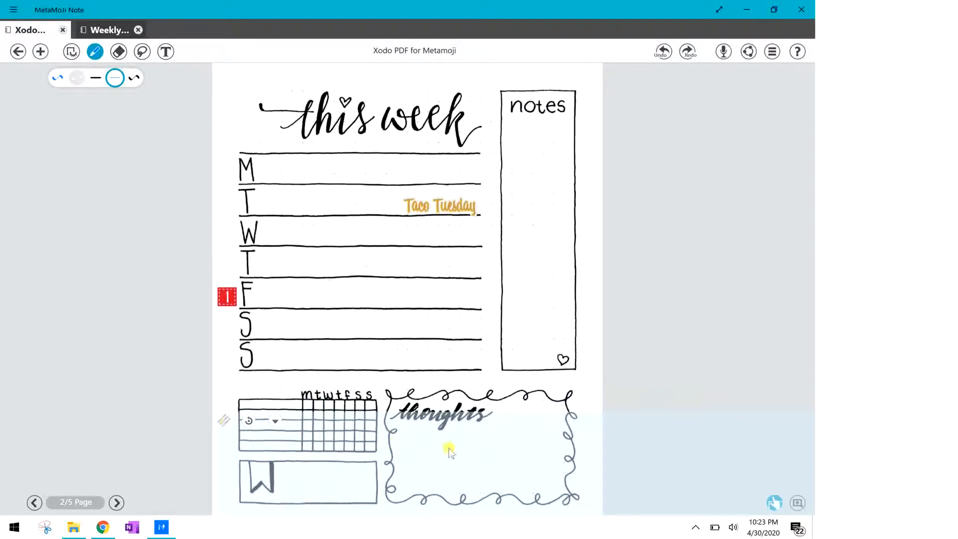
pyautogui.moveTo(325, 409)
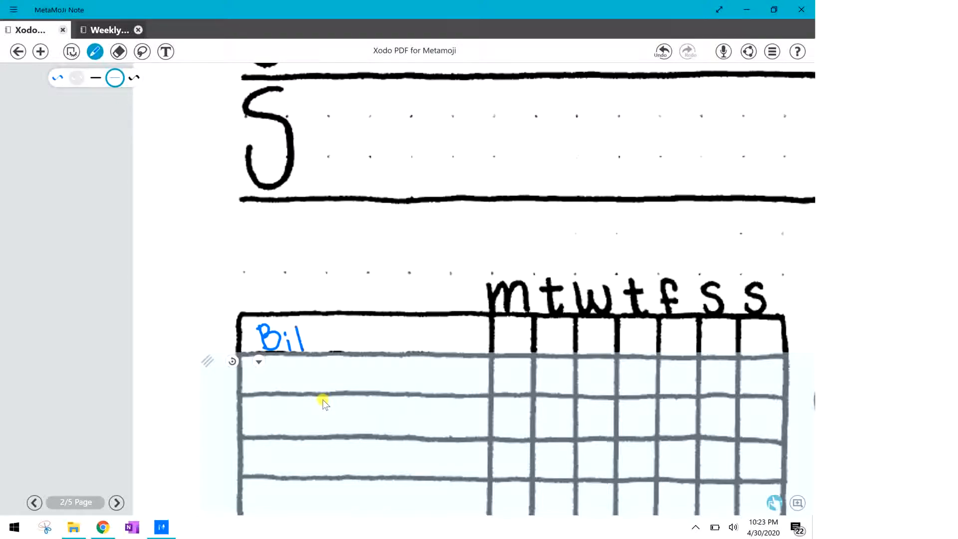
pyautogui.moveTo(300, 336); pyautogui.dragTo(367, 336)
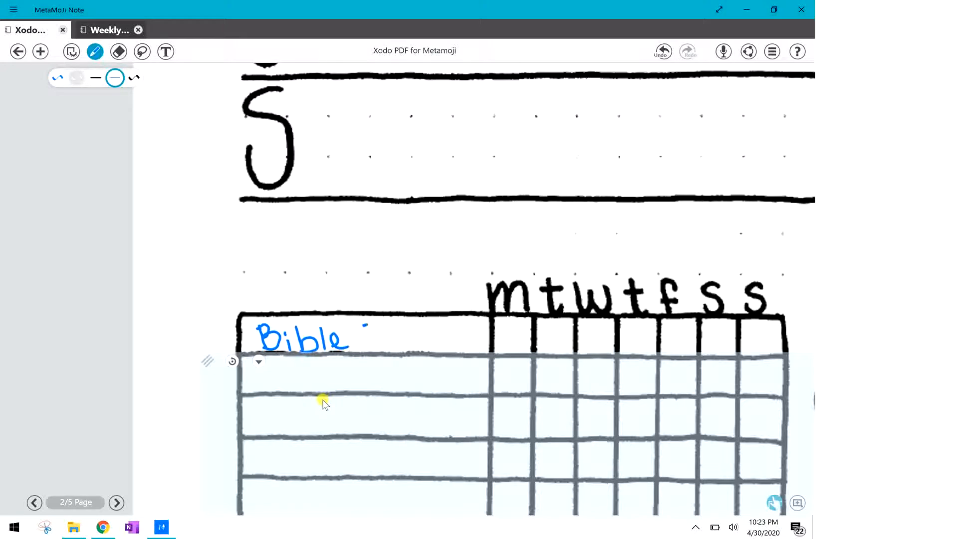
pyautogui.moveTo(366, 340); pyautogui.dragTo(412, 339)
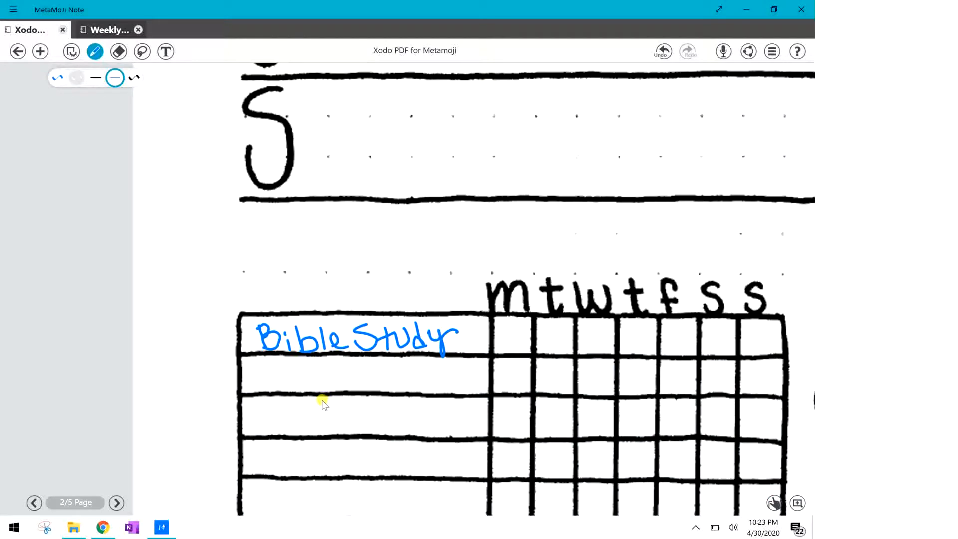
pyautogui.click(141, 52)
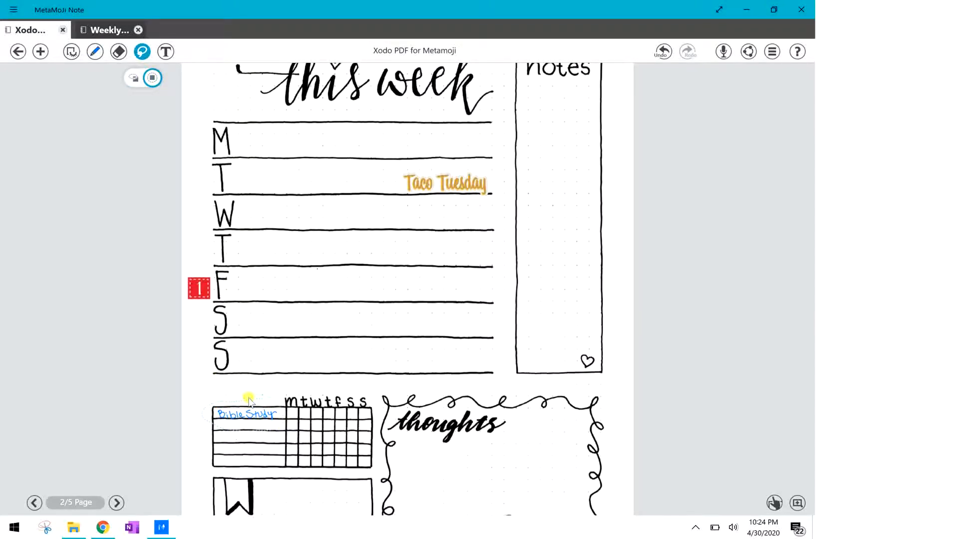
# Lasso the 'Bible Study' handwriting and drag it onto Sunday's row, enlarging it
pyautogui.click(245, 414)
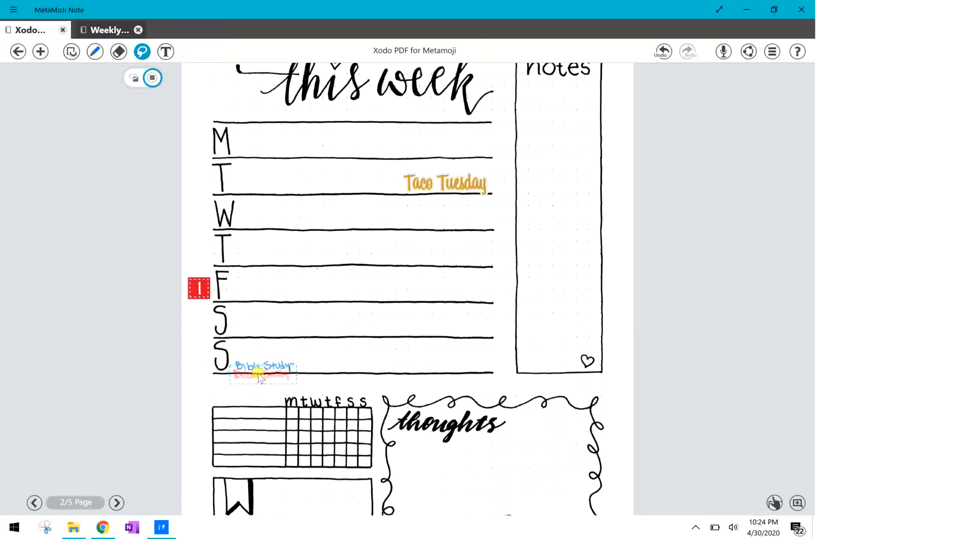
pyautogui.moveTo(263, 375); pyautogui.dragTo(245, 413)
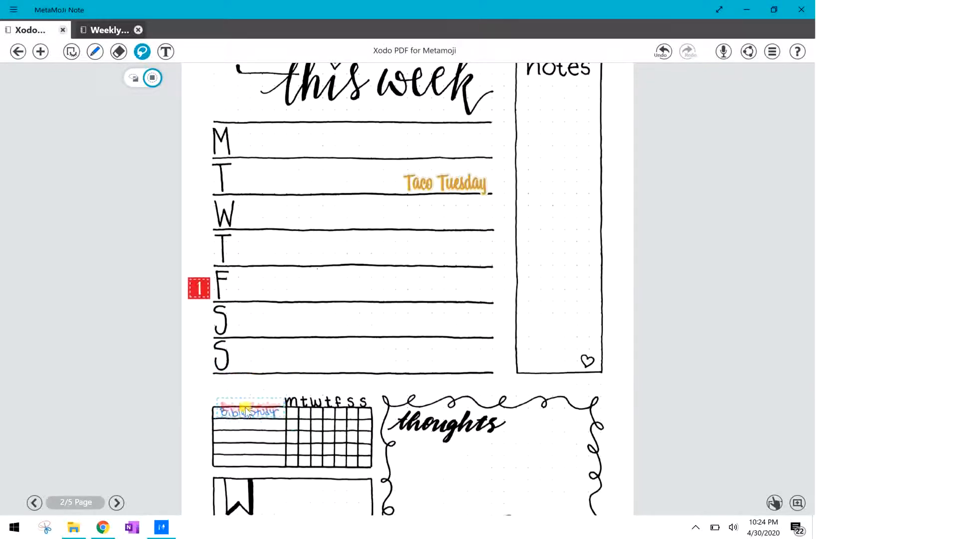
pyautogui.moveTo(245, 411); pyautogui.dragTo(253, 365)
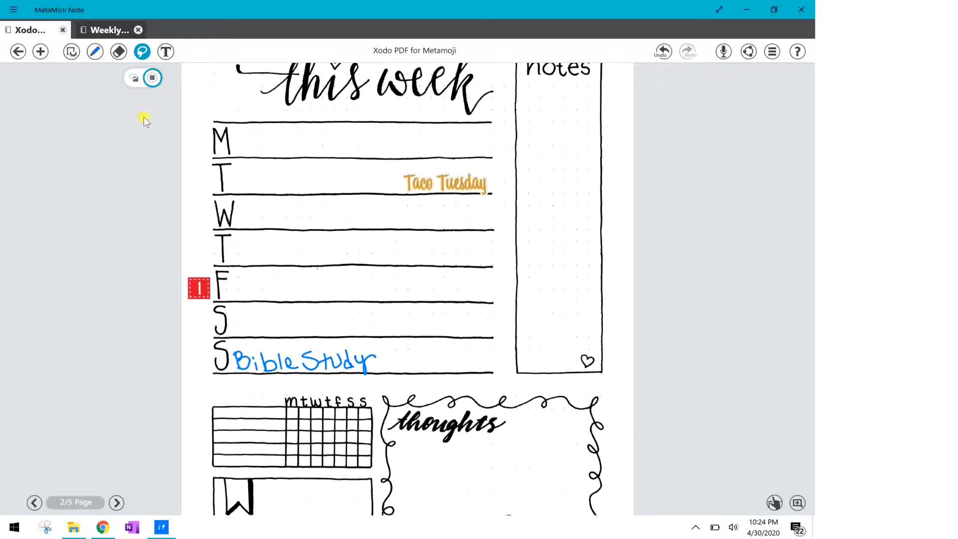
pyautogui.click(134, 77)
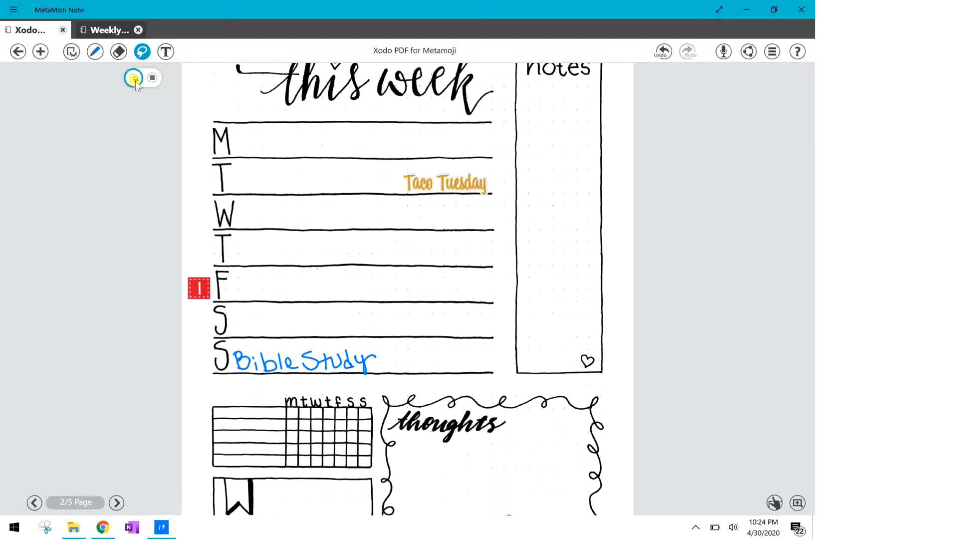
# Rub out the 'Bible Study' strokes on Sunday's row with the stroke eraser
pyautogui.click(118, 51)
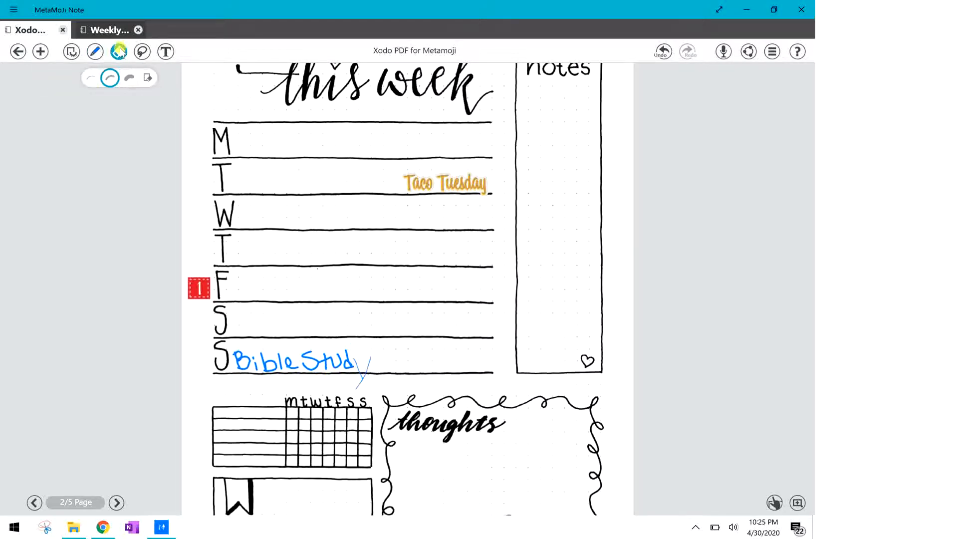
pyautogui.click(118, 51)
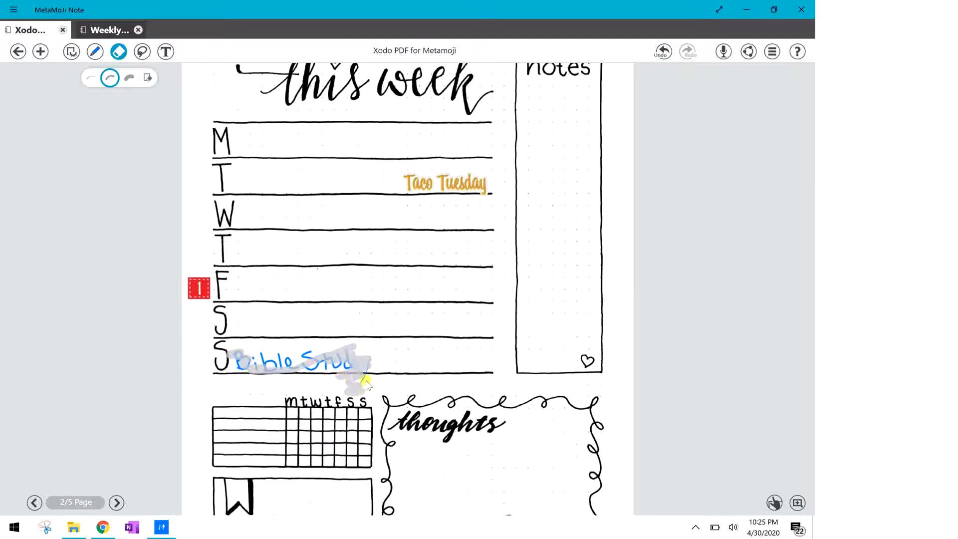
pyautogui.moveTo(367, 381); pyautogui.dragTo(324, 364)
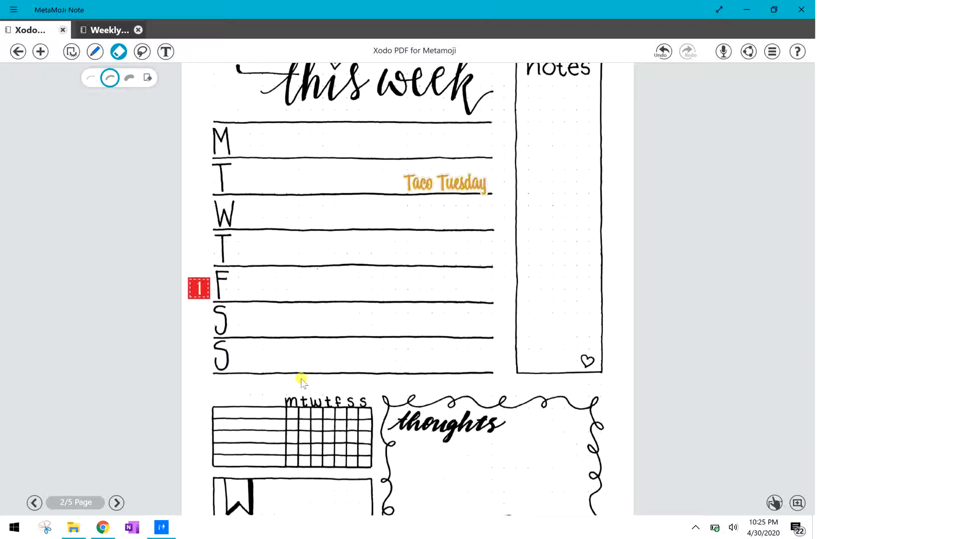
pyautogui.moveTo(290, 374)
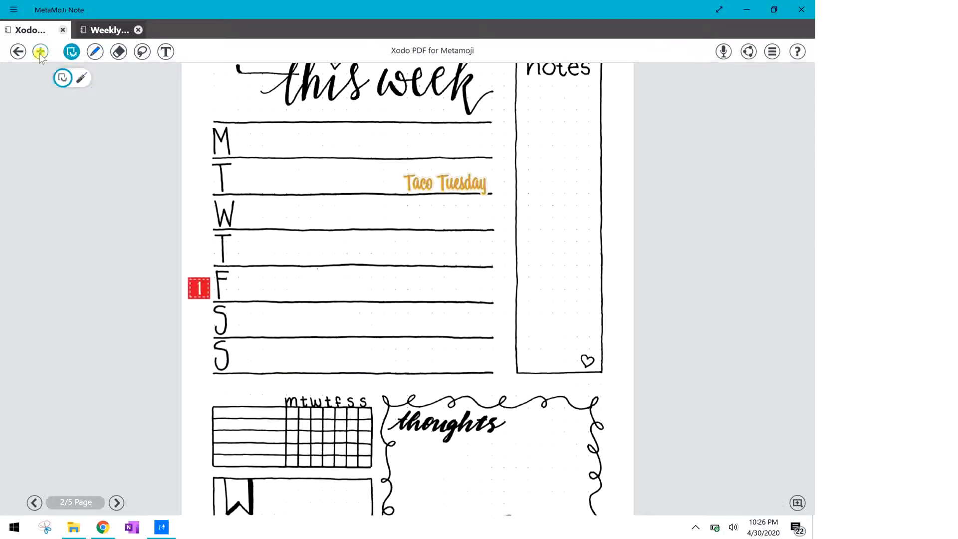
# Insert the A-070_Flower_Blue_GrannyEnchantedDotCom image onto the page
pyautogui.click(40, 51)
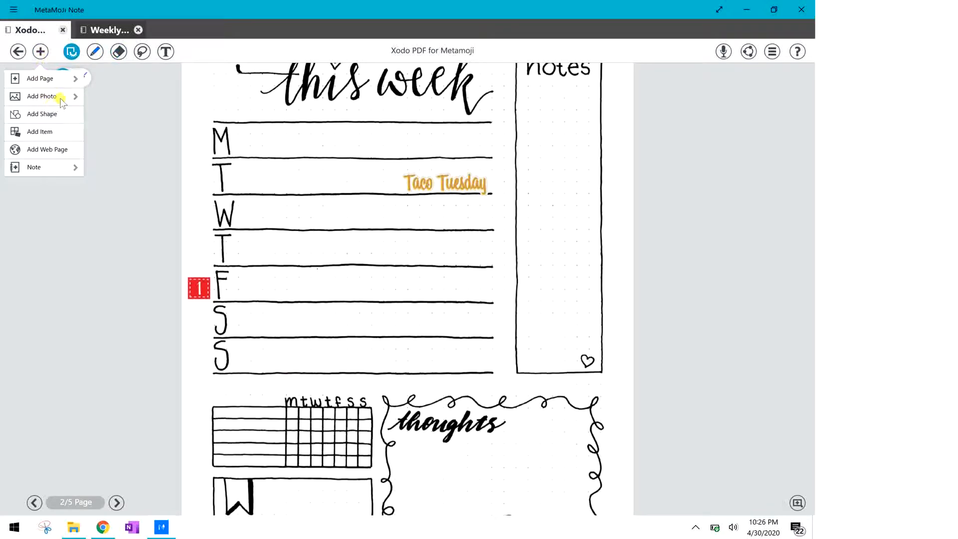
pyautogui.click(42, 51)
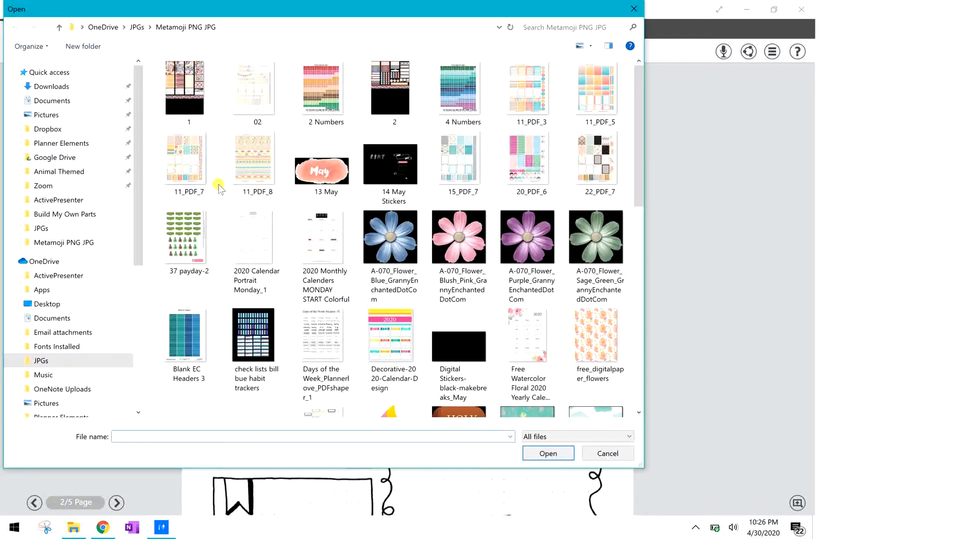
pyautogui.click(389, 237)
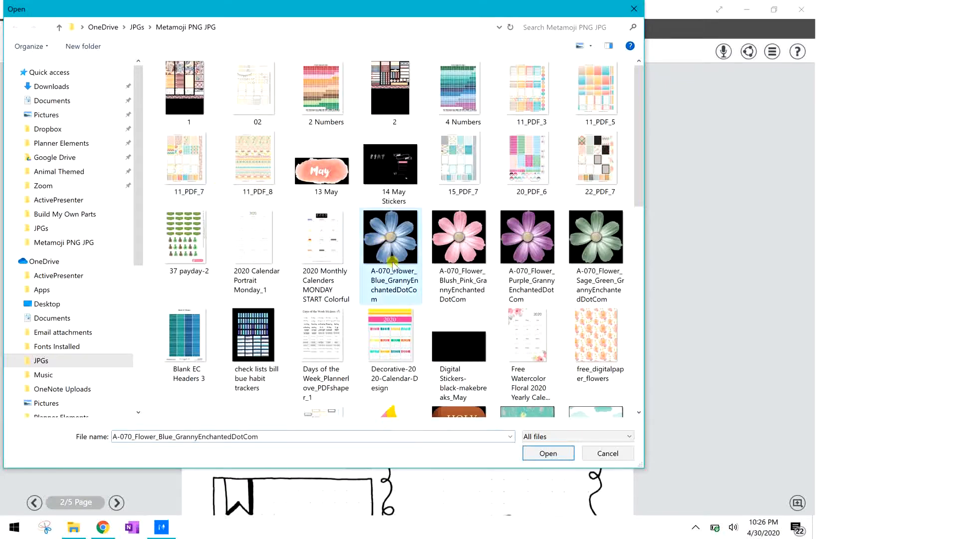
pyautogui.click(548, 454)
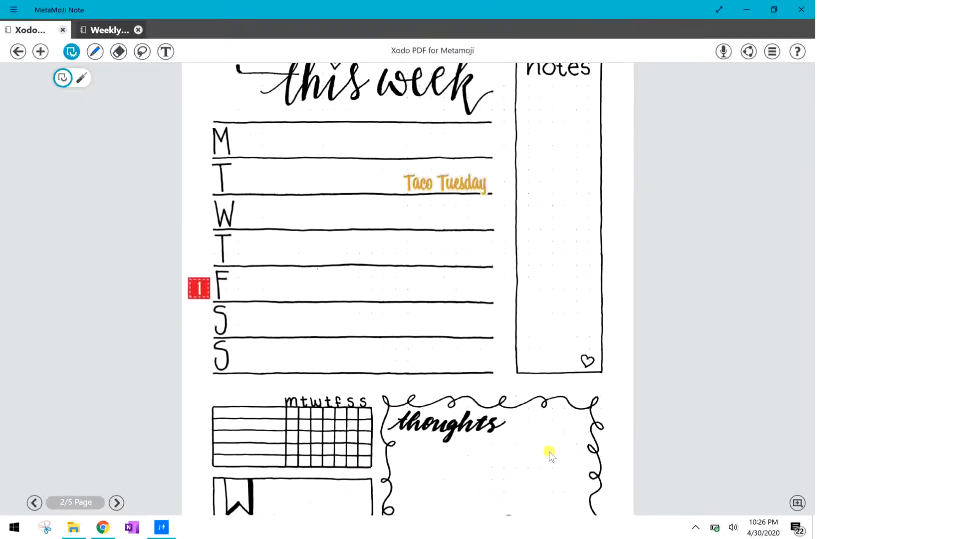
pyautogui.click(95, 51)
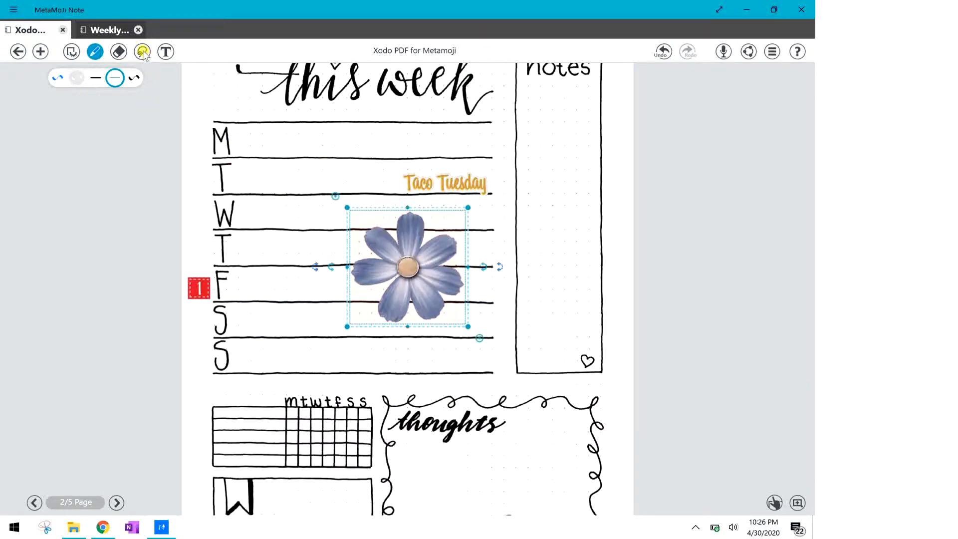
pyautogui.click(142, 52)
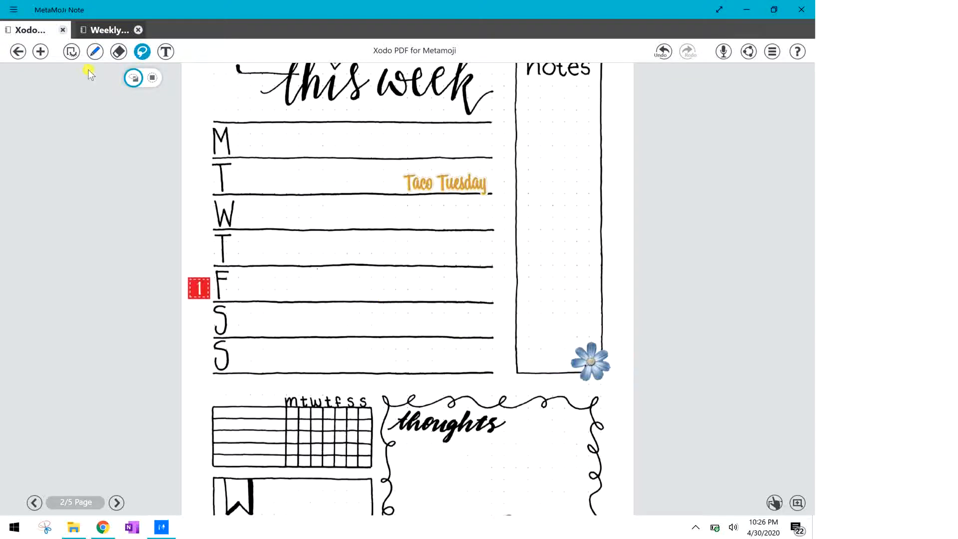
pyautogui.moveTo(578, 363)
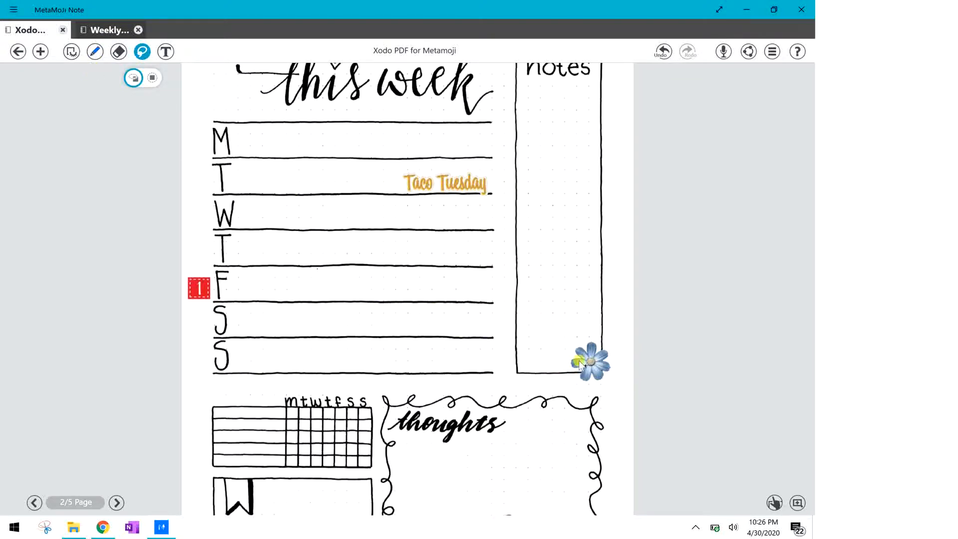
# Paste a copy of the blue flower and drag it to the end of Taco Tuesday
pyautogui.click(591, 362)
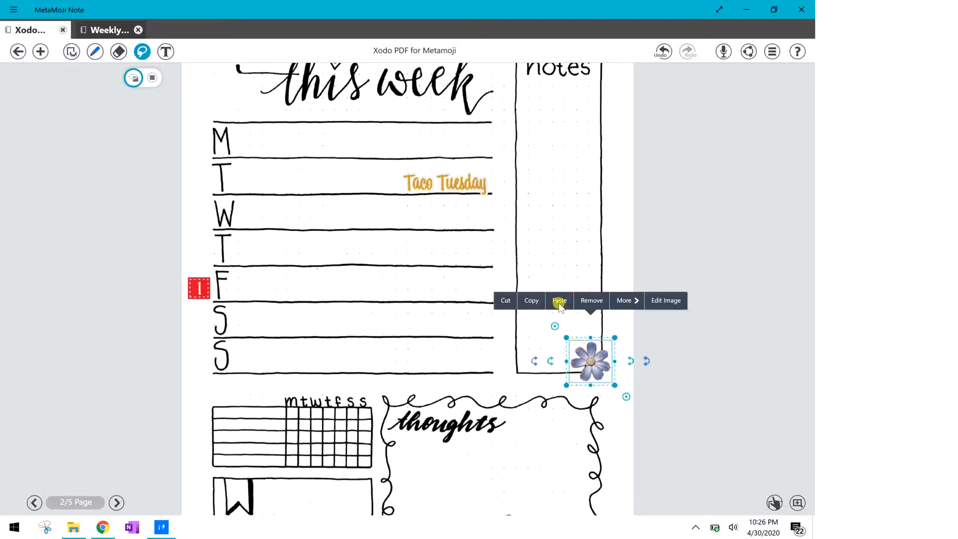
pyautogui.click(559, 300)
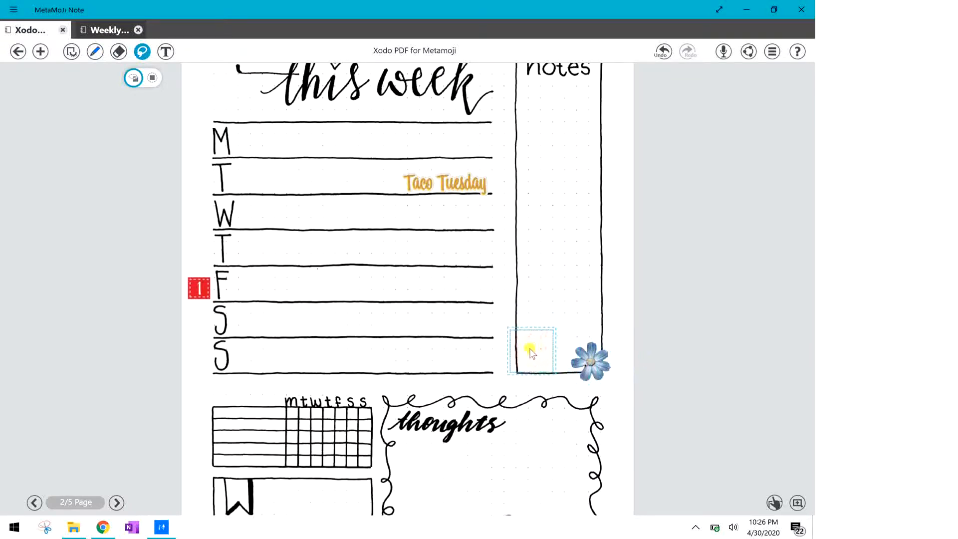
pyautogui.moveTo(531, 352); pyautogui.dragTo(438, 268)
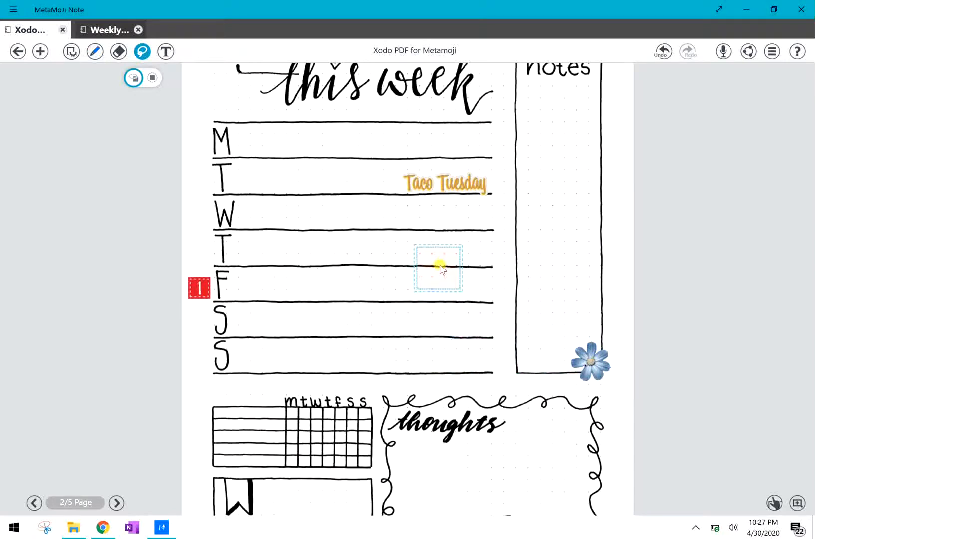
pyautogui.moveTo(437, 268); pyautogui.dragTo(498, 110)
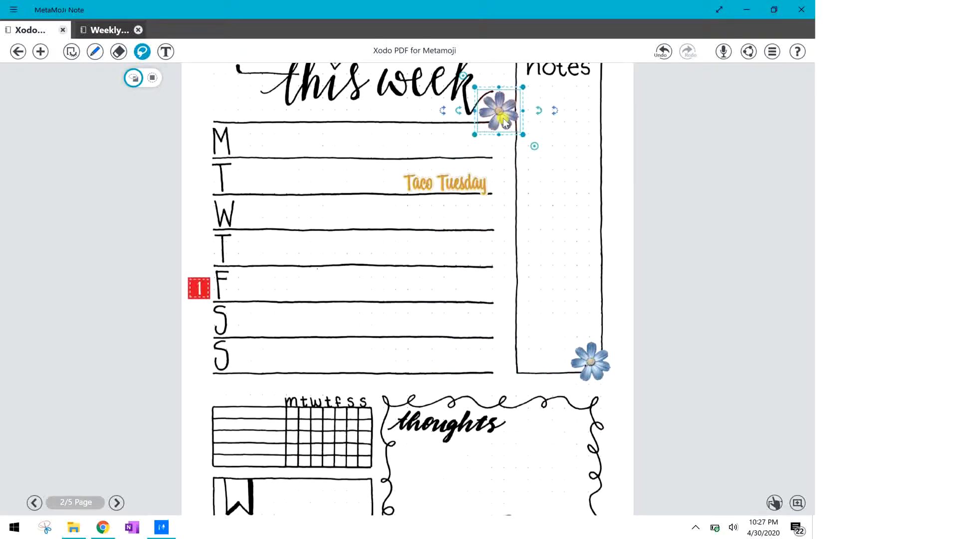
pyautogui.moveTo(500, 111); pyautogui.dragTo(476, 180)
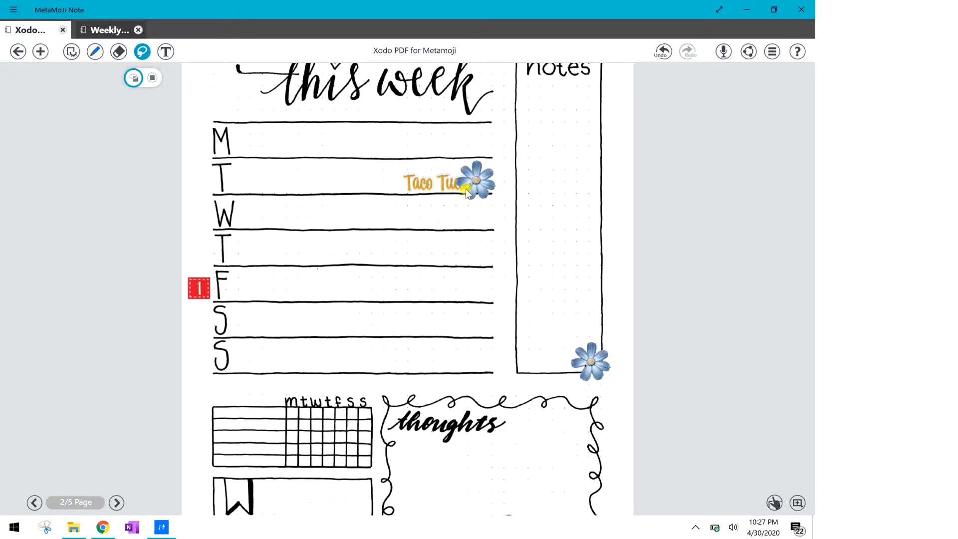
# Select Taco Tuesday beneath the flower via More options and shift it left
pyautogui.click(474, 180)
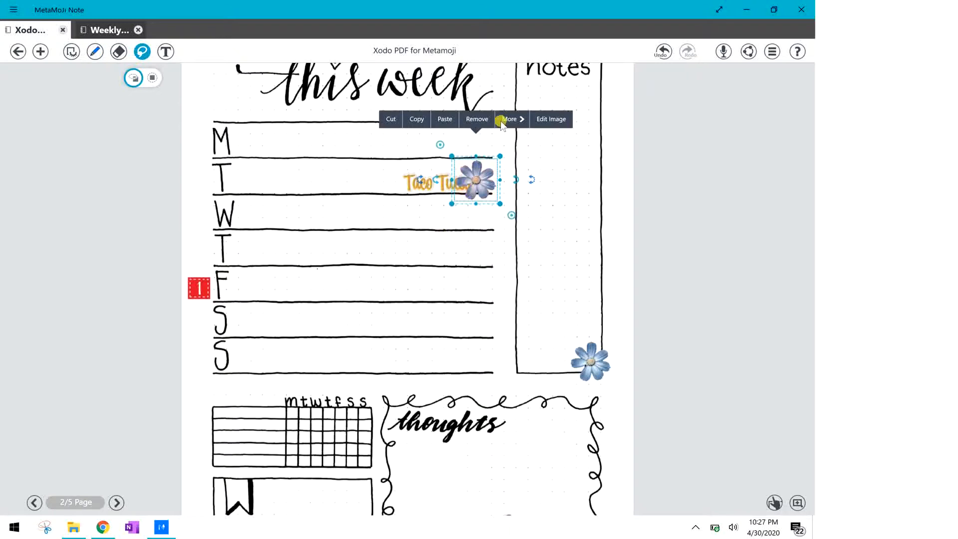
pyautogui.click(511, 119)
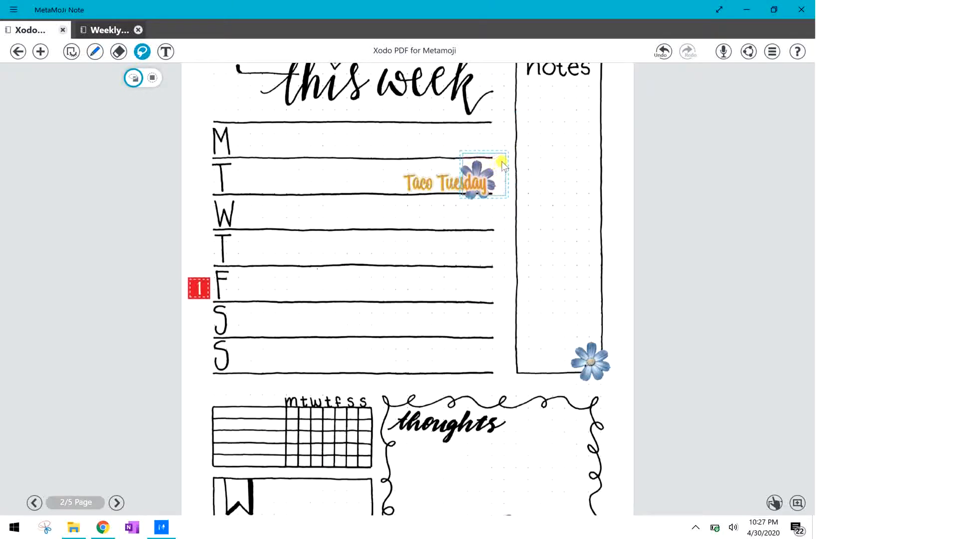
pyautogui.click(497, 167)
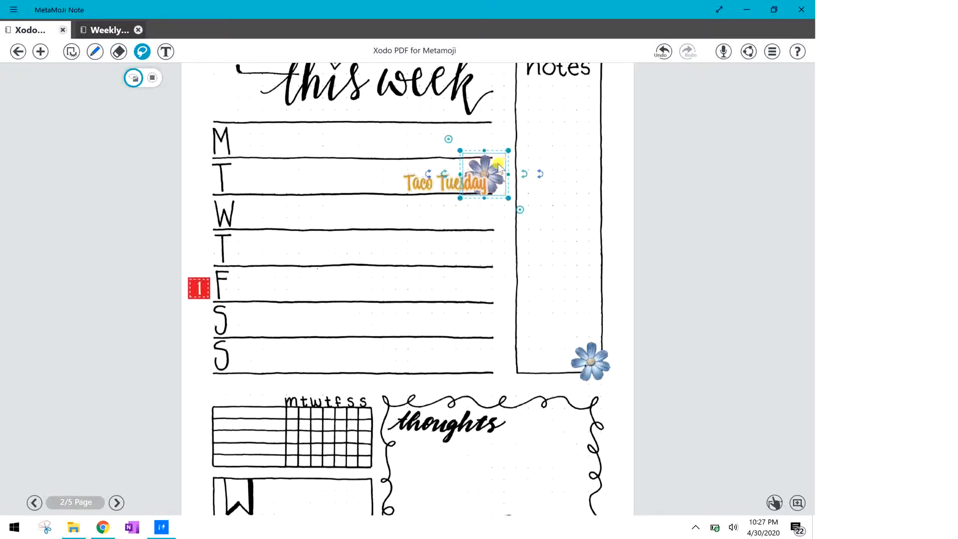
pyautogui.click(485, 172)
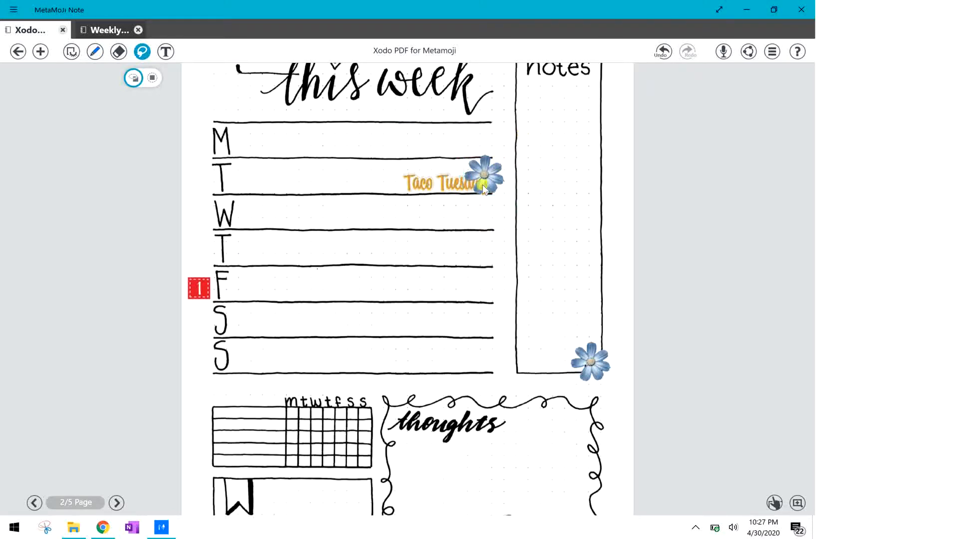
pyautogui.click(484, 180)
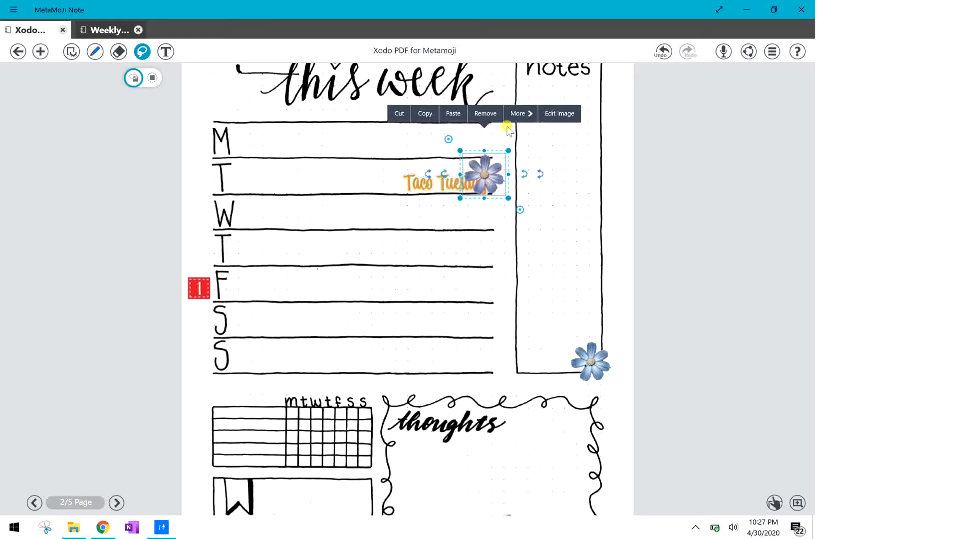
pyautogui.click(518, 113)
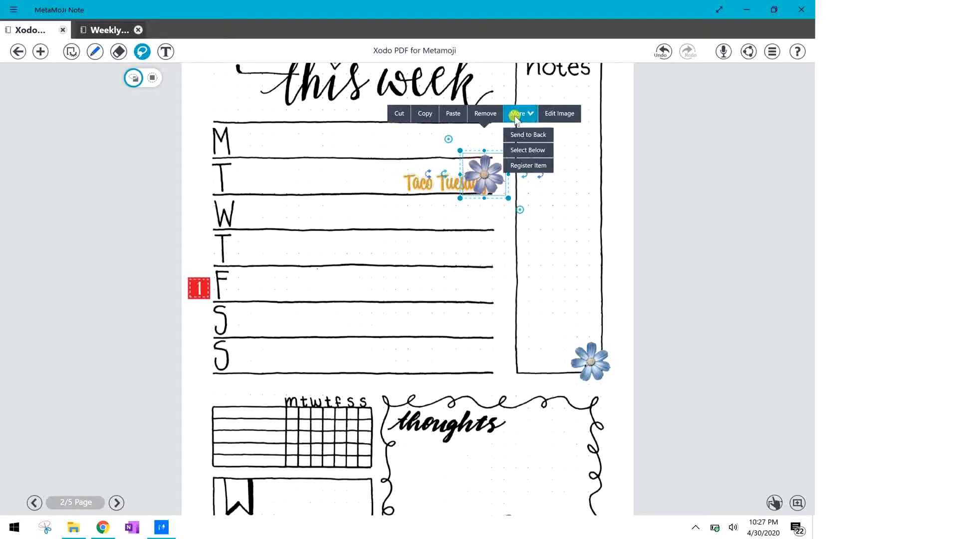
pyautogui.click(527, 135)
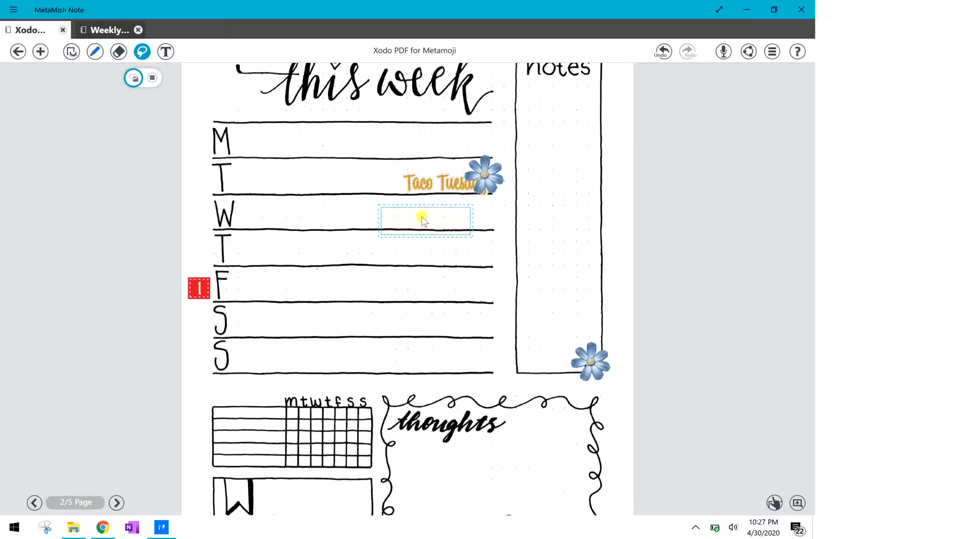
pyautogui.moveTo(426, 220); pyautogui.dragTo(405, 180)
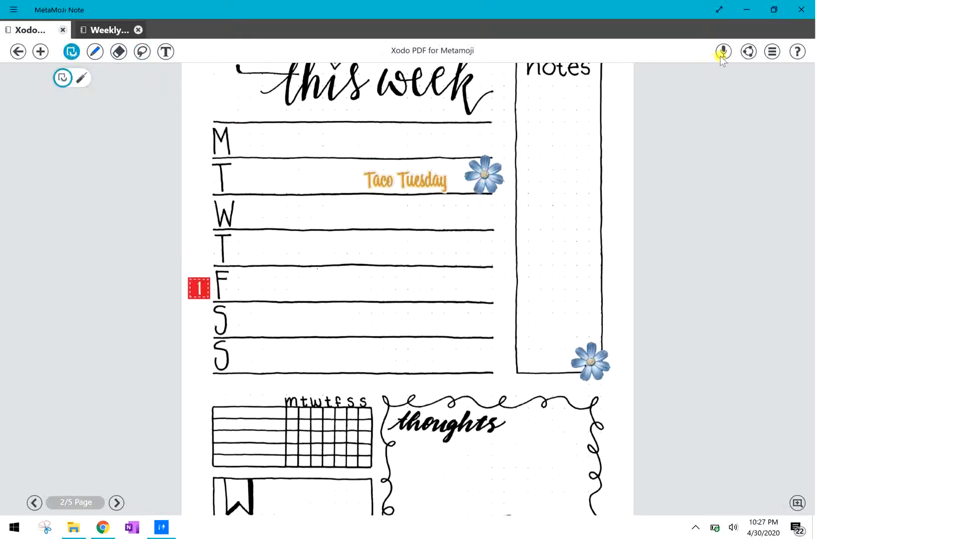
# Turn on 'First Page for Cover' in the planner note's settings and confirm
pyautogui.click(772, 51)
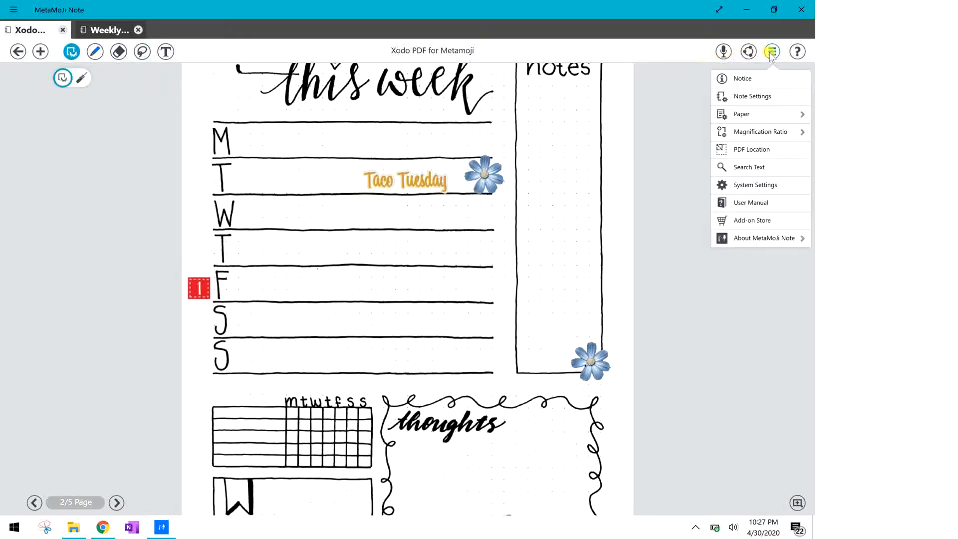
pyautogui.click(753, 96)
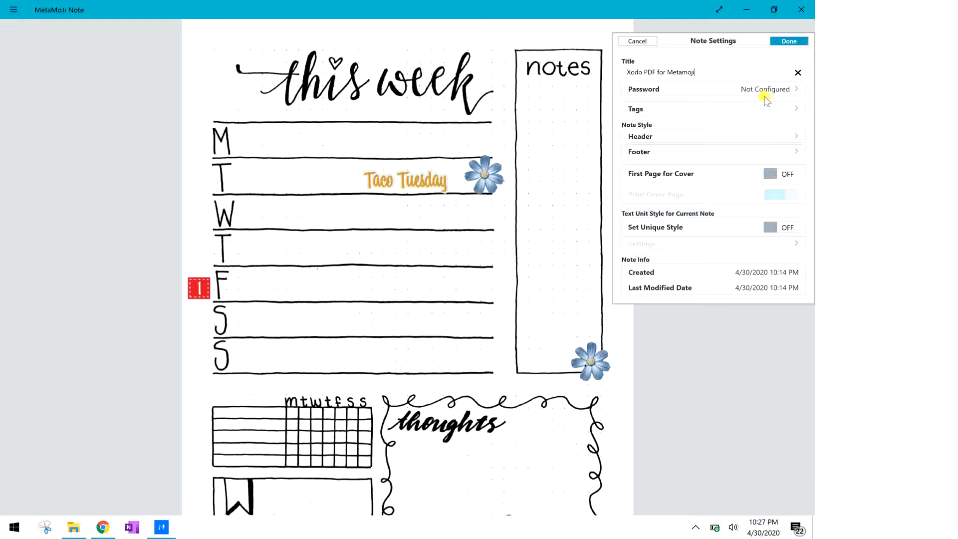
pyautogui.moveTo(712, 80)
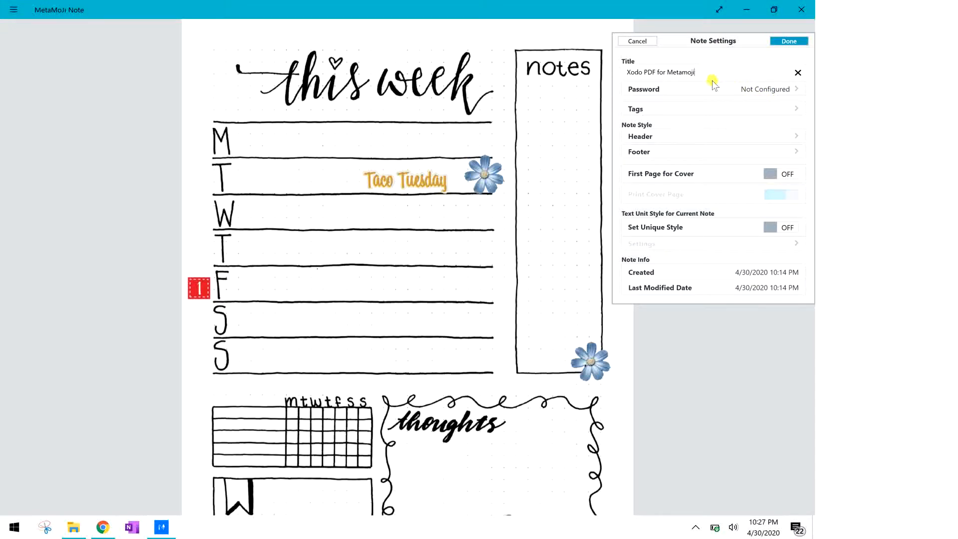
pyautogui.click(781, 174)
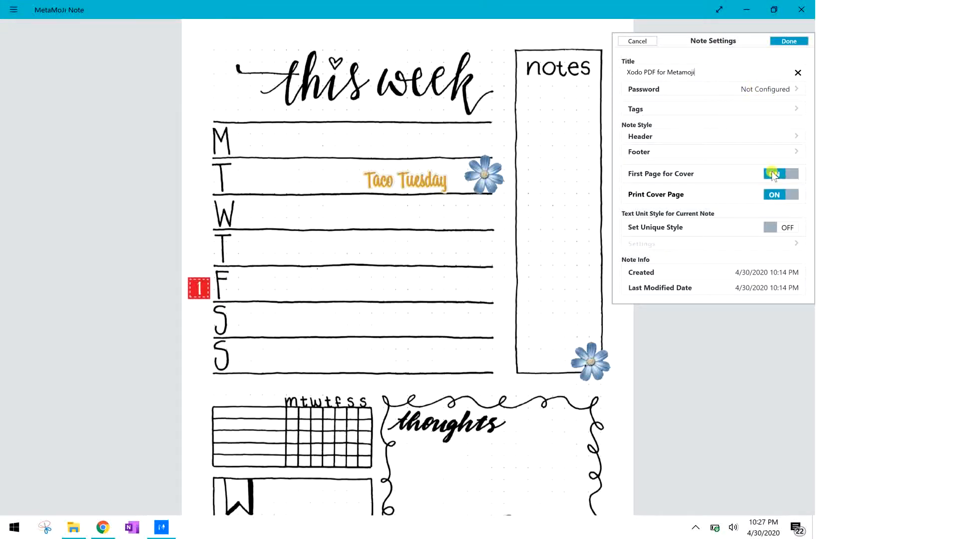
pyautogui.click(781, 174)
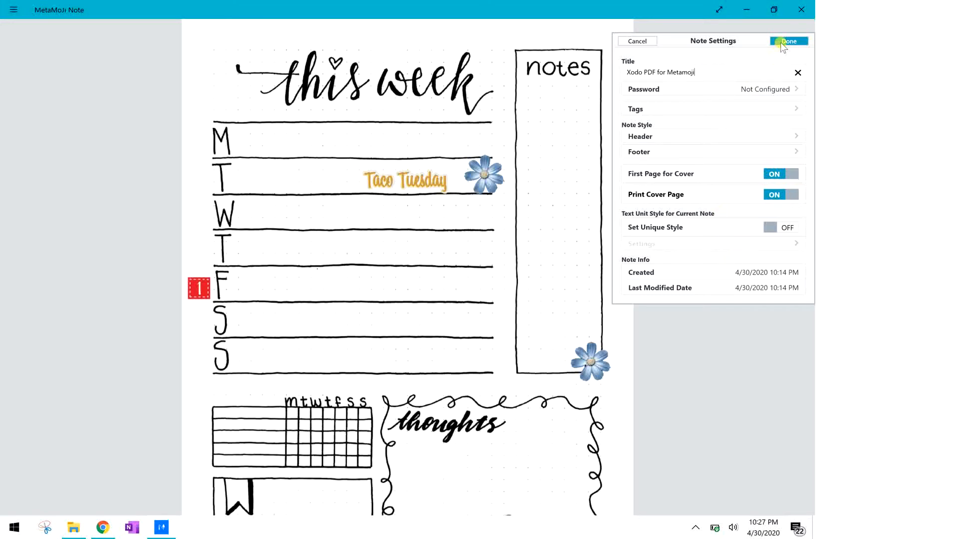
pyautogui.click(790, 41)
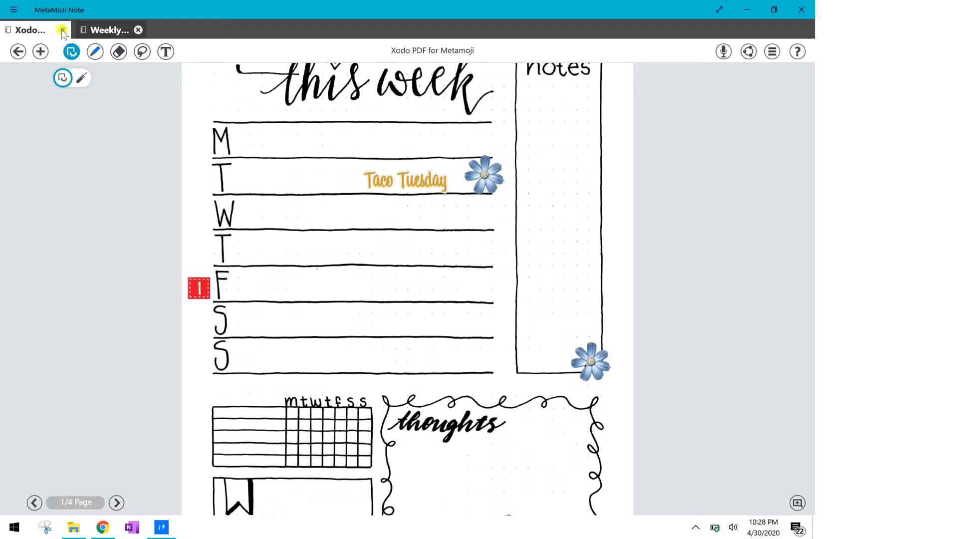
# Close the planner note tab, leaving the Weekly note open
pyautogui.click(61, 30)
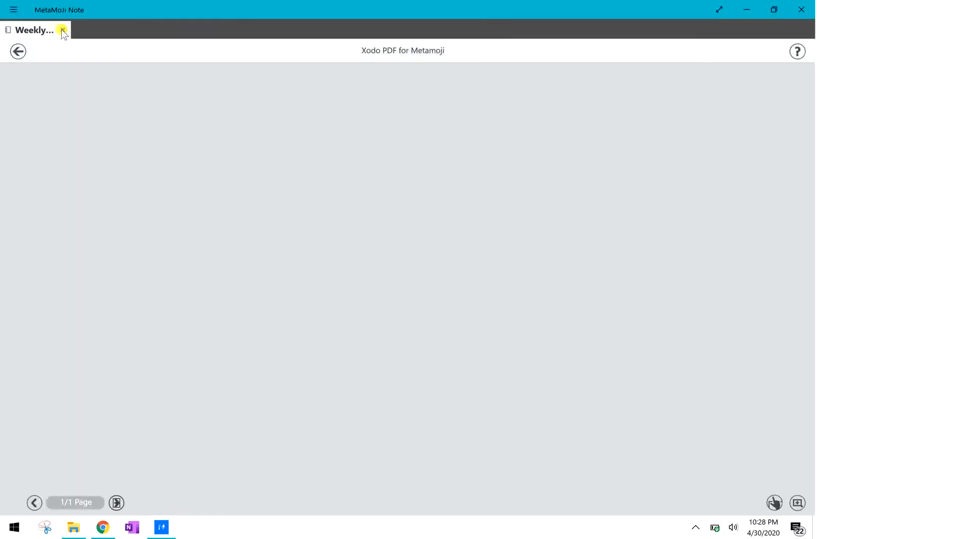